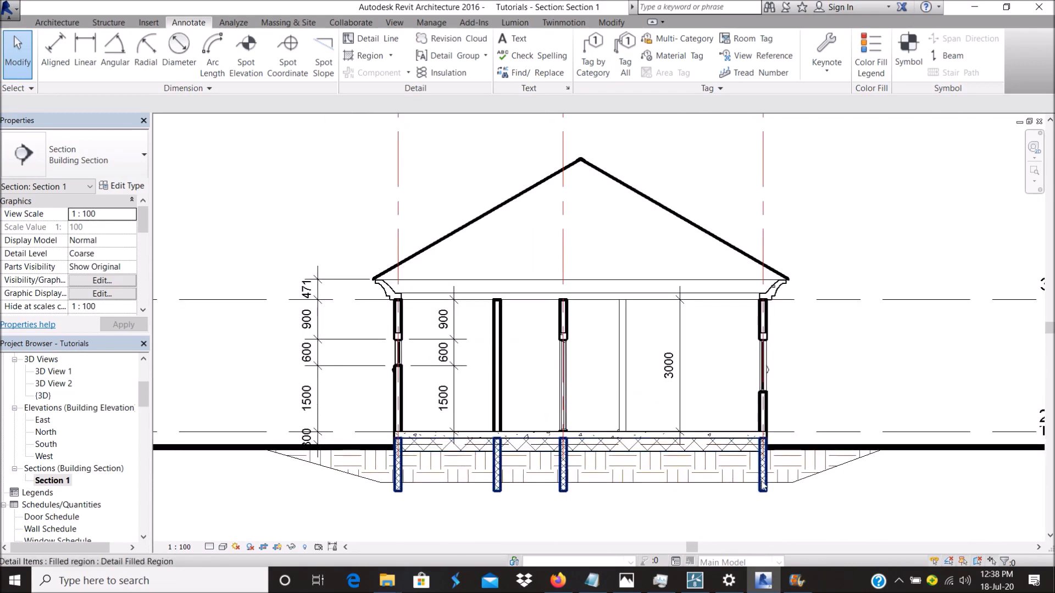
# Start a masking region and pick the roof edge line as its first boundary.
pyautogui.click(580, 383)
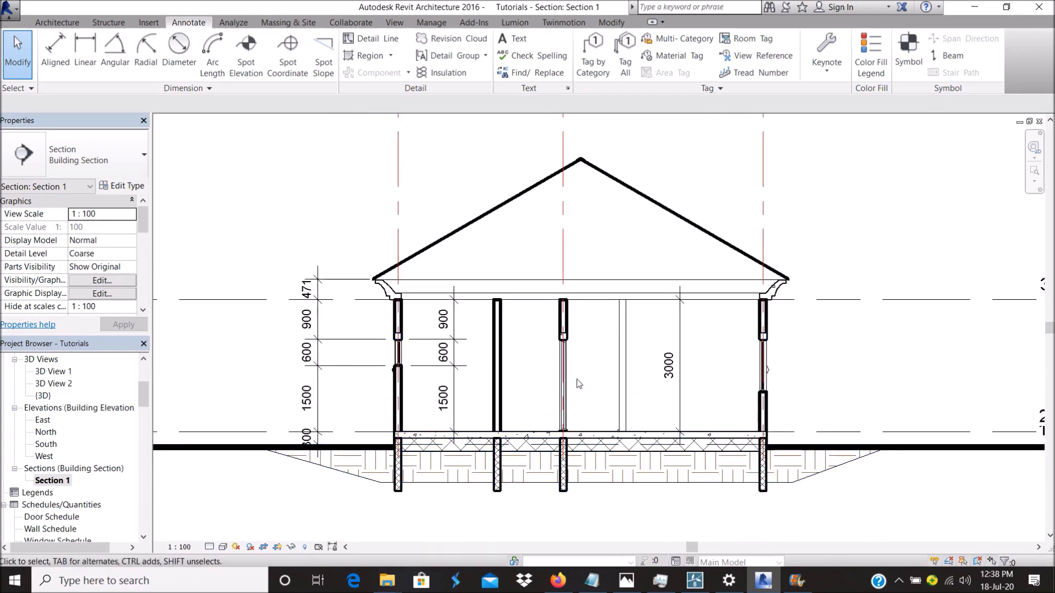
pyautogui.scroll(-3)
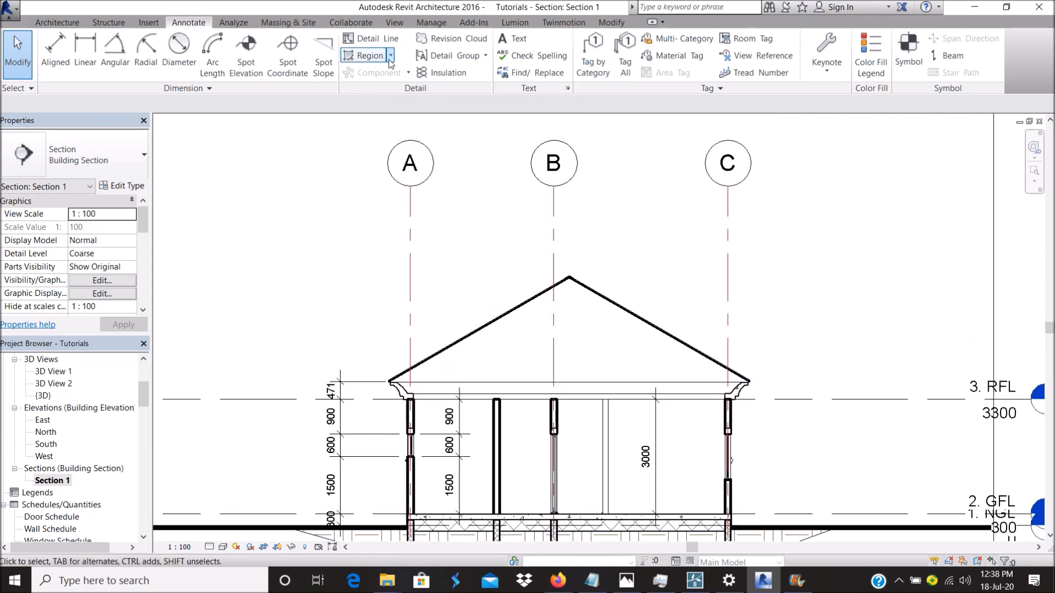
pyautogui.moveTo(380, 107)
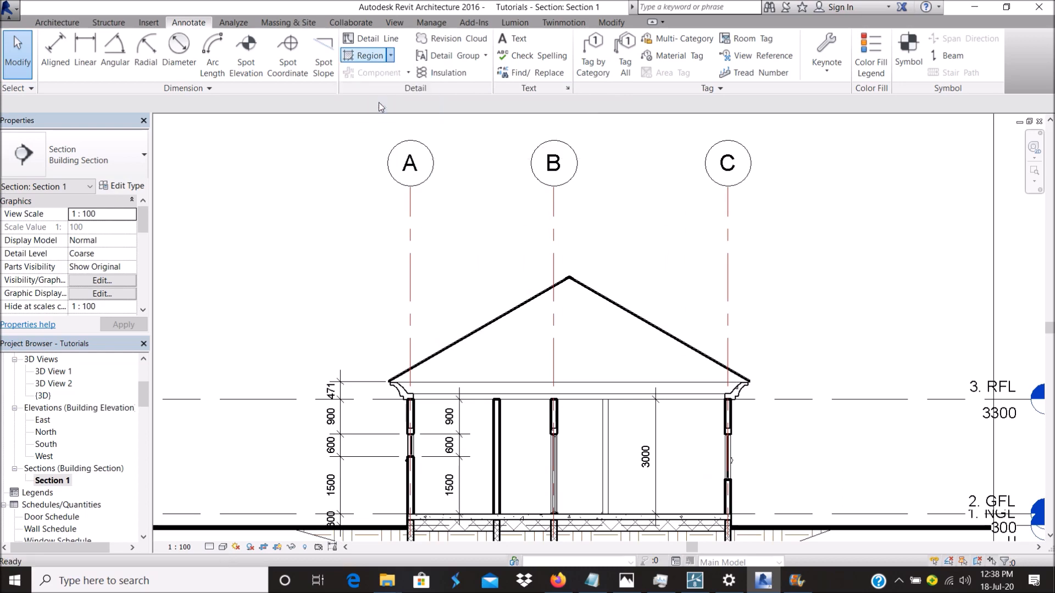
pyautogui.click(370, 55)
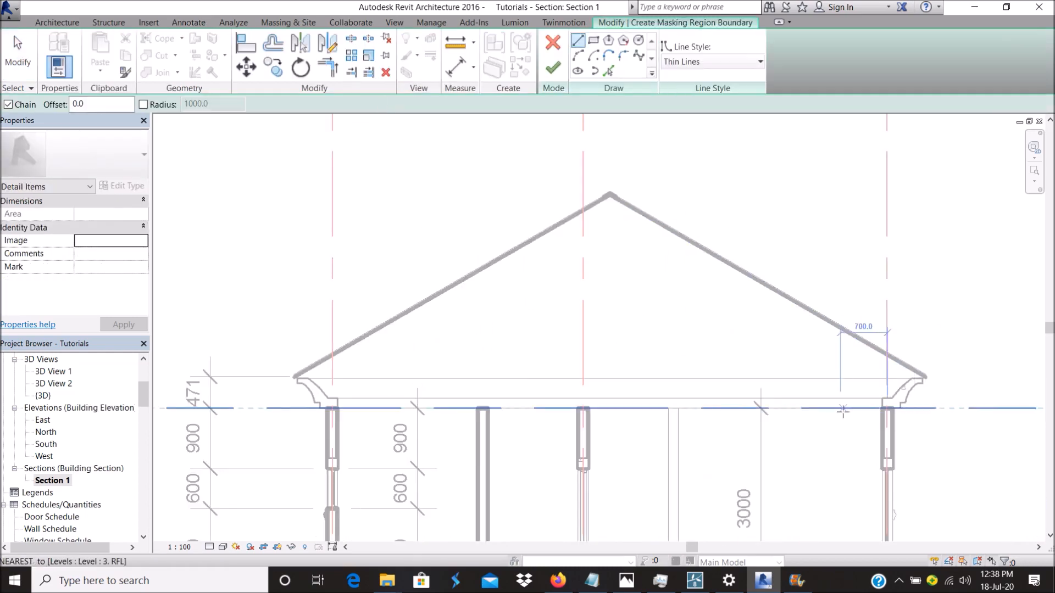
pyautogui.scroll(3)
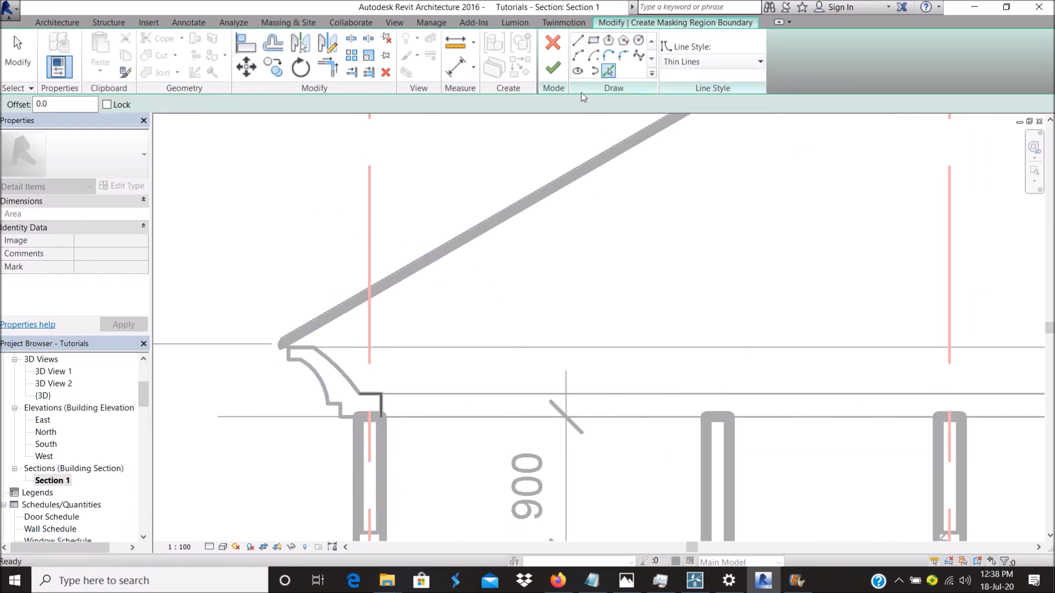
pyautogui.click(307, 348)
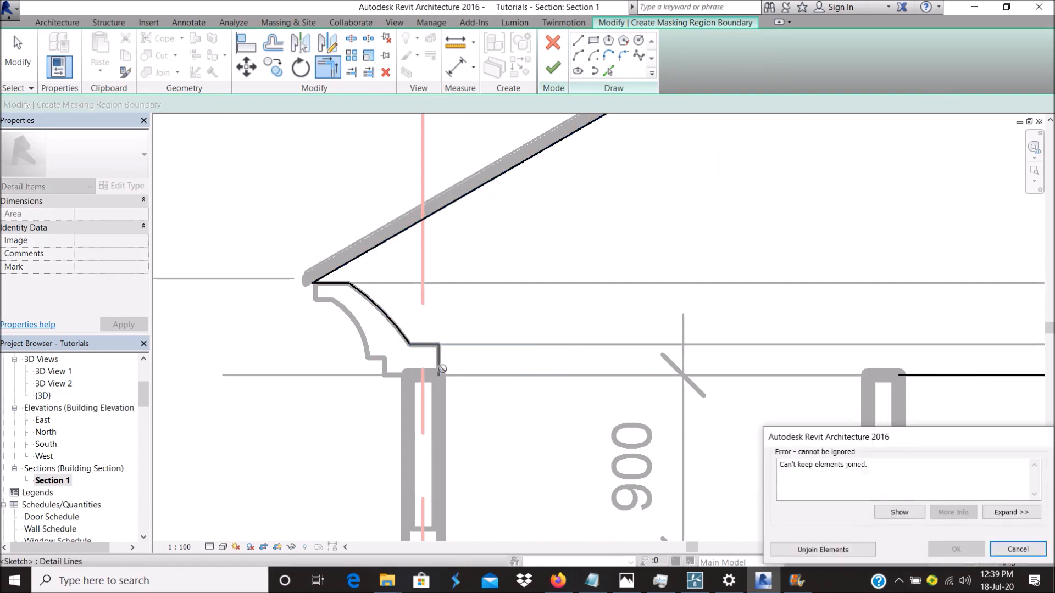
# Dismiss the joined-elements warning and add the short horizontal eave segment to the boundary.
pyautogui.click(1017, 550)
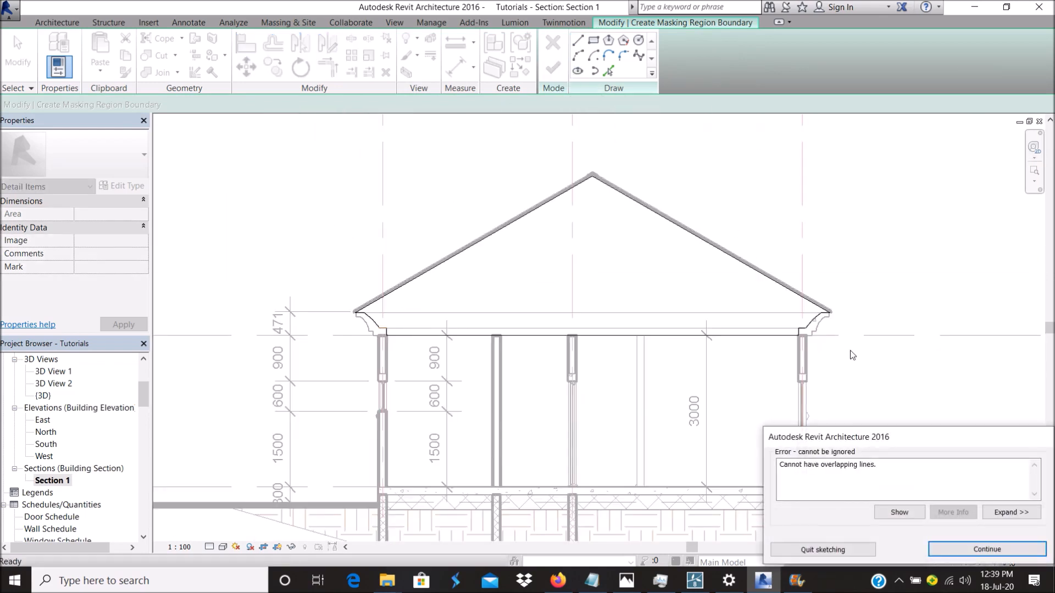
pyautogui.moveTo(409, 308)
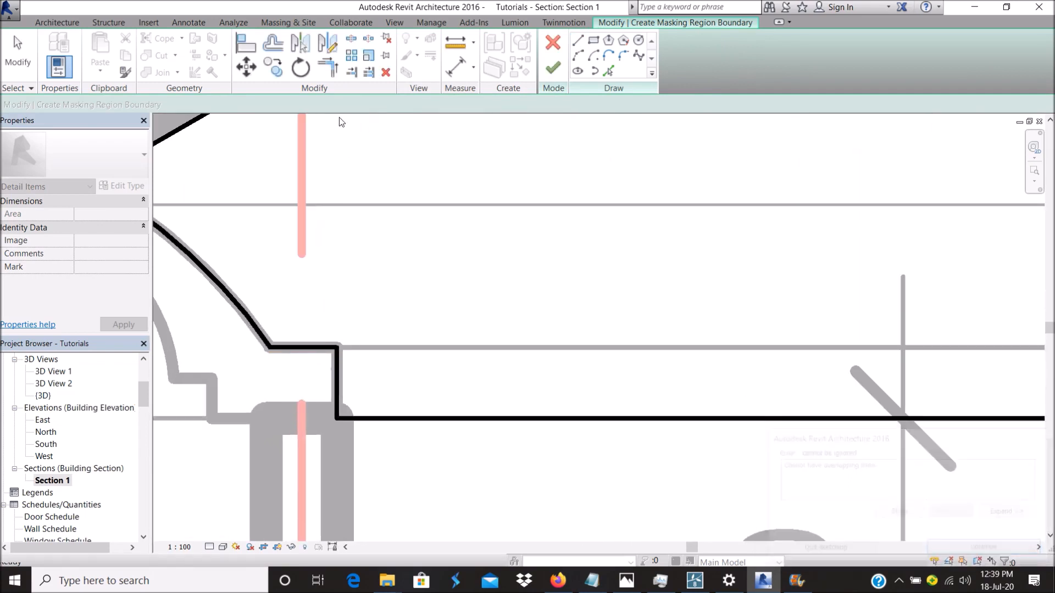
pyautogui.click(303, 348)
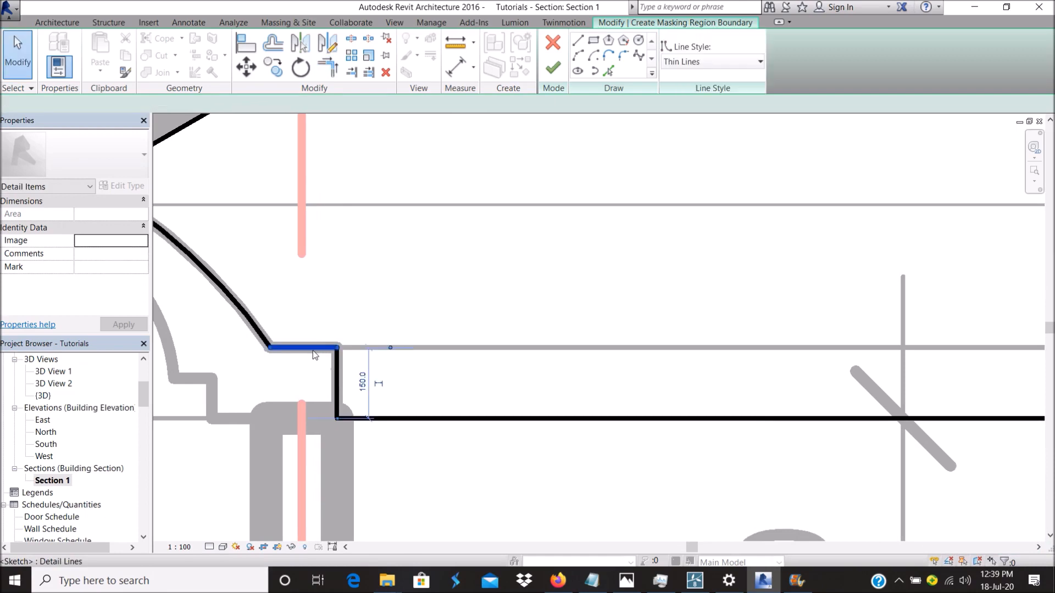
pyautogui.click(551, 70)
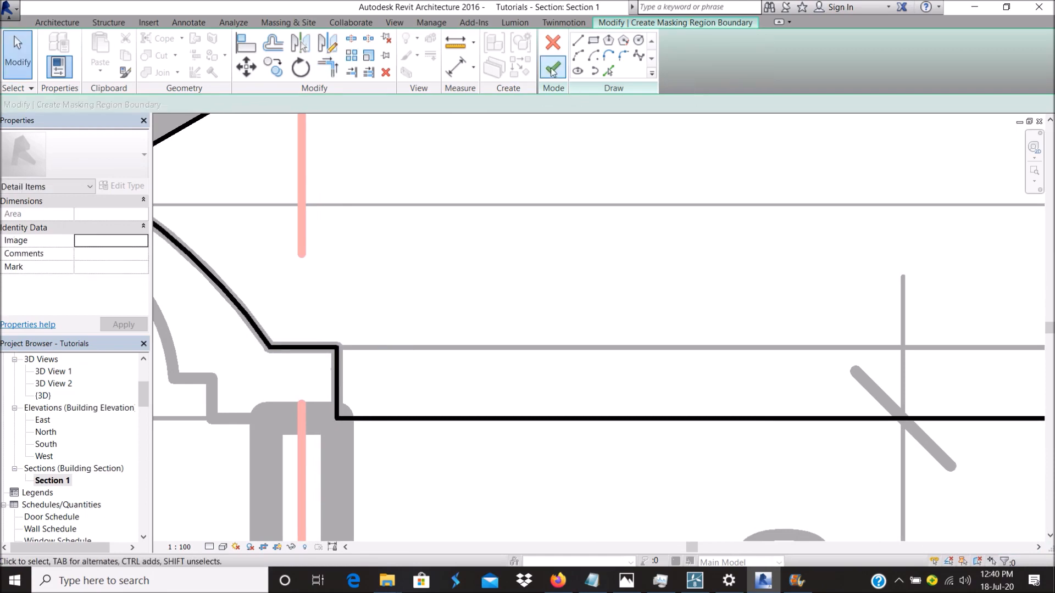
# Finish the masking region, start the Detail Line tool and review the existing line styles.
pyautogui.click(552, 70)
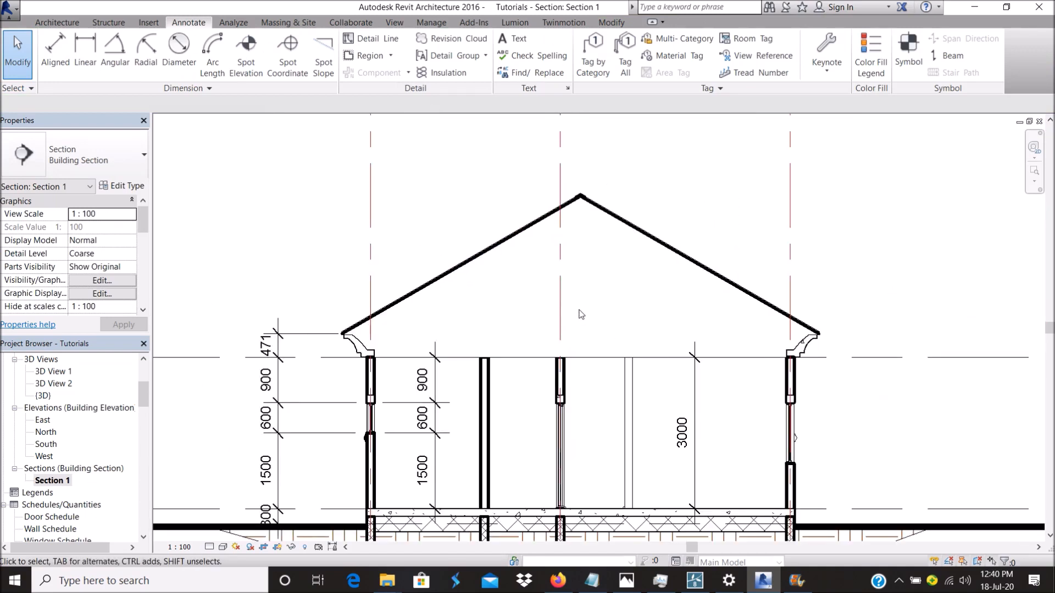
pyautogui.moveTo(484, 244)
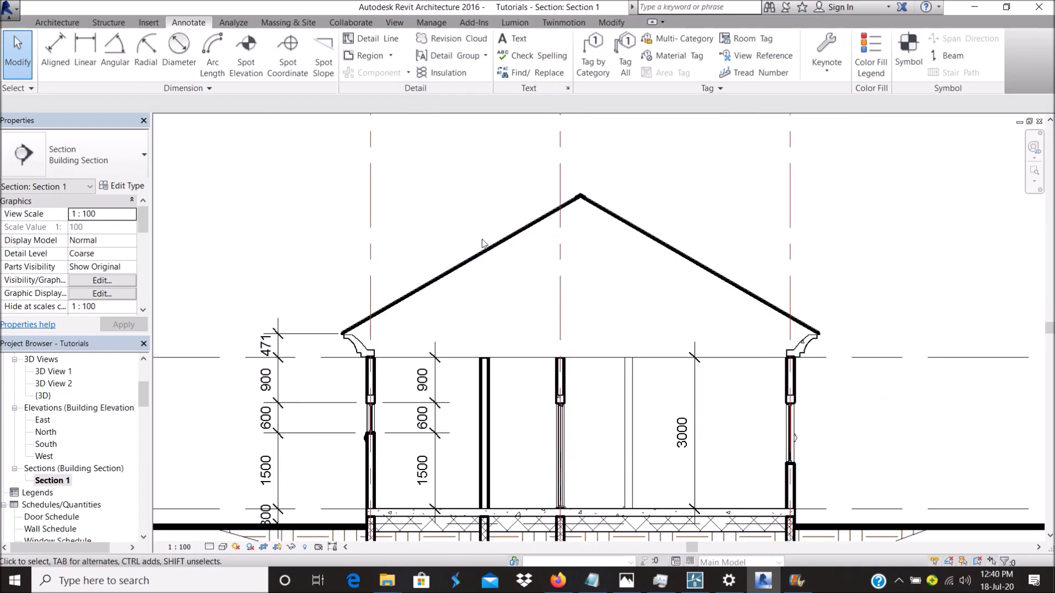
pyautogui.click(484, 263)
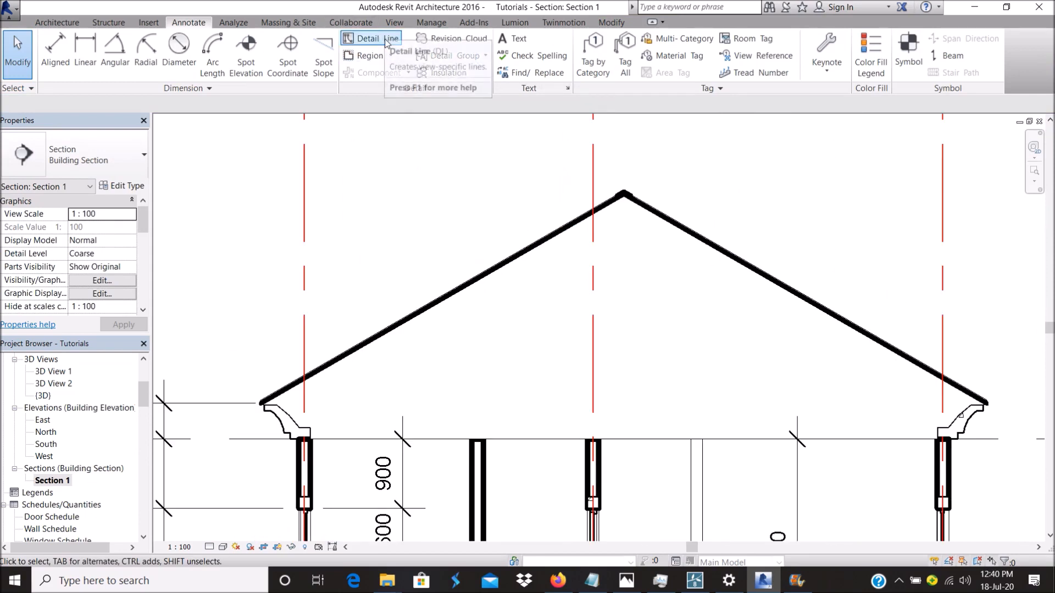
pyautogui.click(368, 38)
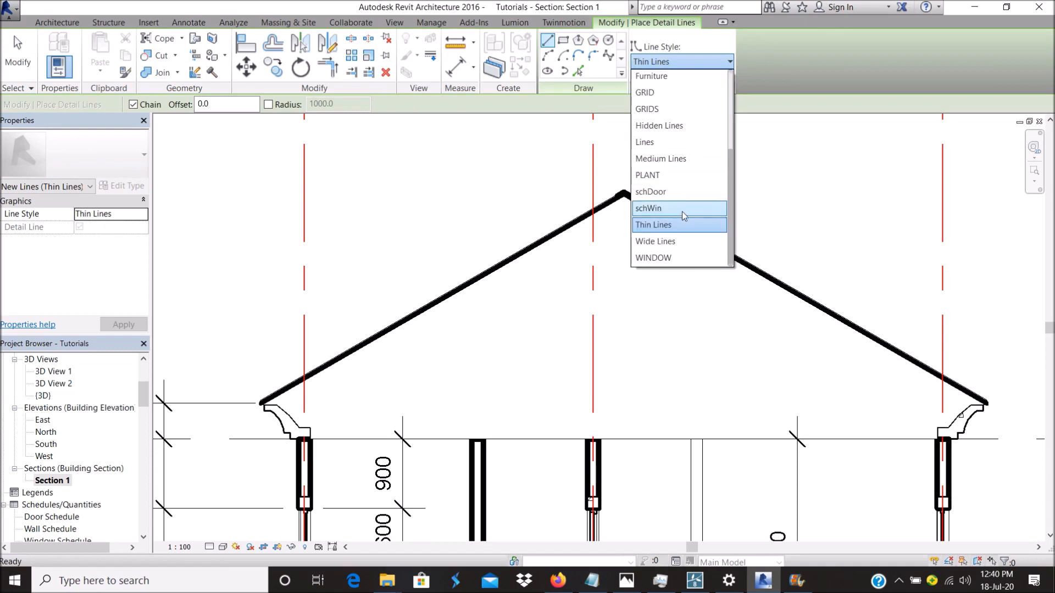
pyautogui.scroll(3)
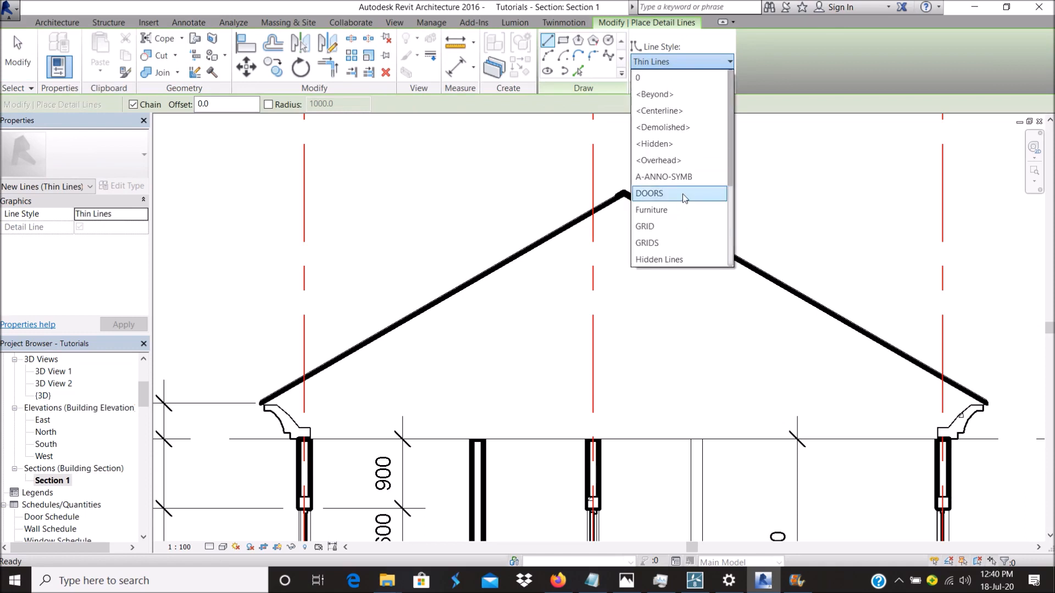
pyautogui.scroll(-3)
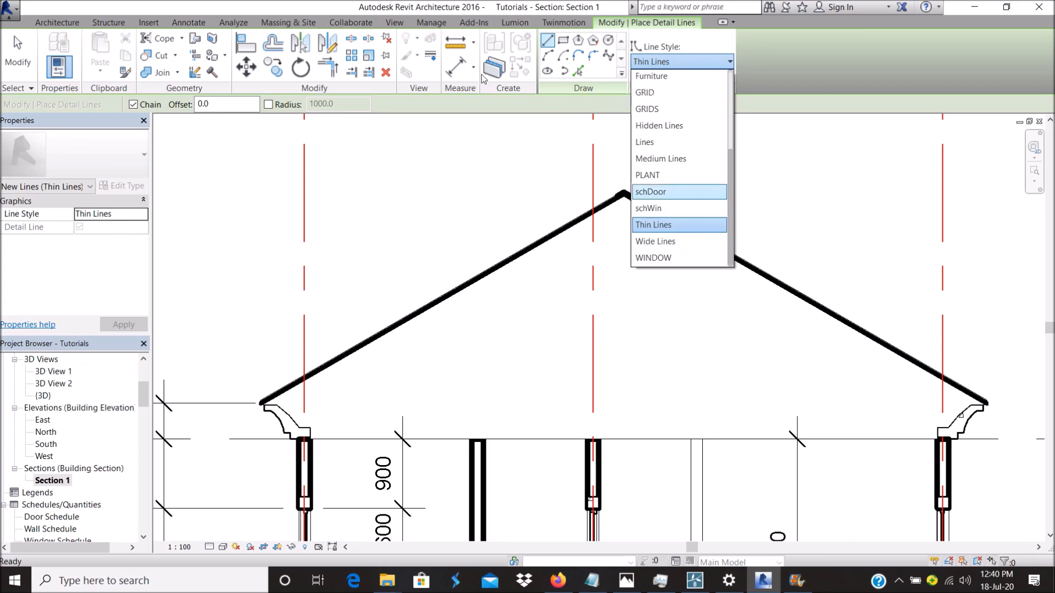
pyautogui.click(430, 22)
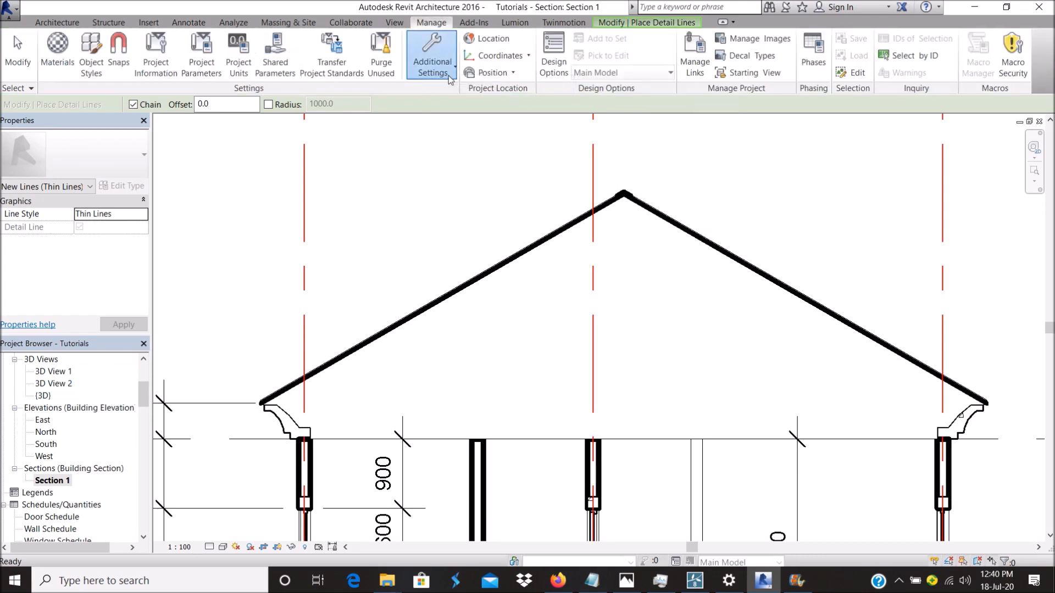
# Create a new line style subcategory named Wood in Line Styles.
pyautogui.click(431, 55)
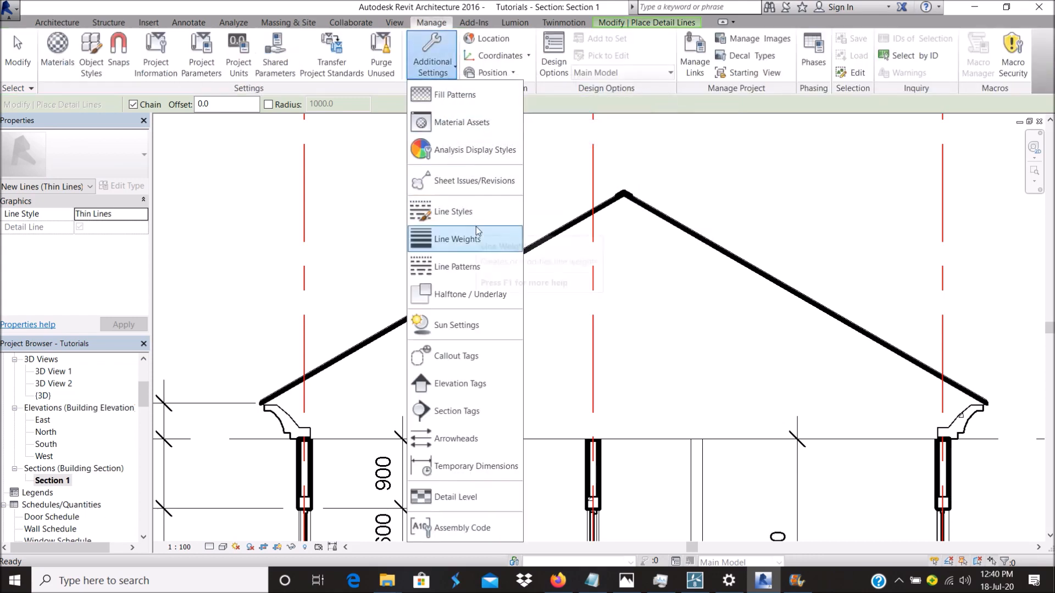
pyautogui.click(452, 211)
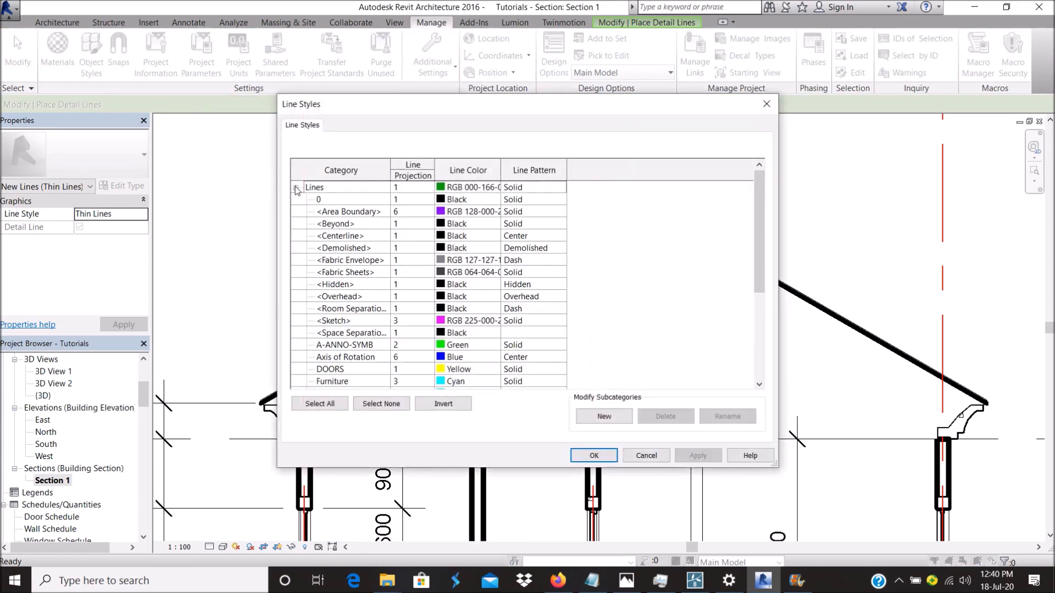
pyautogui.click(603, 415)
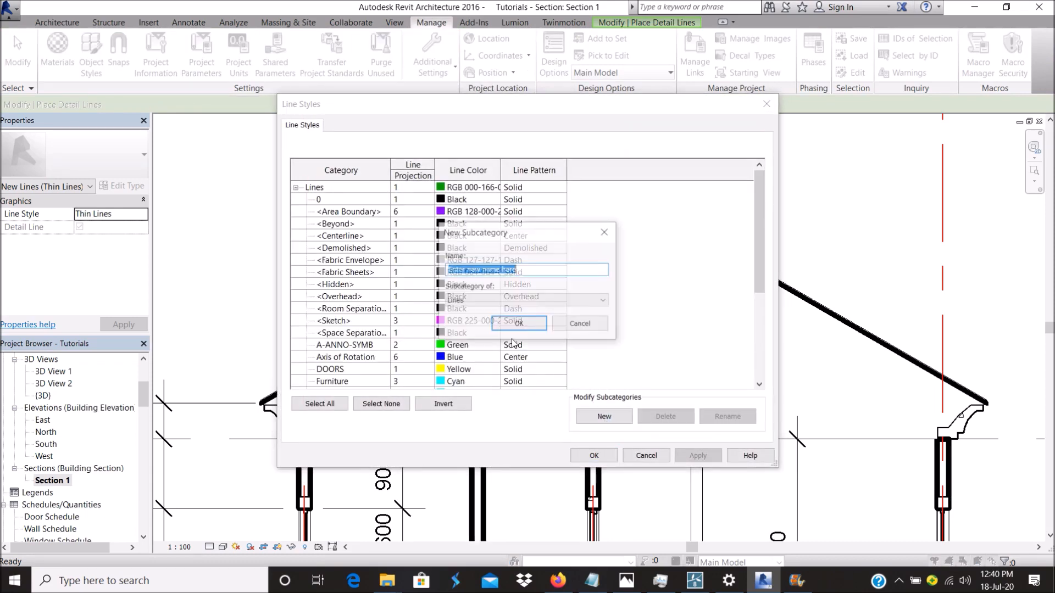
pyautogui.write('Woo')
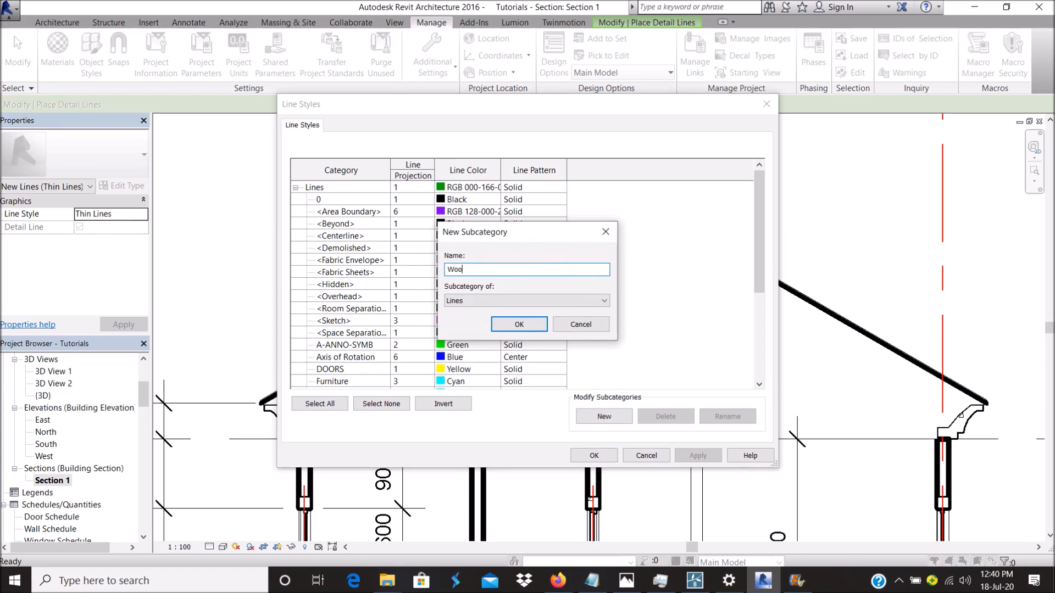
pyautogui.write('d')
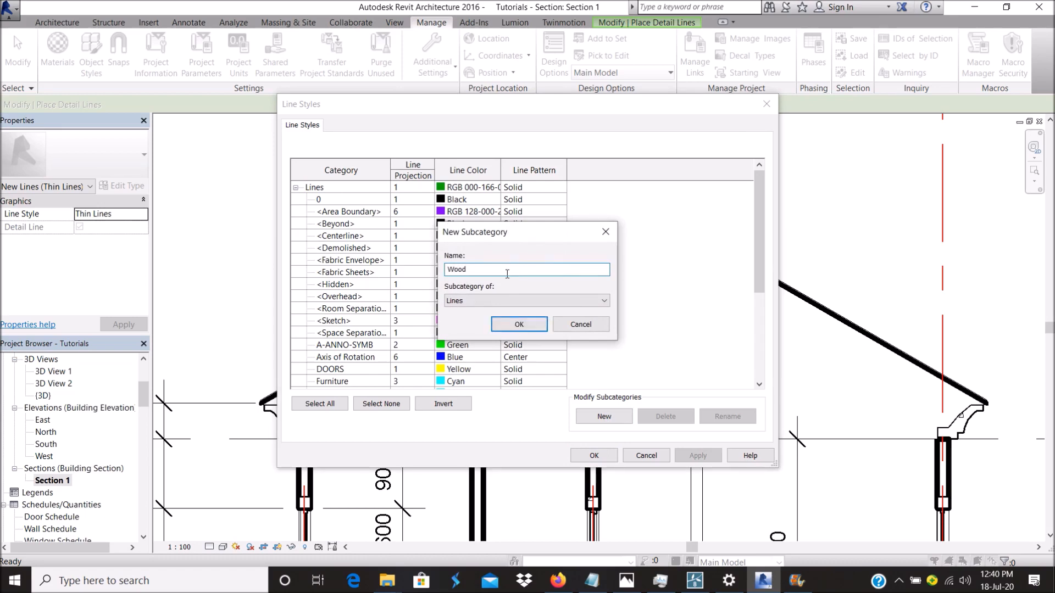
pyautogui.click(519, 324)
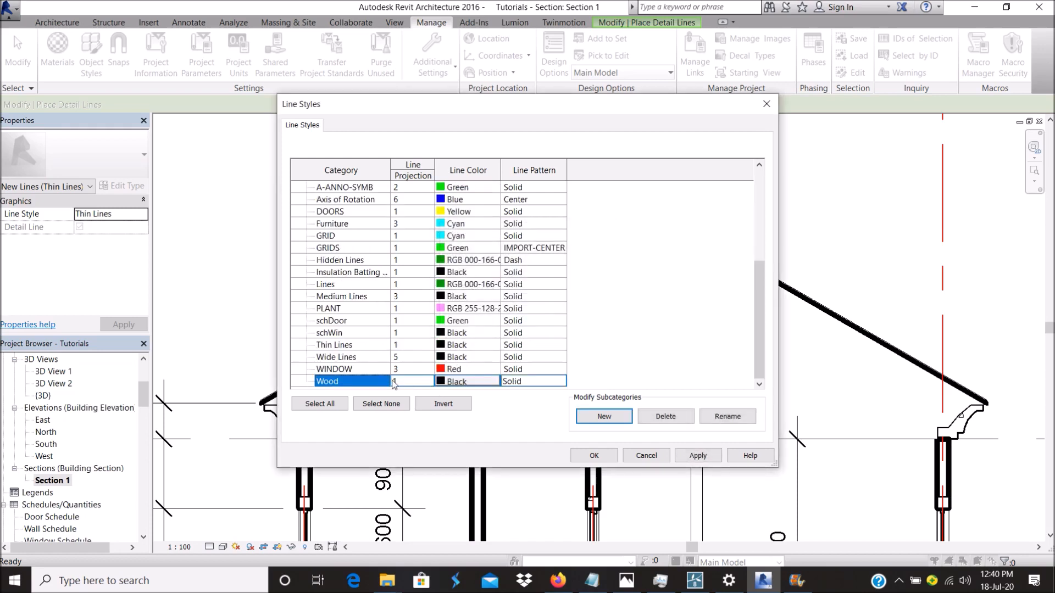
# Give the Wood style an orange-brown line colour (RGB 196-104-030) and accept.
pyautogui.click(466, 381)
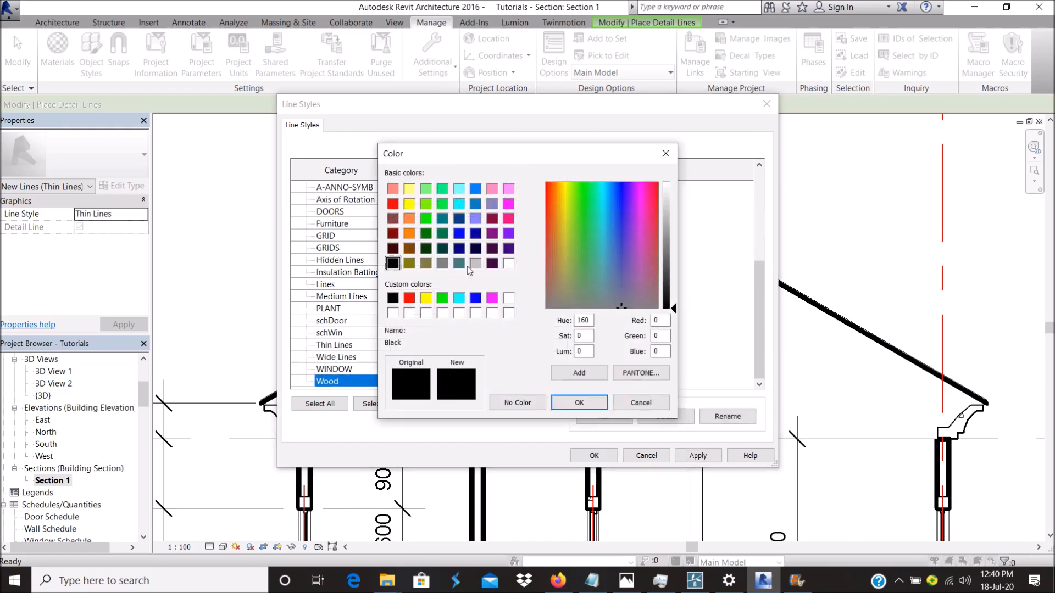
pyautogui.click(409, 219)
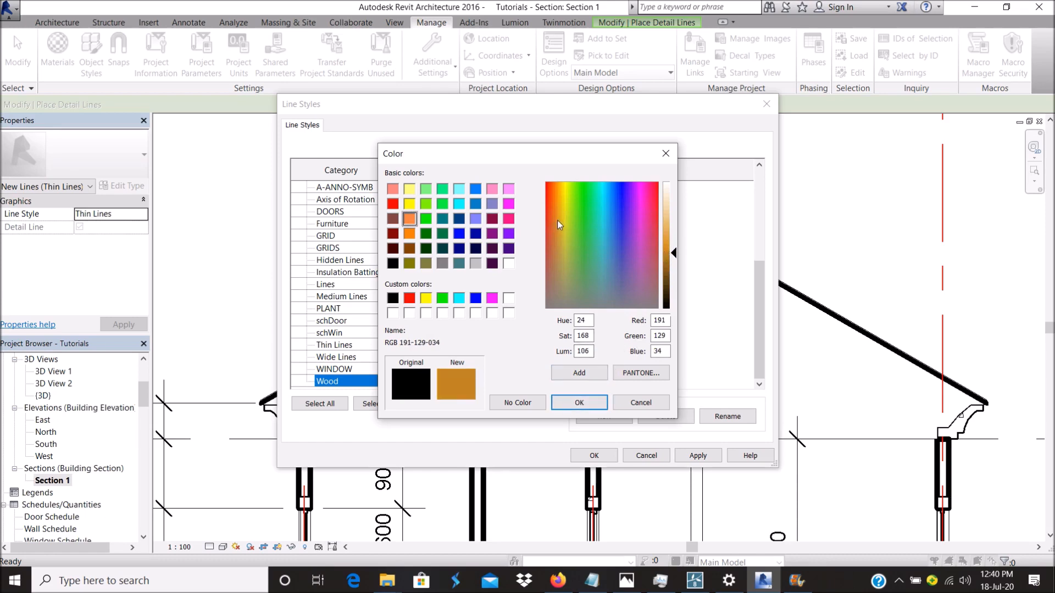
pyautogui.click(553, 215)
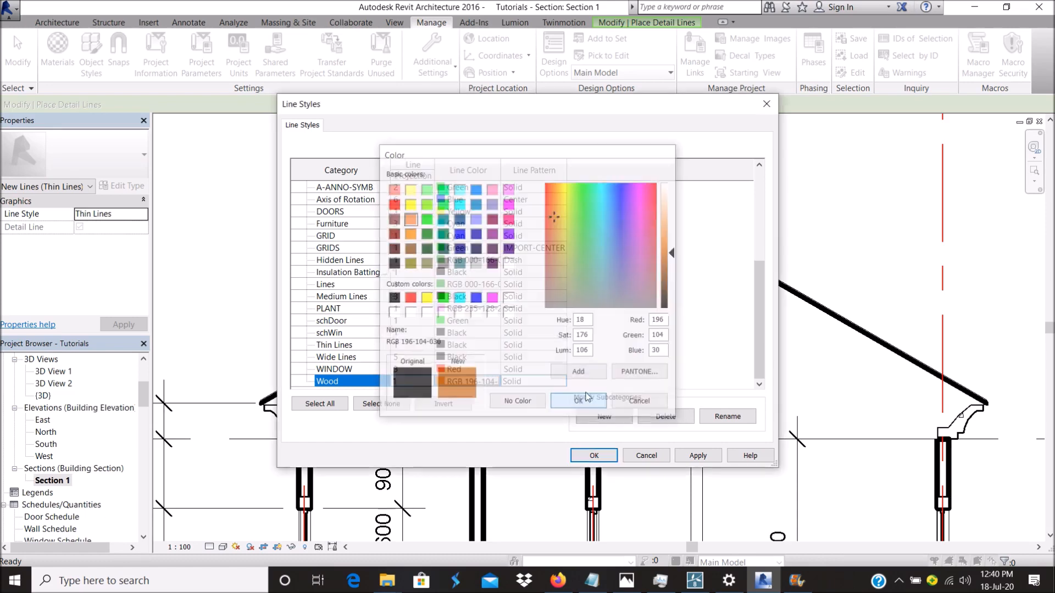
pyautogui.click(578, 400)
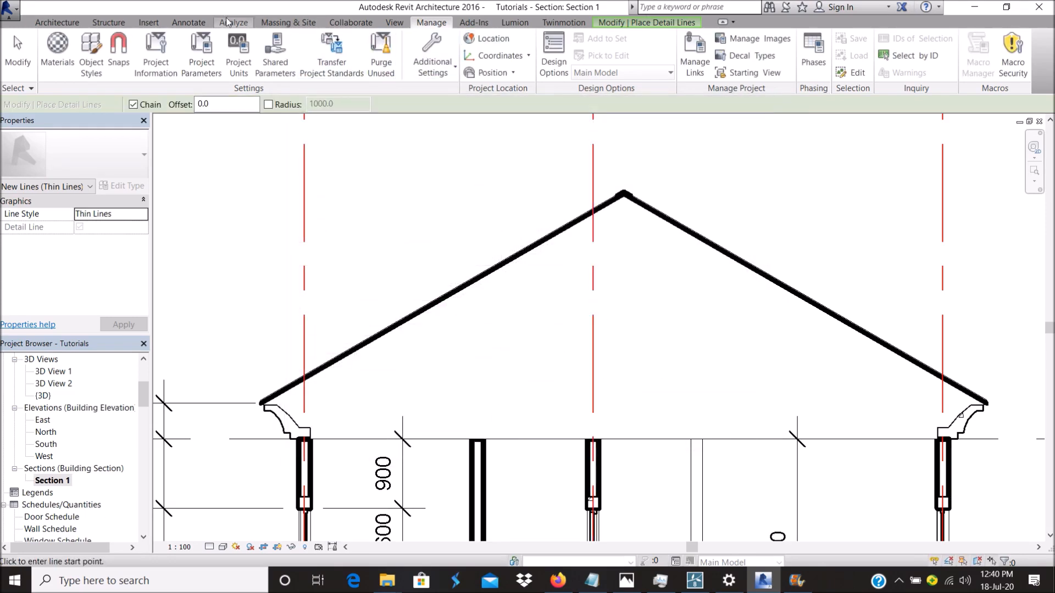
# Offset the ceiling line upward by 150 to form the Wood-style truss bottom chord.
pyautogui.click(188, 22)
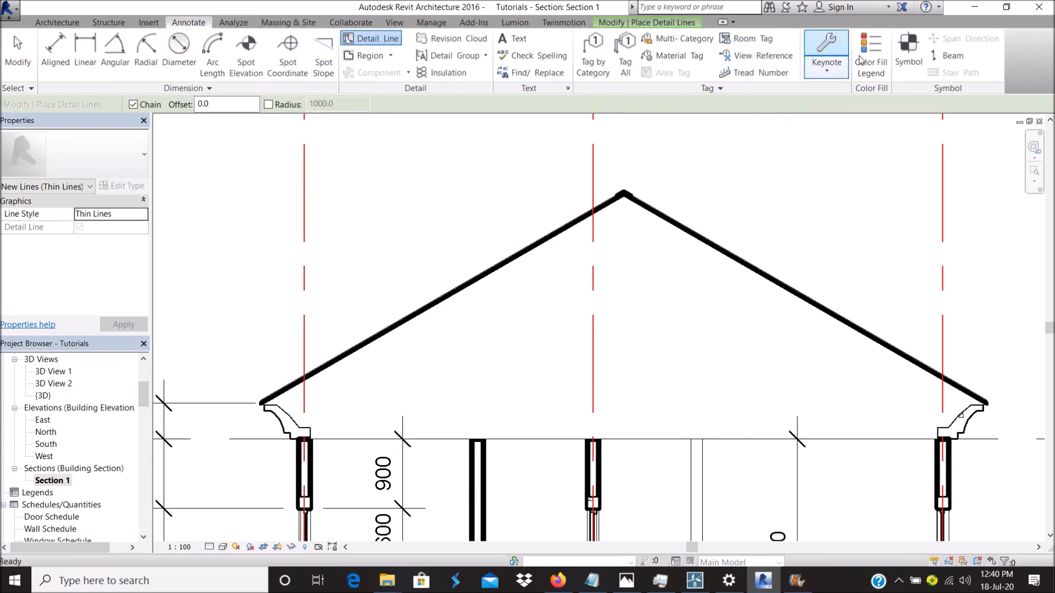
pyautogui.click(646, 22)
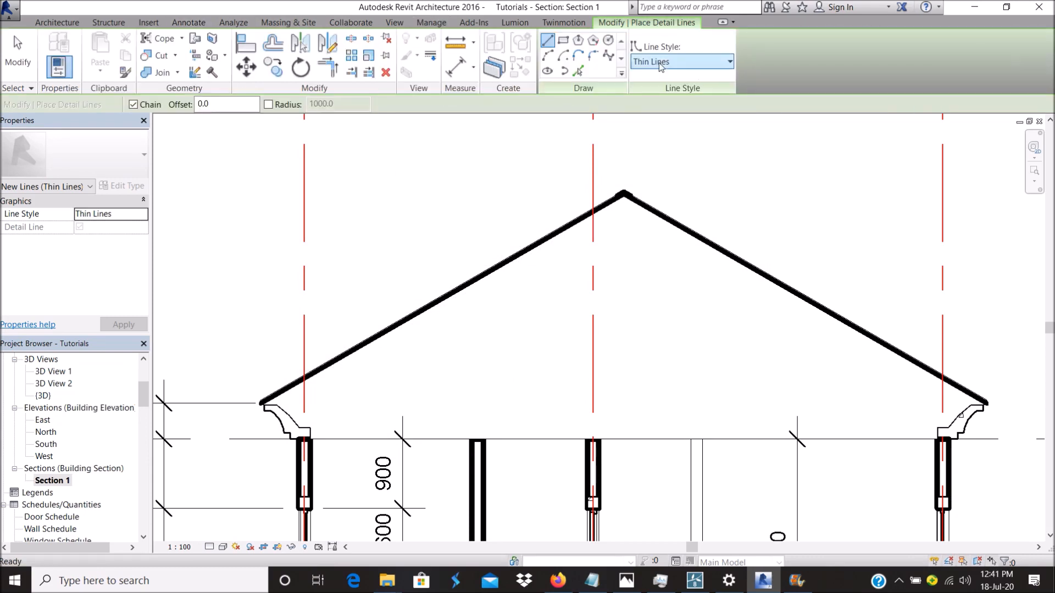
pyautogui.click(681, 62)
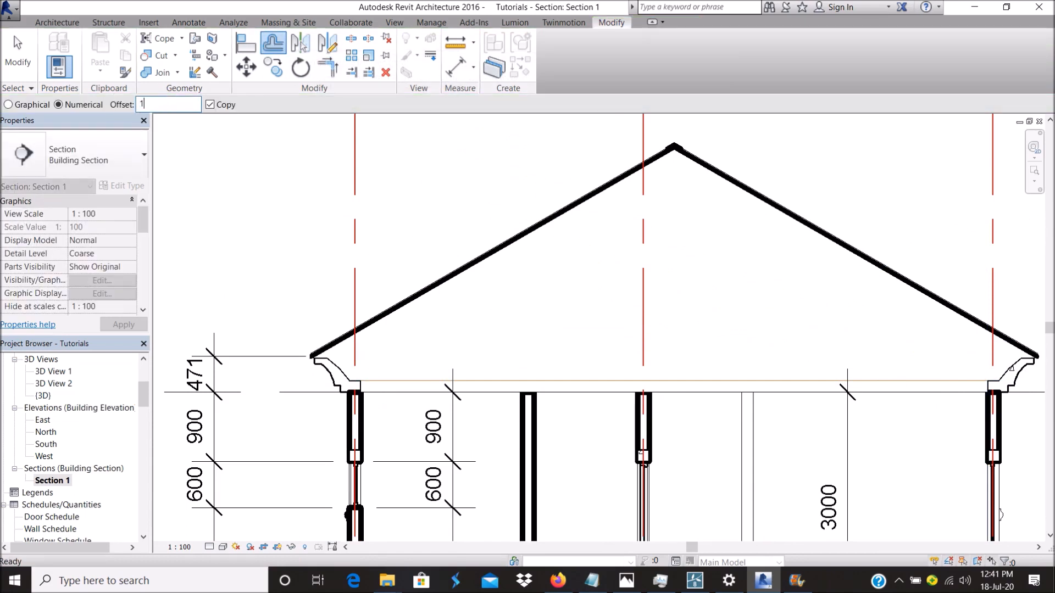
pyautogui.write('150.0')
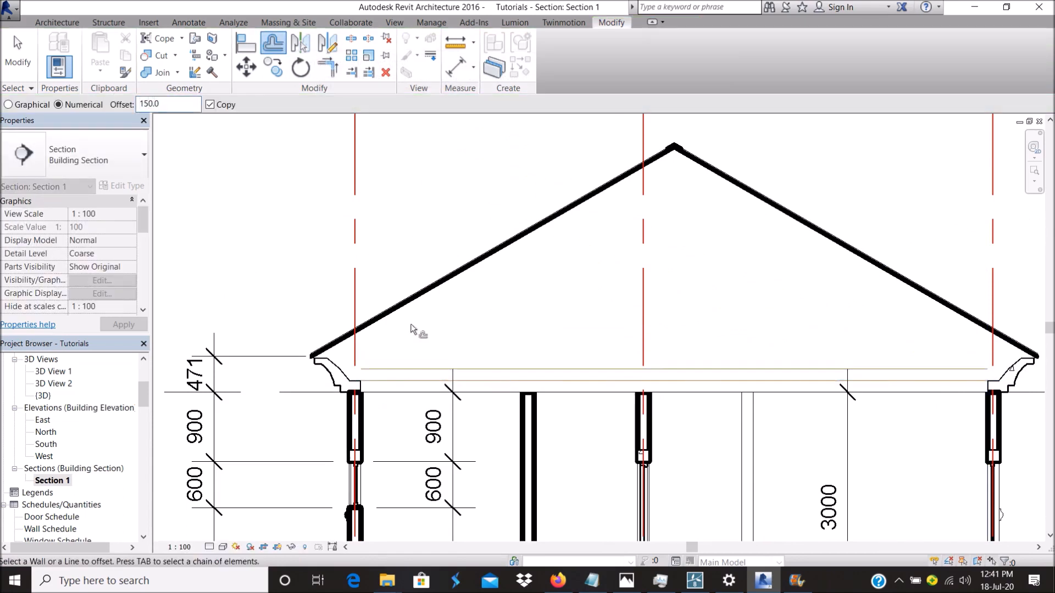
pyautogui.click(323, 374)
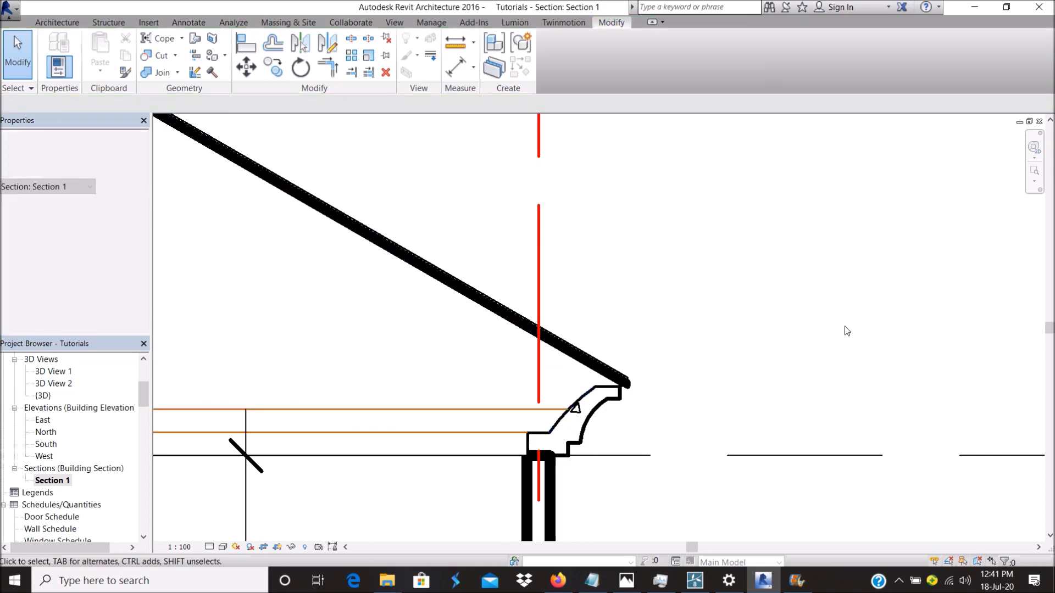
pyautogui.click(299, 44)
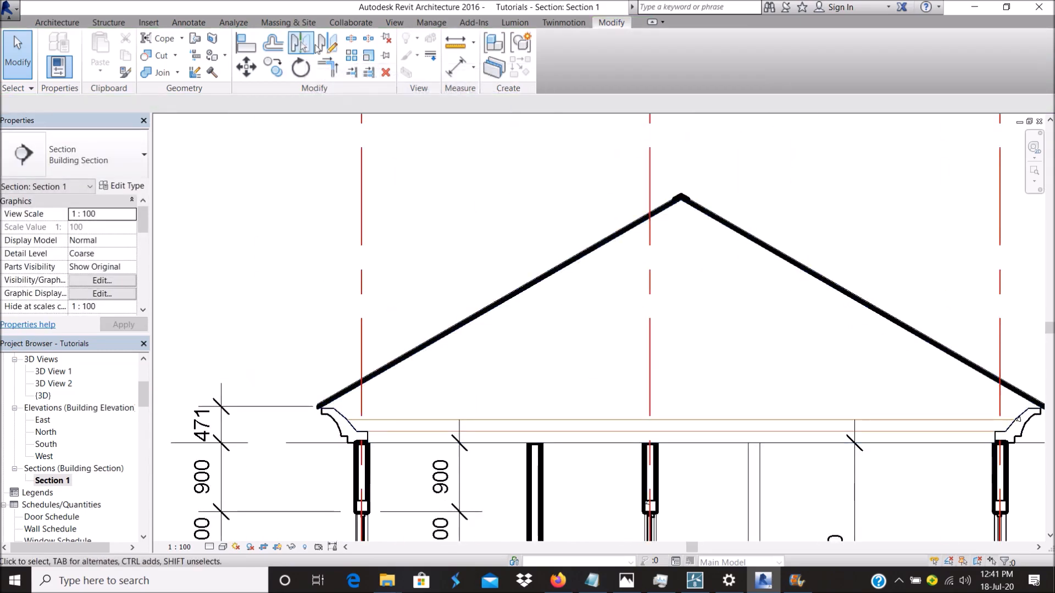
# Trace Wood rafter lines parallel under both roof slopes using pick lines with offset.
pyautogui.click(188, 22)
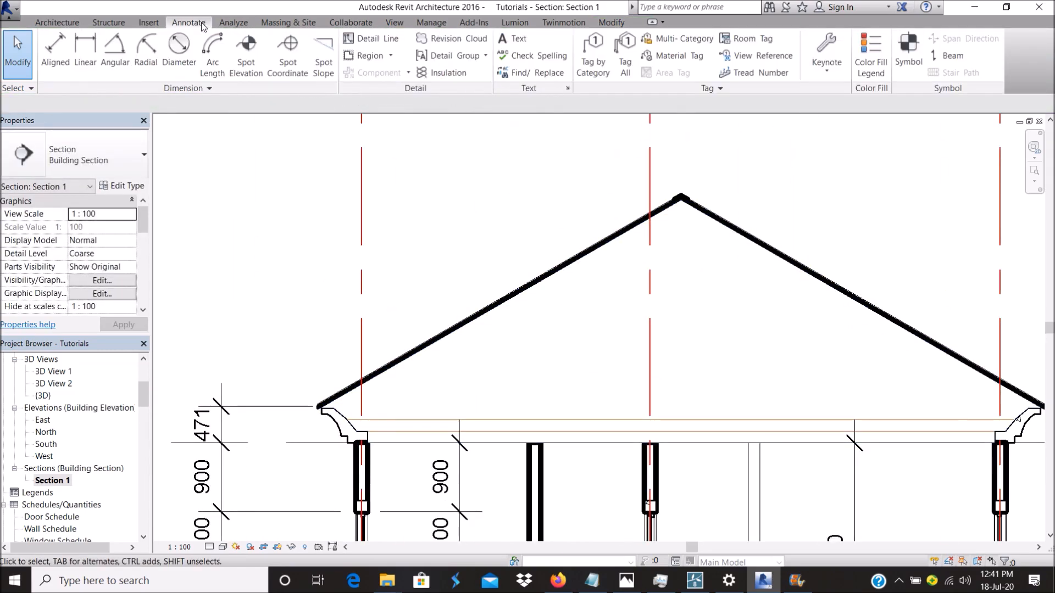
pyautogui.click(369, 38)
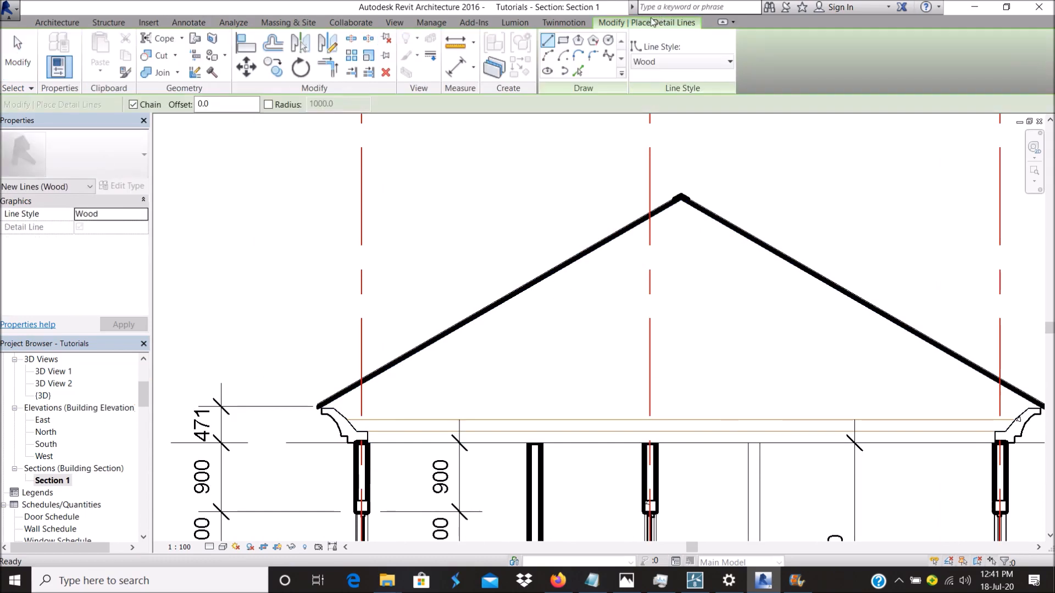
pyautogui.click(577, 70)
pyautogui.write('50')
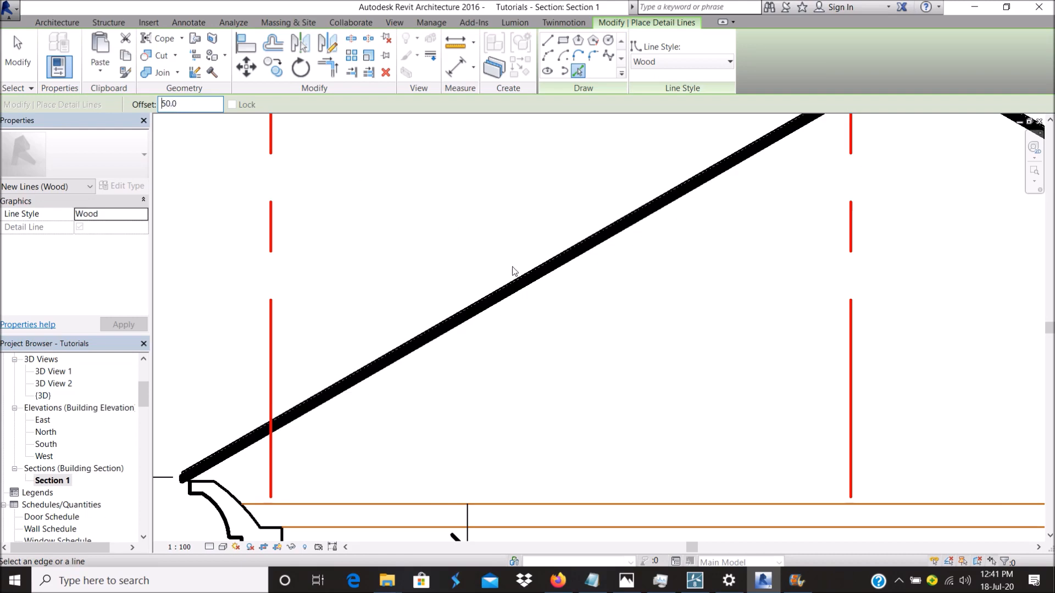
pyautogui.moveTo(539, 287)
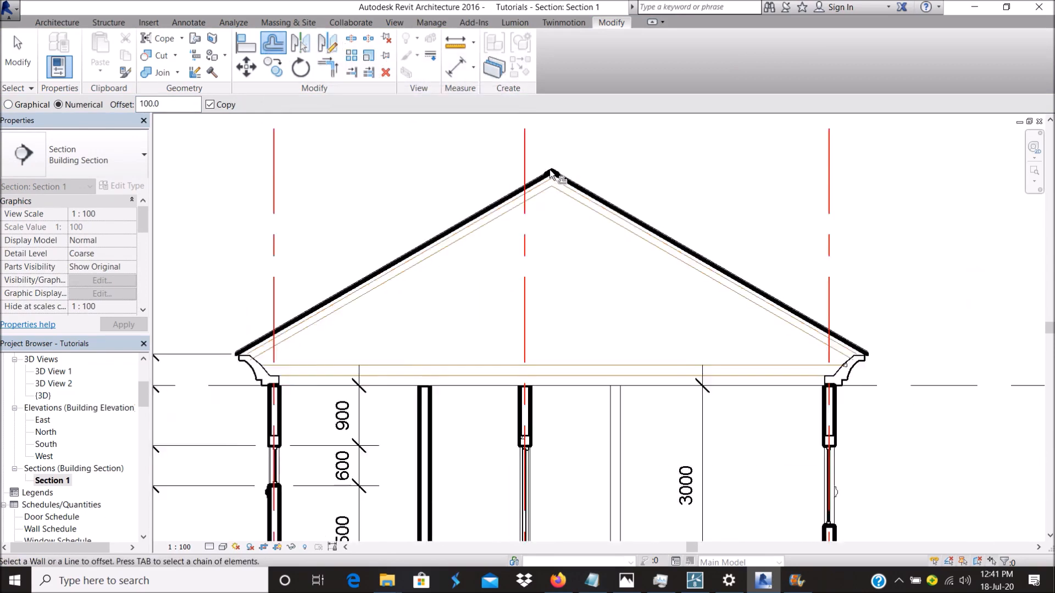
pyautogui.click(188, 21)
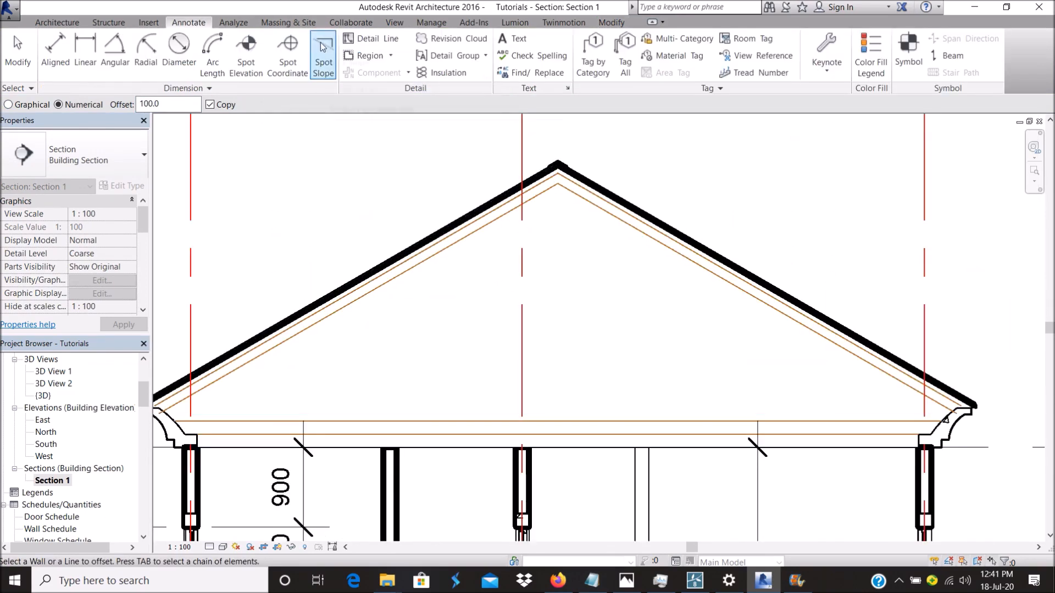
pyautogui.click(372, 38)
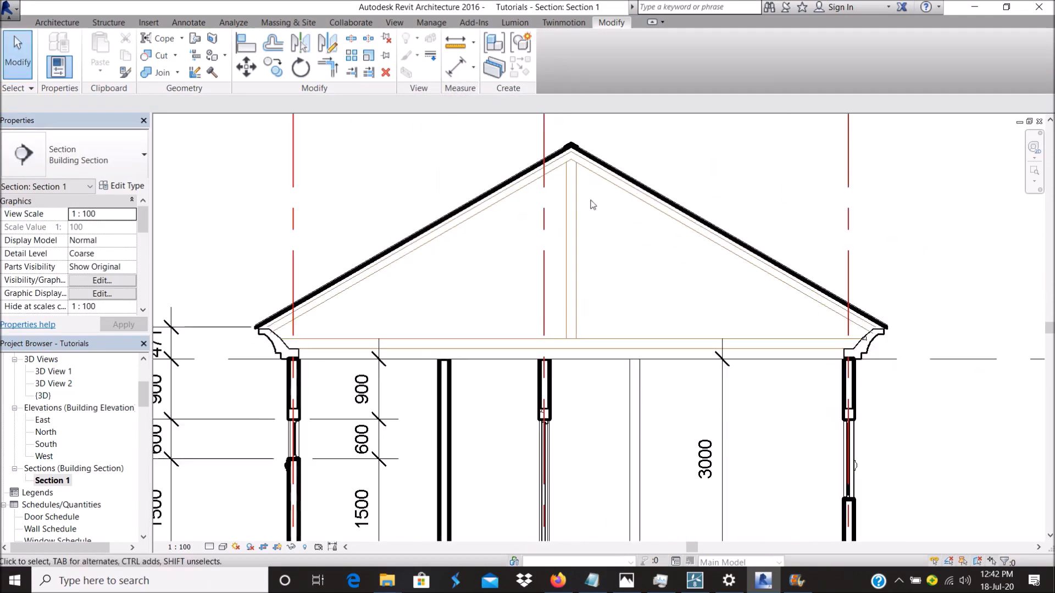
# Offset 1200 and 100 to create the double king post and left vertical web posts.
pyautogui.click(274, 43)
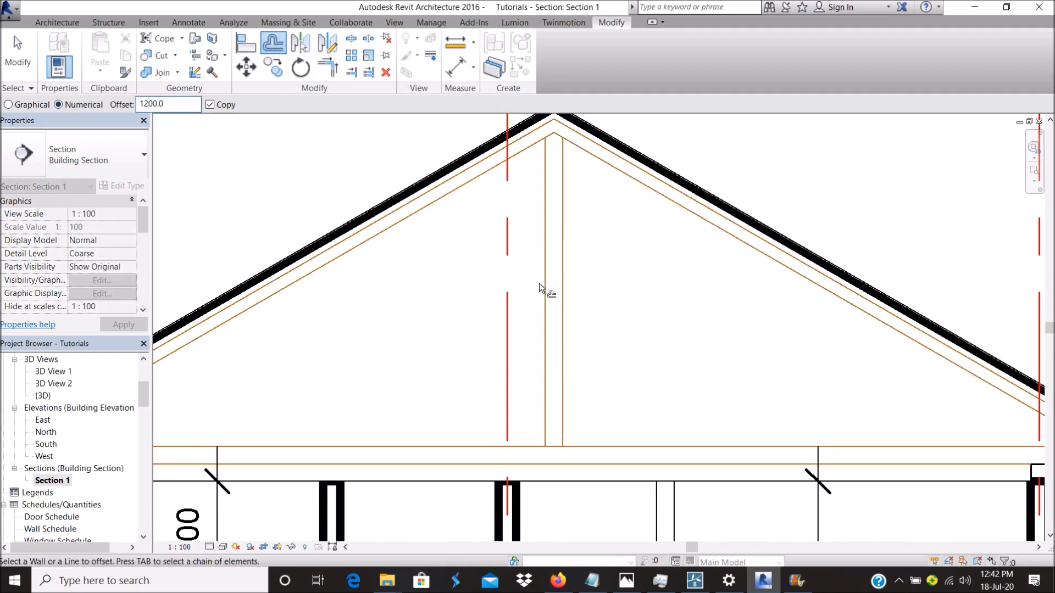
pyautogui.tripleClick(168, 105)
pyautogui.write('100')
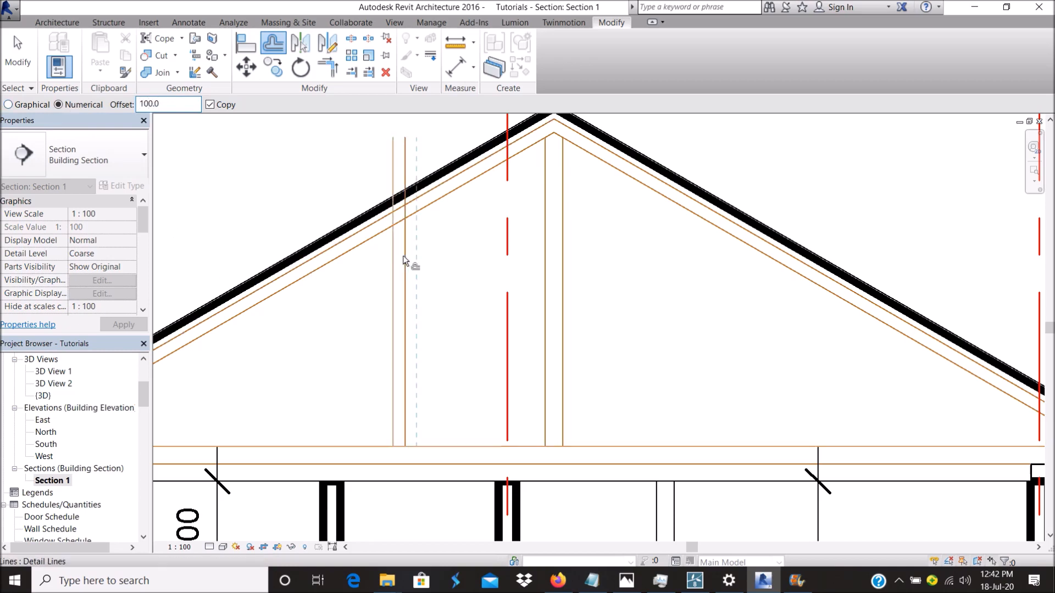
pyautogui.click(391, 289)
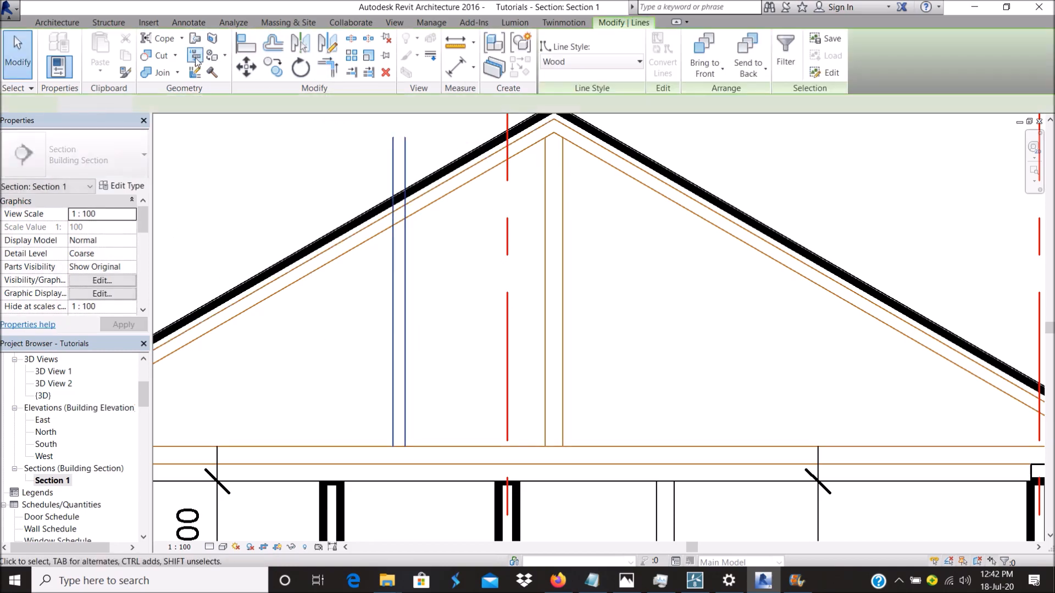
pyautogui.click(247, 67)
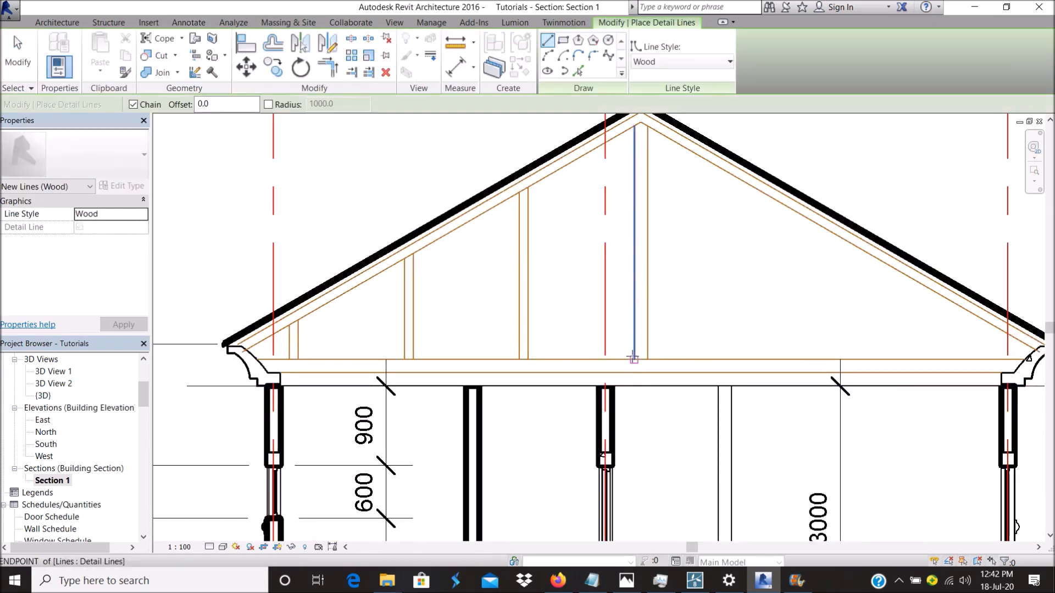
# Offset diagonal web members, trim their ends to the chords and mirror them across the ridge.
pyautogui.scroll(3)
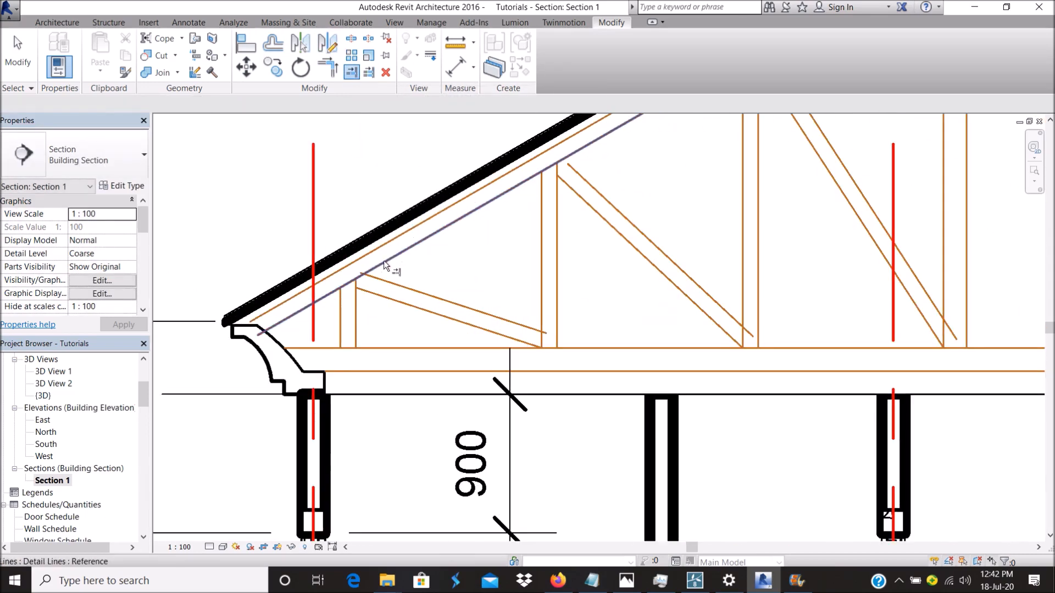
pyautogui.click(349, 72)
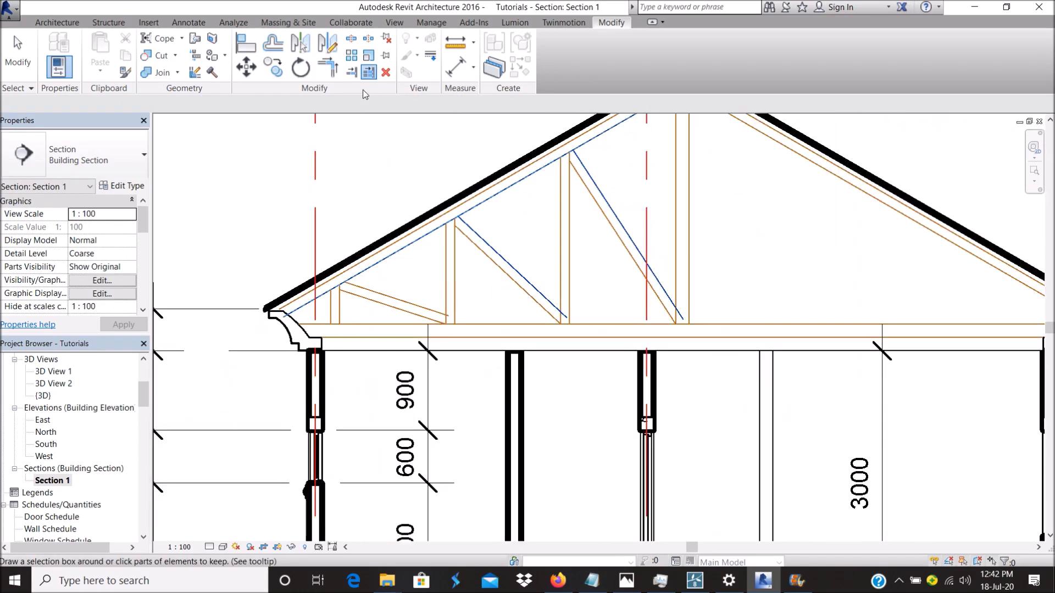
pyautogui.click(349, 73)
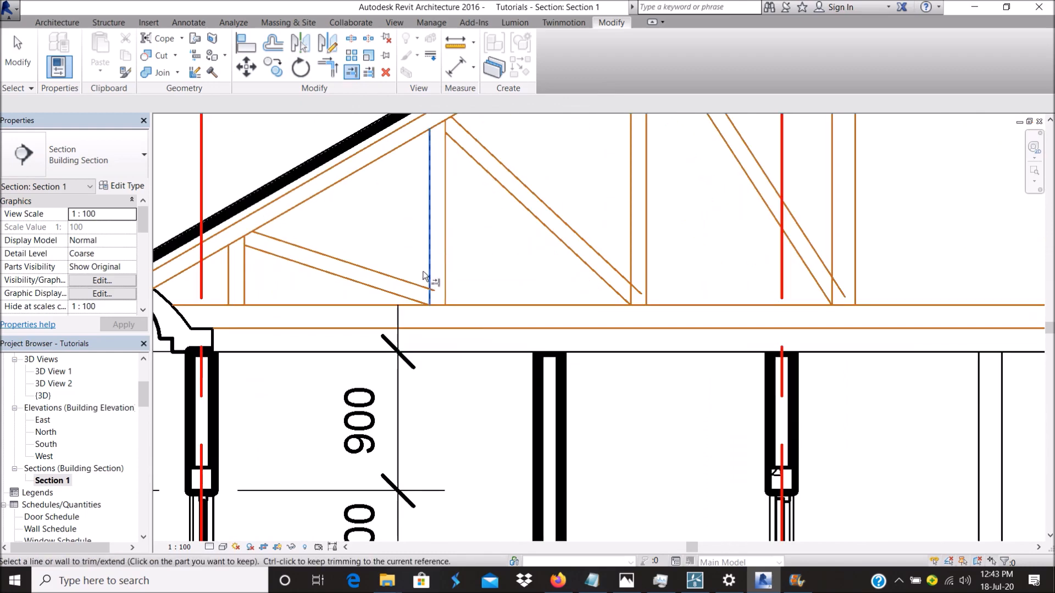
pyautogui.click(606, 263)
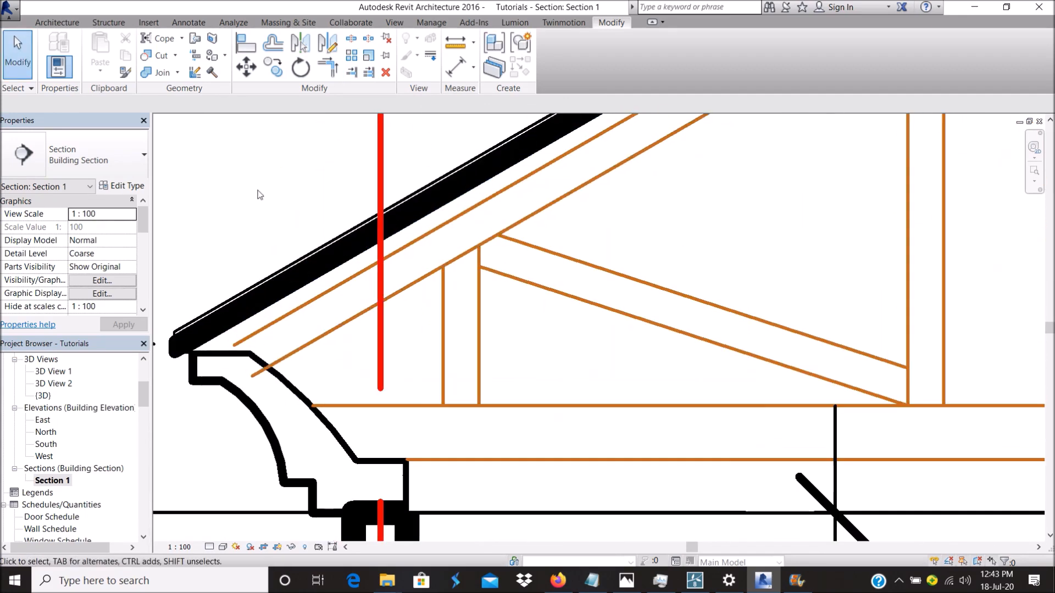
pyautogui.click(222, 355)
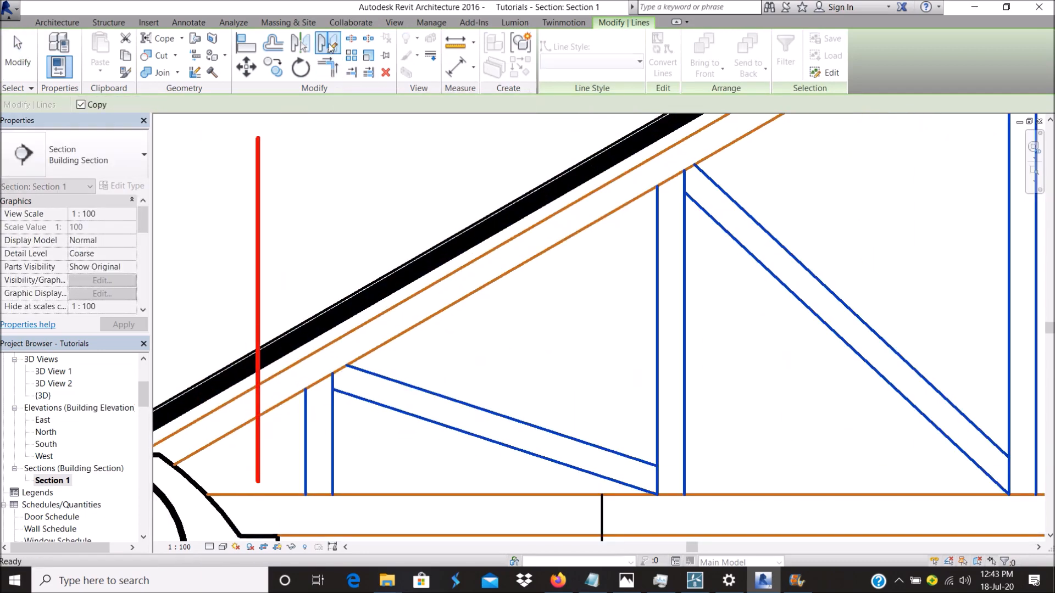
pyautogui.click(301, 47)
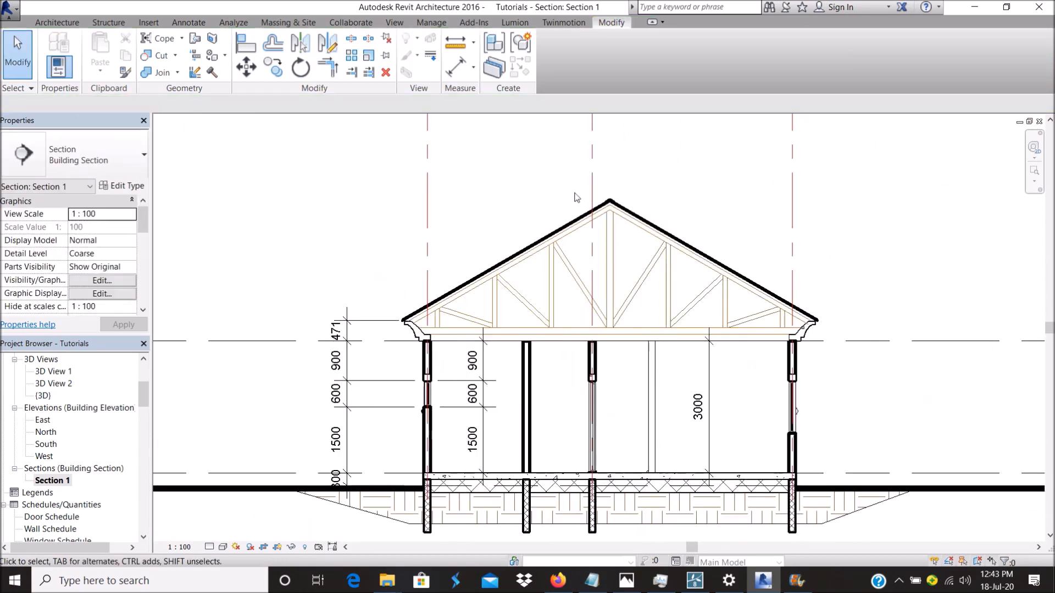
# Draw a short Wood line across the rafter at the ridge marking the ridge purlin.
pyautogui.click(188, 22)
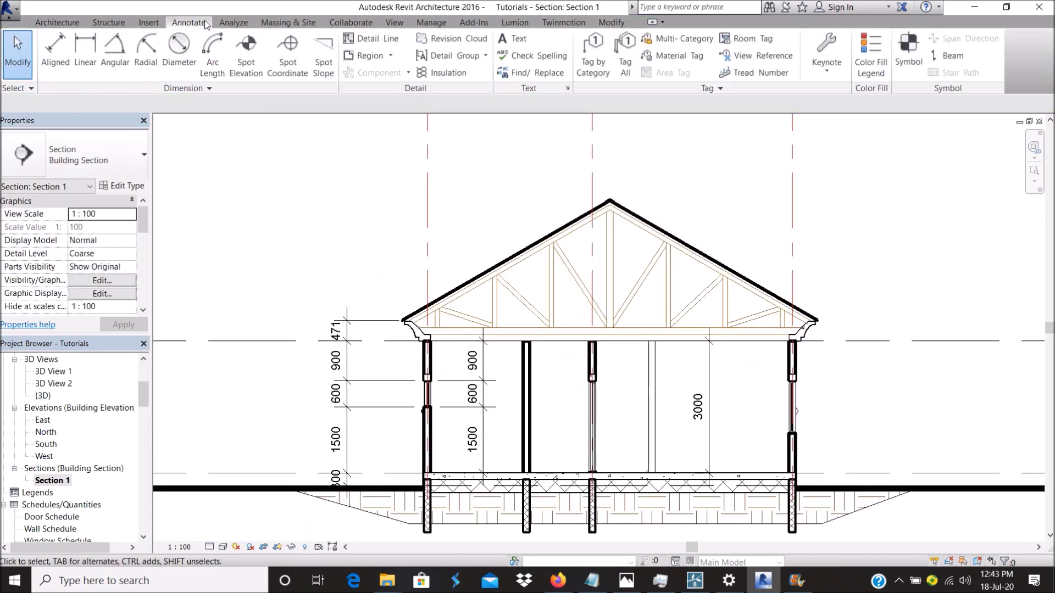
pyautogui.click(367, 39)
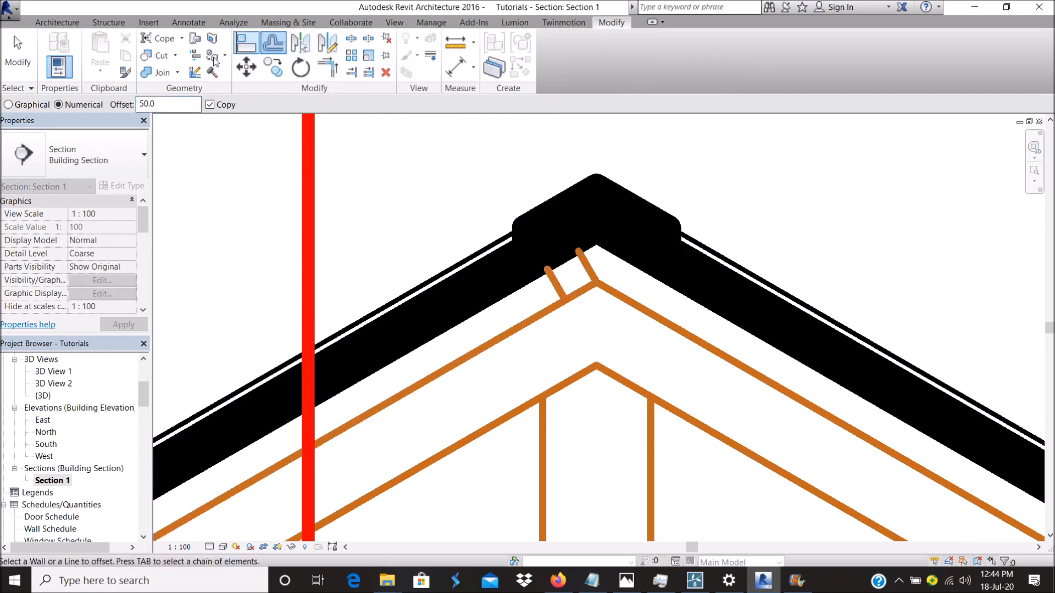
pyautogui.click(187, 22)
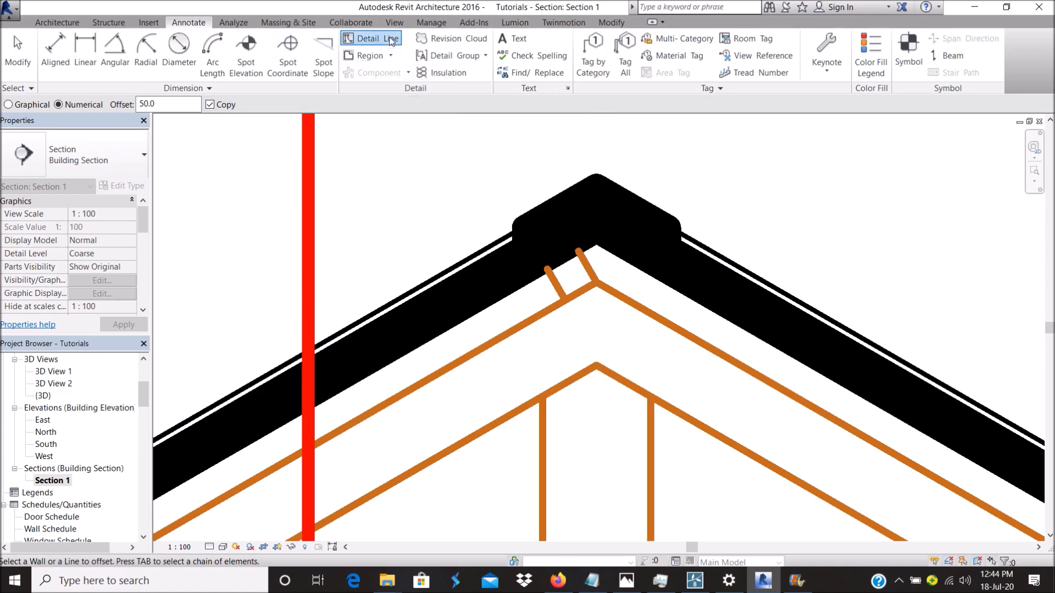
pyautogui.click(370, 38)
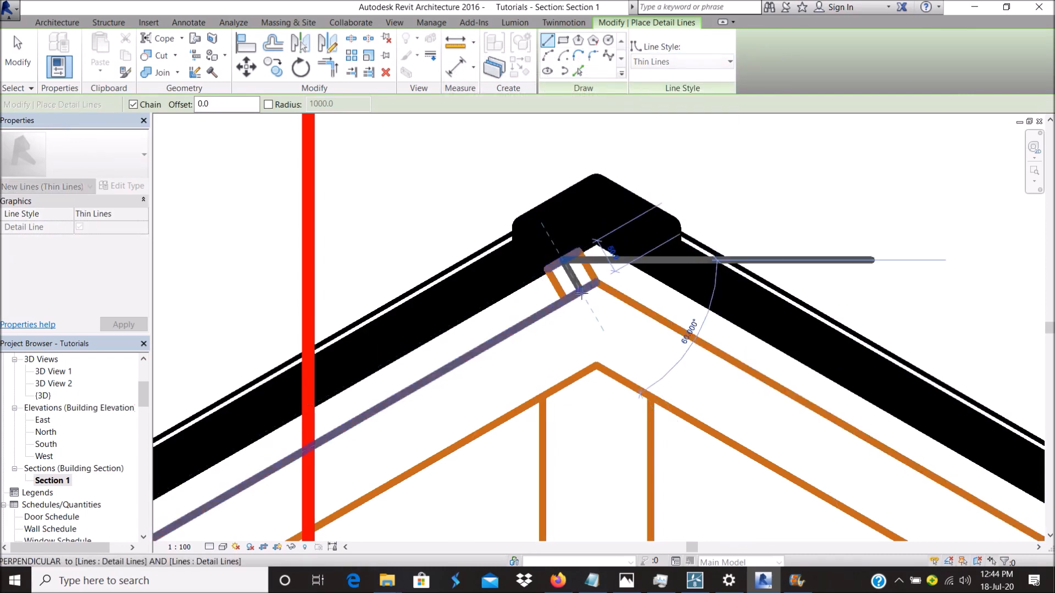
pyautogui.click(568, 276)
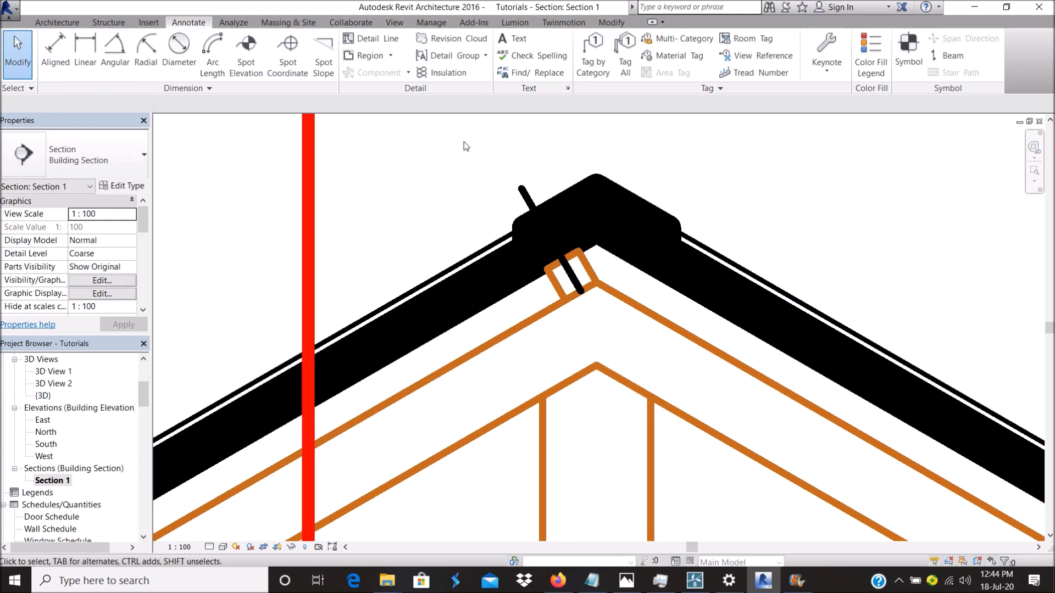
# Add purlin marks at intervals along the slope and deselect the truss lines.
pyautogui.click(610, 22)
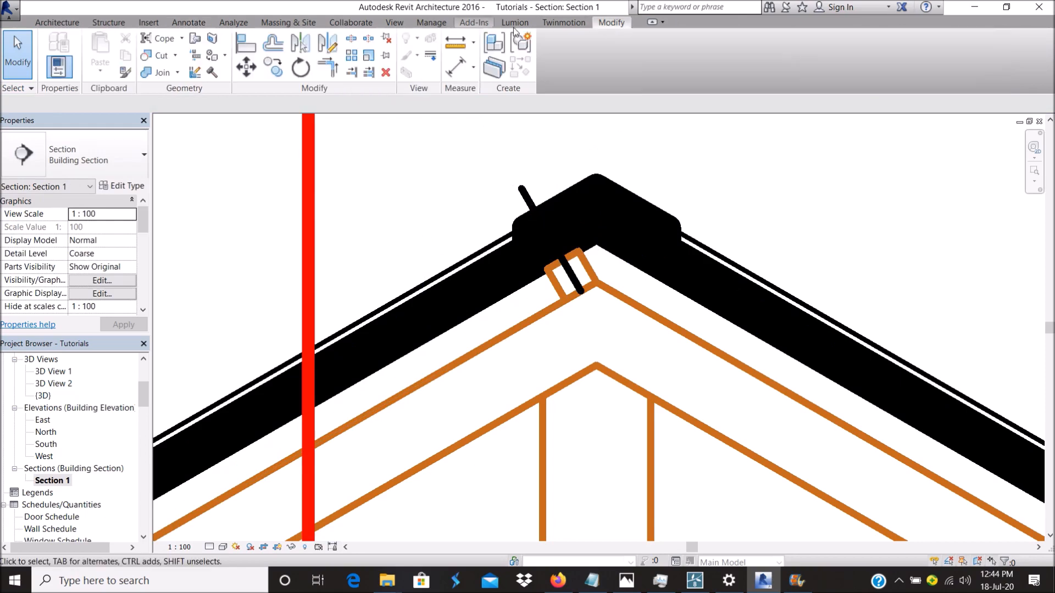
pyautogui.moveTo(564, 22)
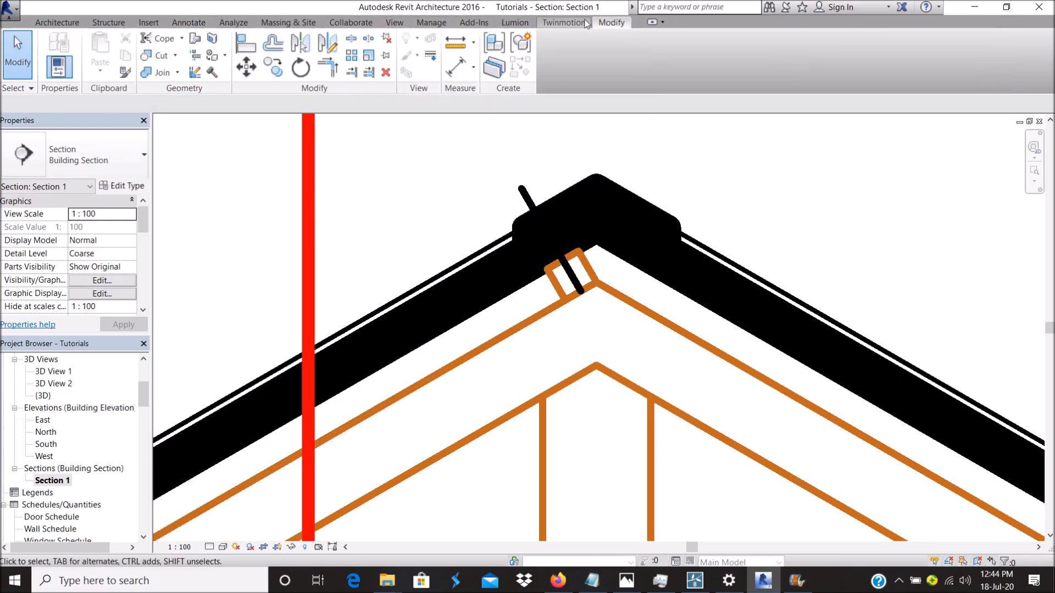
pyautogui.click(272, 43)
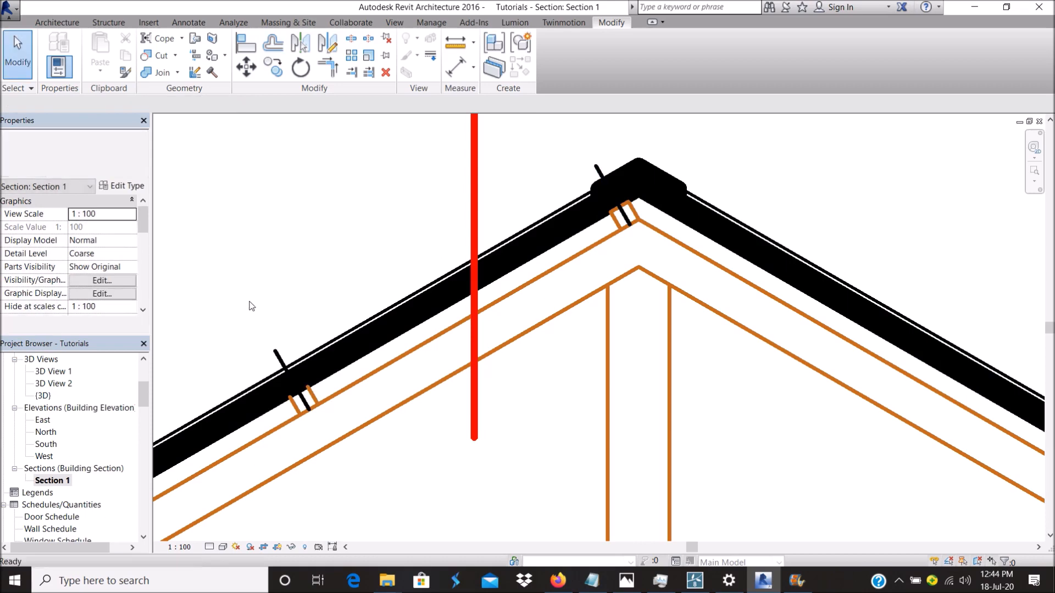
pyautogui.click(296, 383)
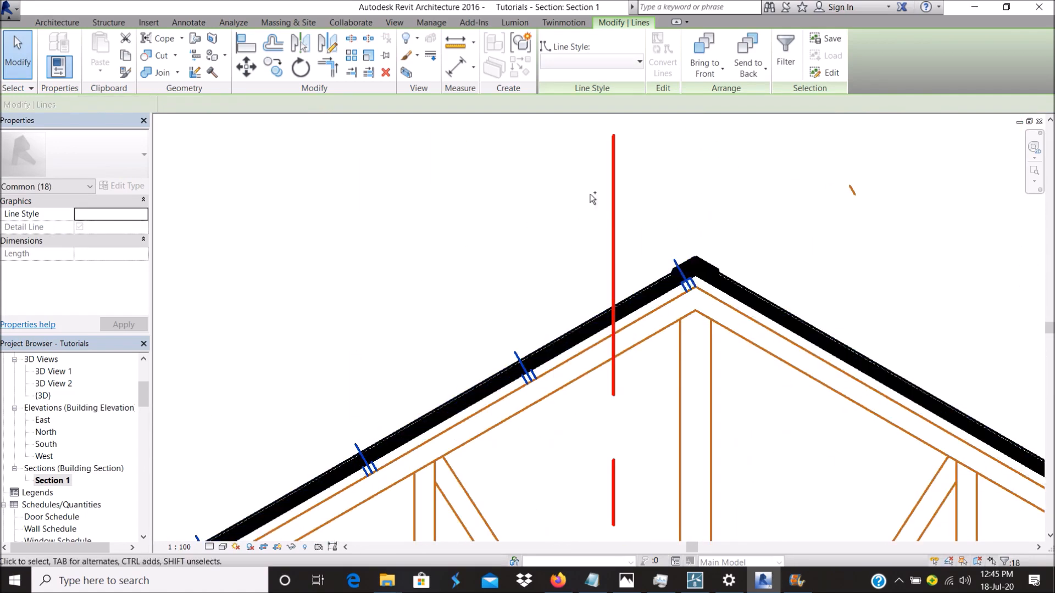
pyautogui.click(301, 43)
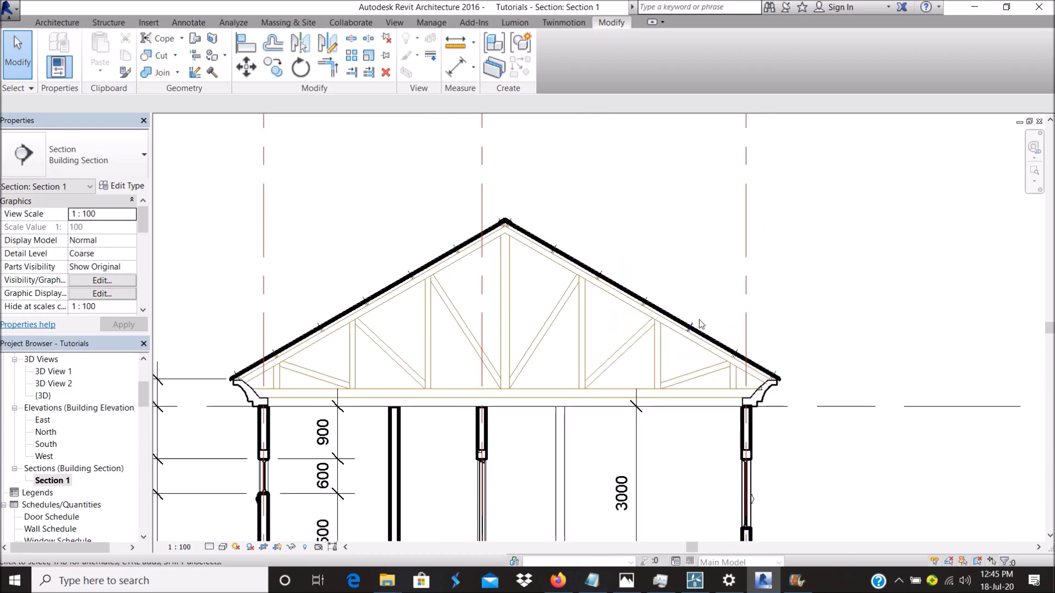
pyautogui.moveTo(631, 319)
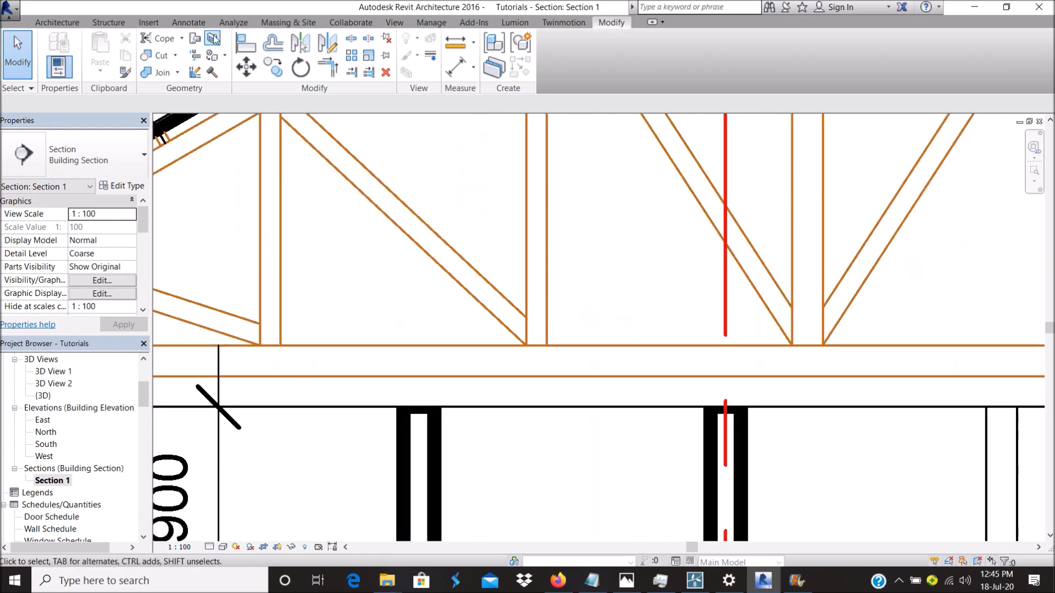
# Draw a Wood-style rectangle with diagonal cross lines where the bottom chord meets the wall top.
pyautogui.click(188, 22)
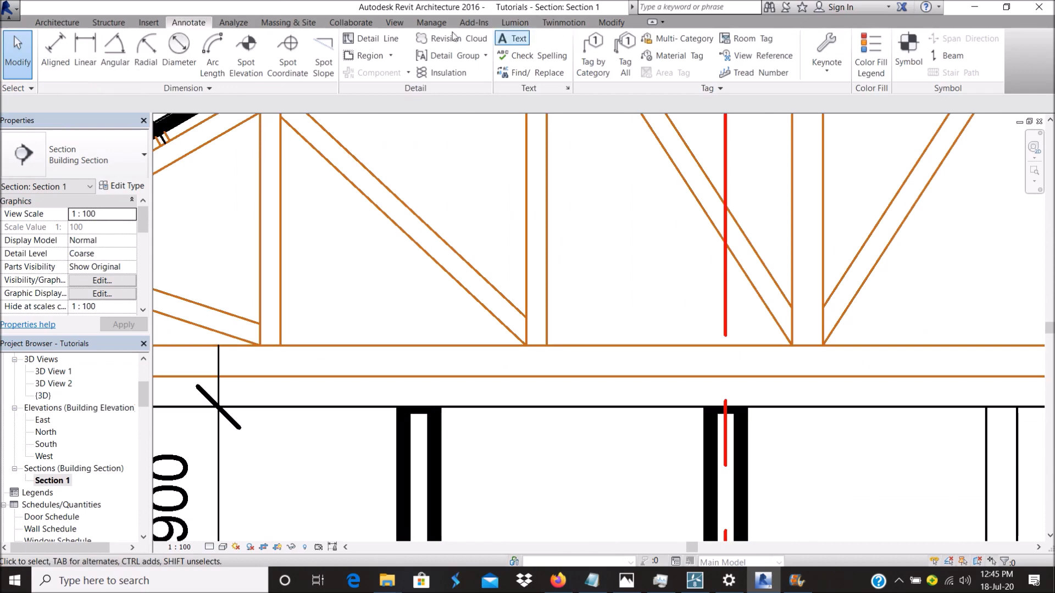
pyautogui.click(367, 39)
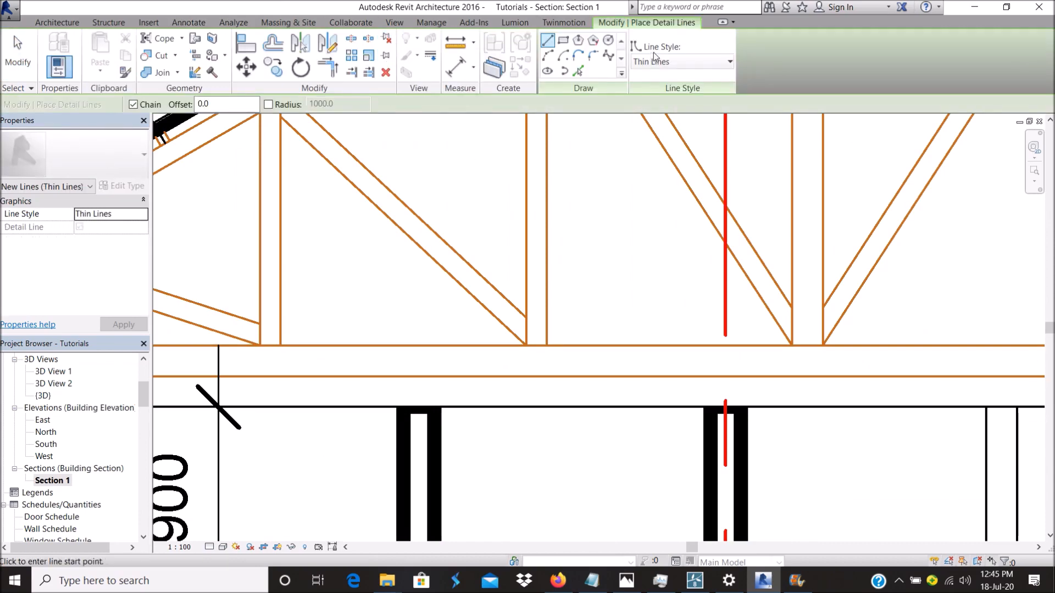
pyautogui.click(679, 61)
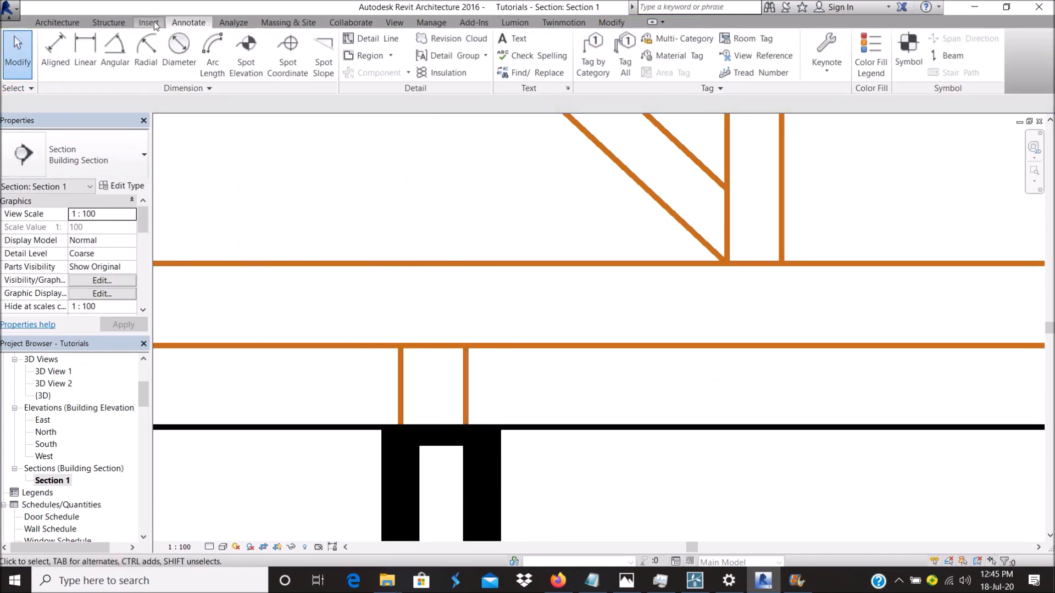
pyautogui.click(370, 39)
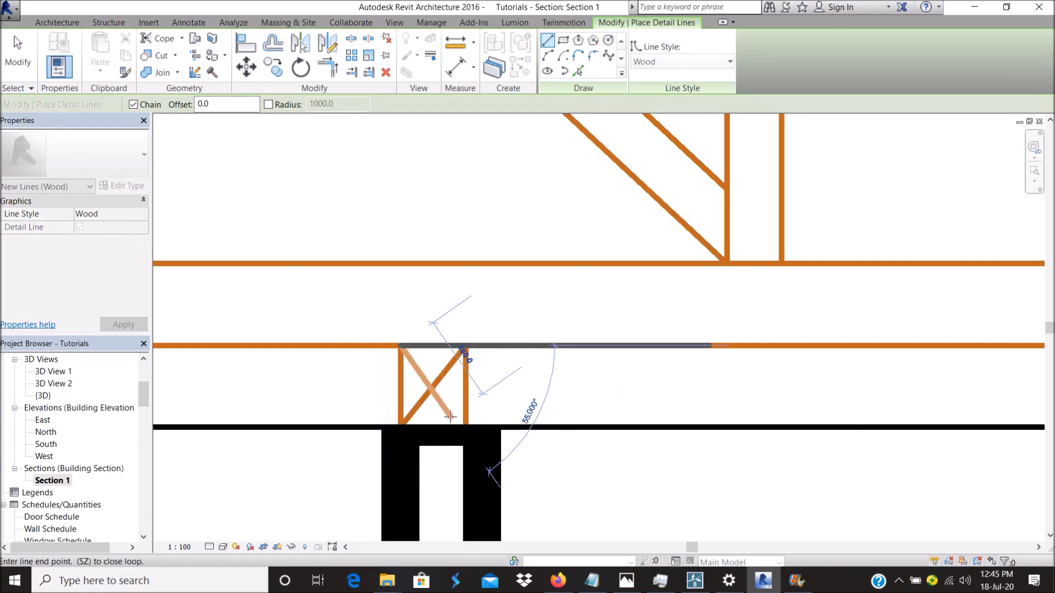
pyautogui.click(188, 22)
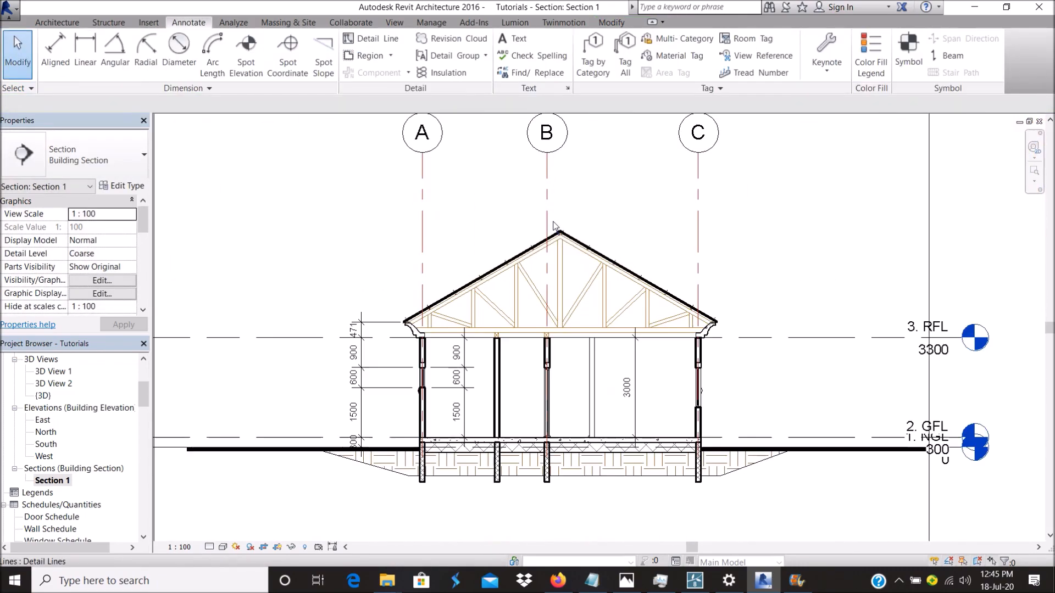
# Open the 1. NGL floor plan, zoom to fit and briefly inspect the upper BEDROOM text note.
pyautogui.scroll(-3)
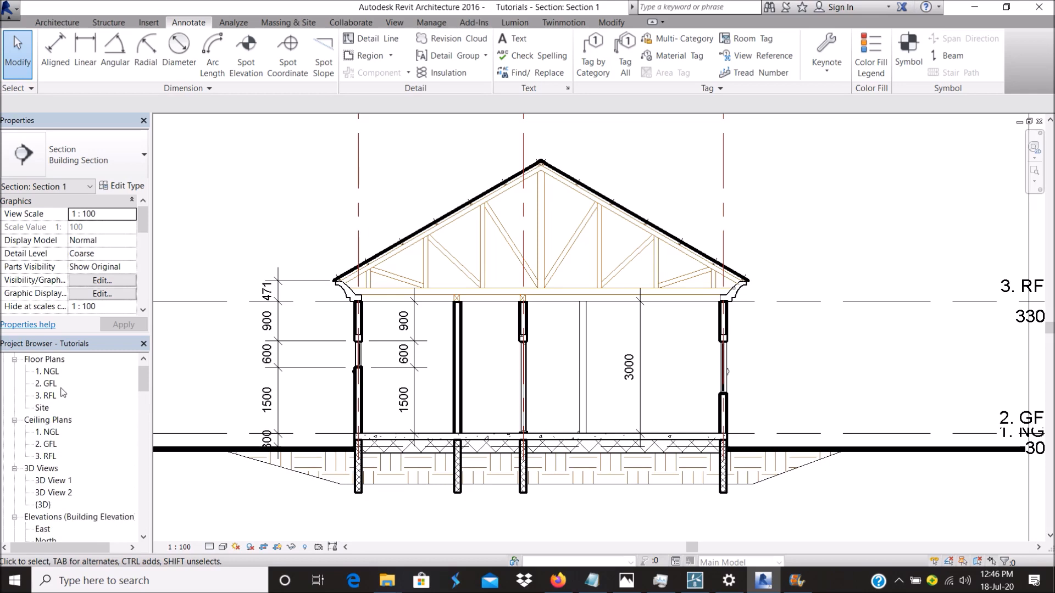
pyautogui.doubleClick(51, 372)
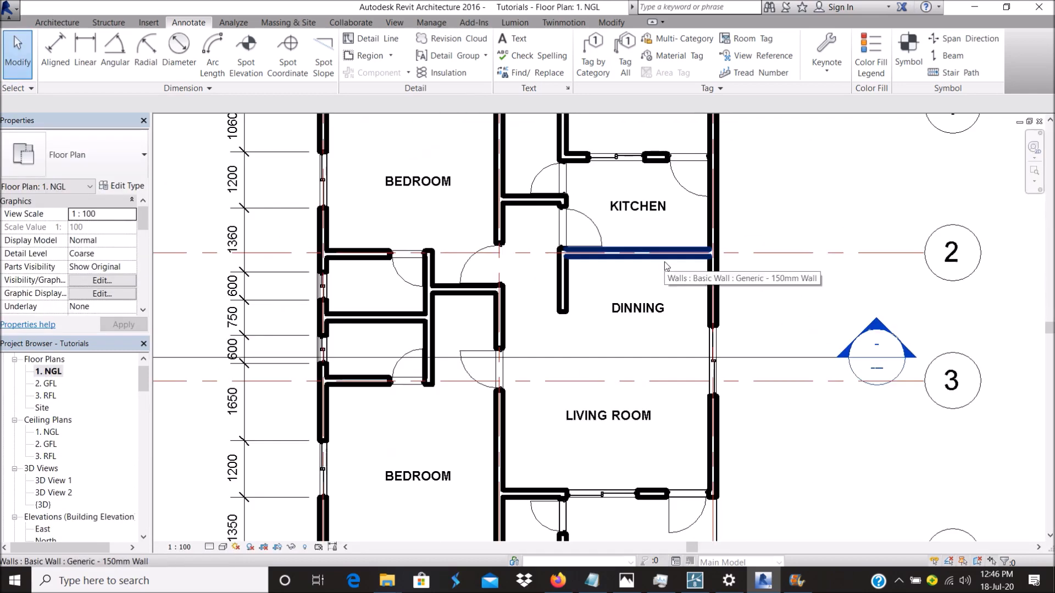
pyautogui.click(607, 416)
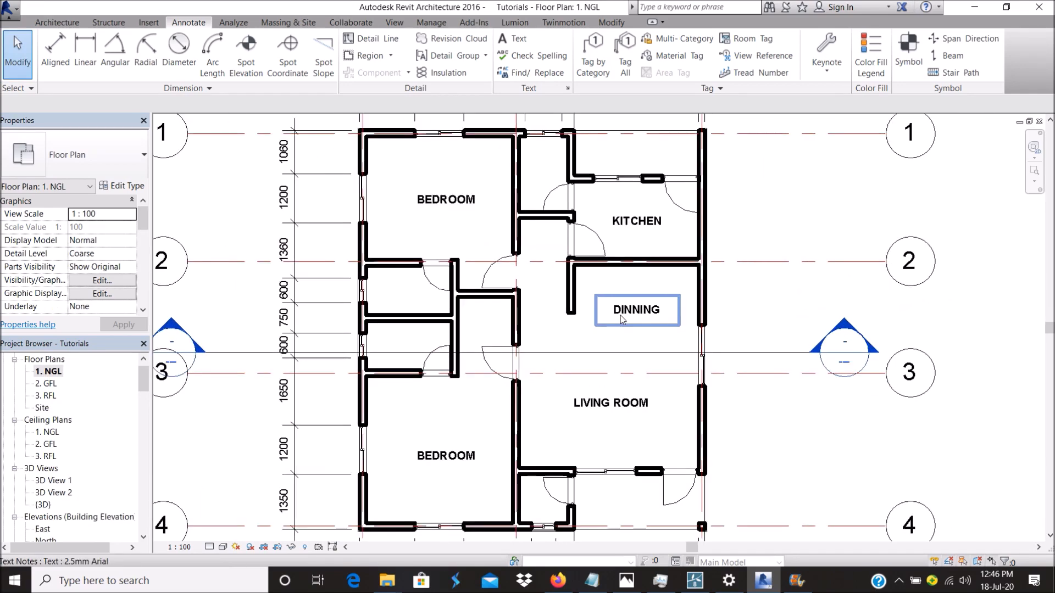
pyautogui.moveTo(636, 310)
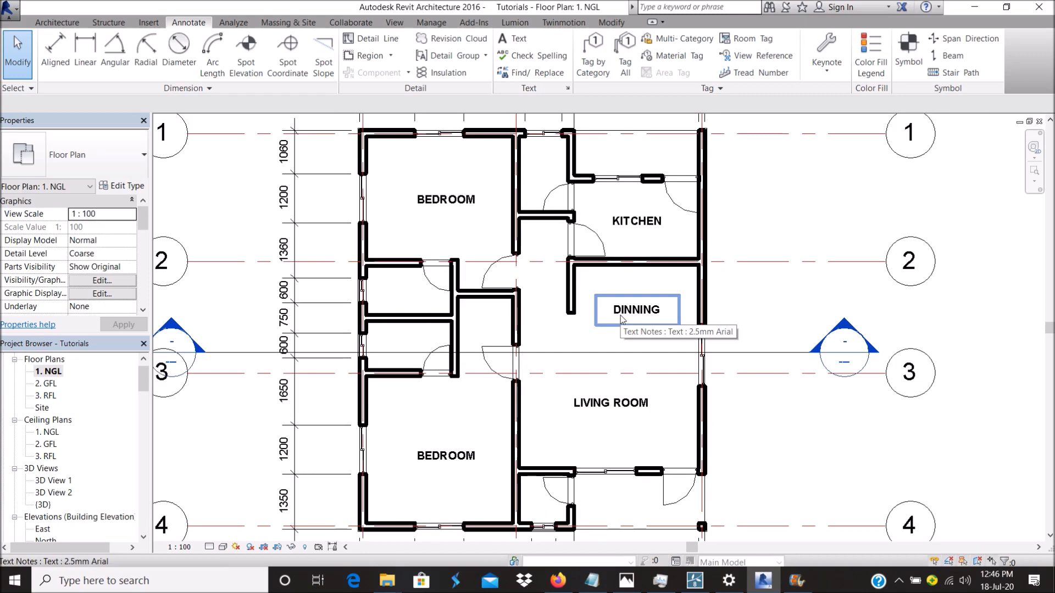
pyautogui.click(446, 199)
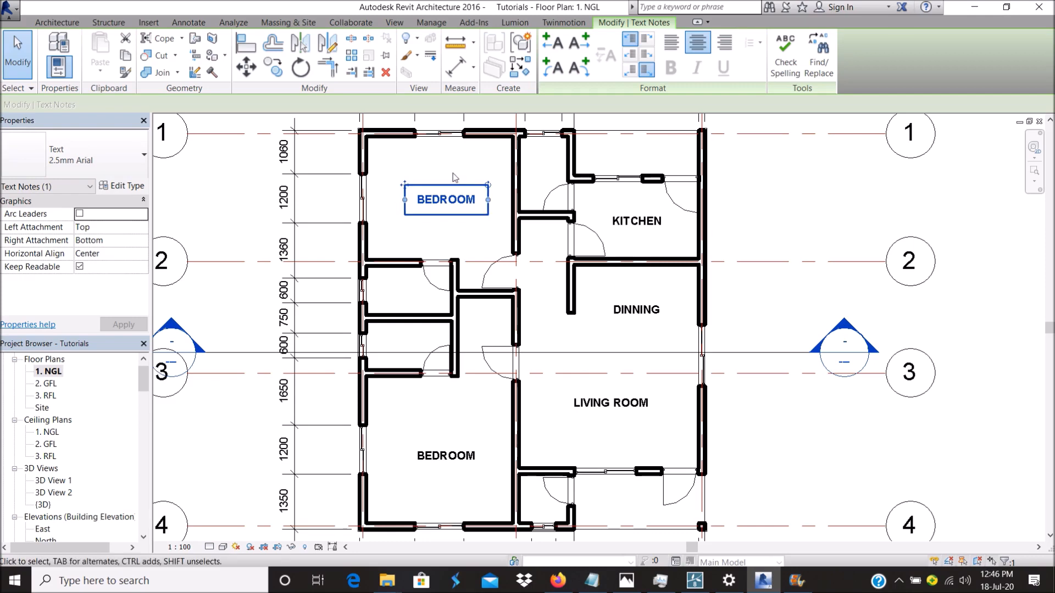
pyautogui.click(188, 22)
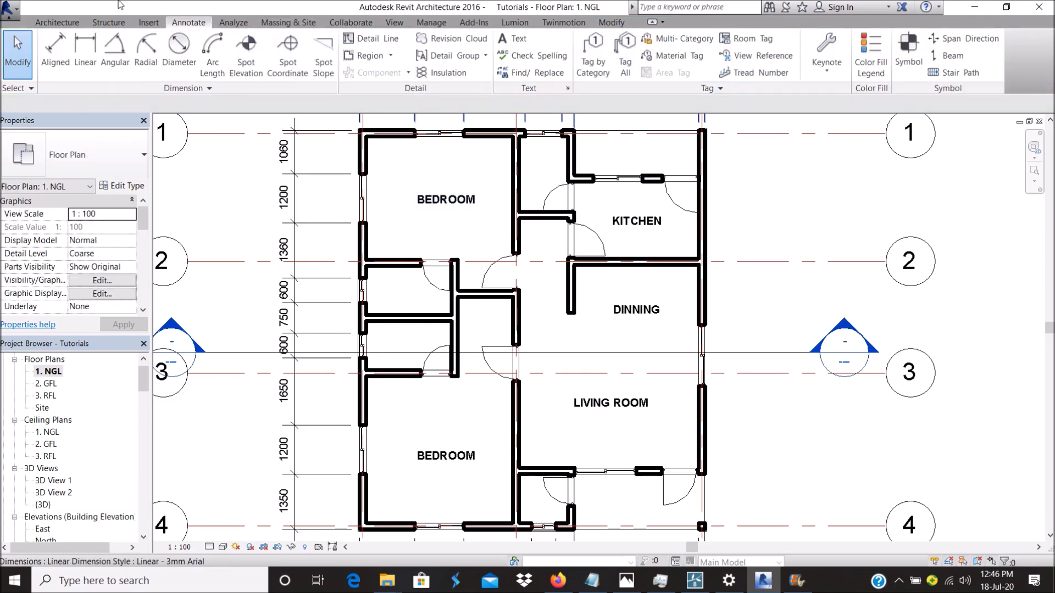
pyautogui.click(56, 22)
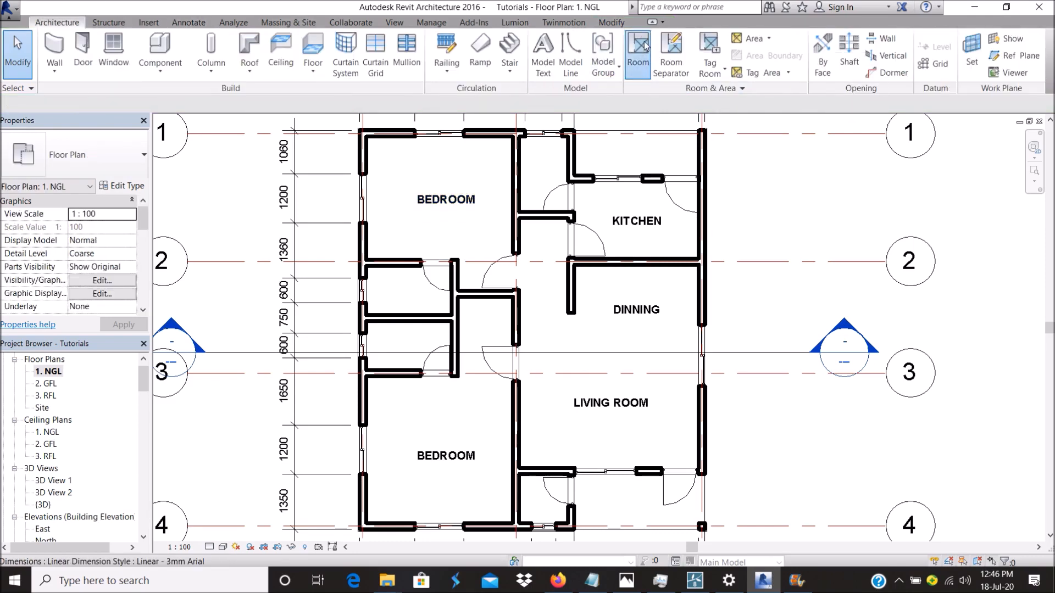
# From the Room tool's type properties, load the room tag families from Annots, overwriting the existing version.
pyautogui.click(636, 54)
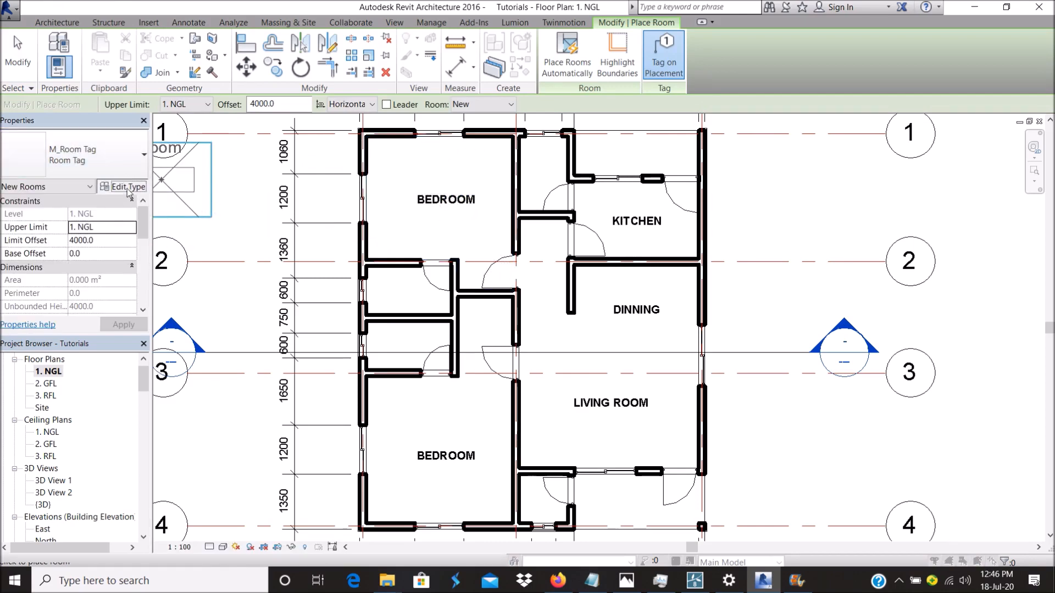
pyautogui.click(127, 186)
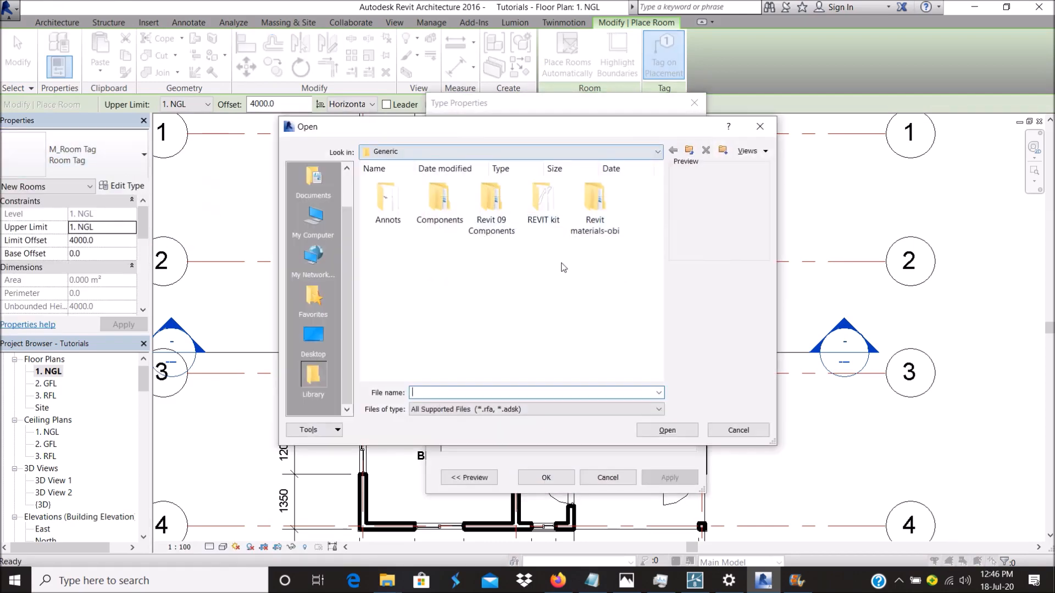
pyautogui.doubleClick(387, 202)
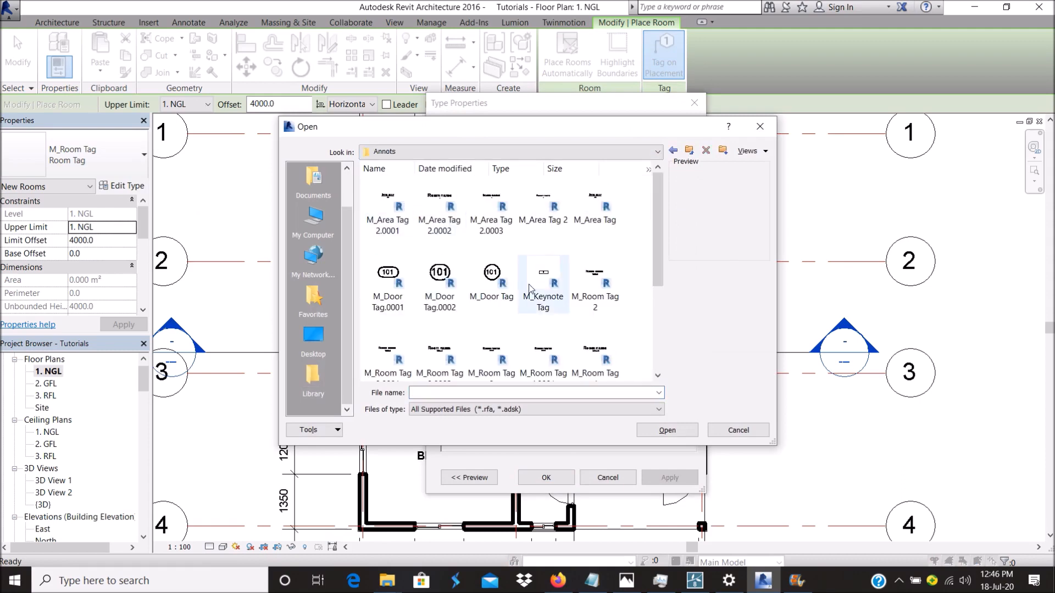
pyautogui.scroll(-3)
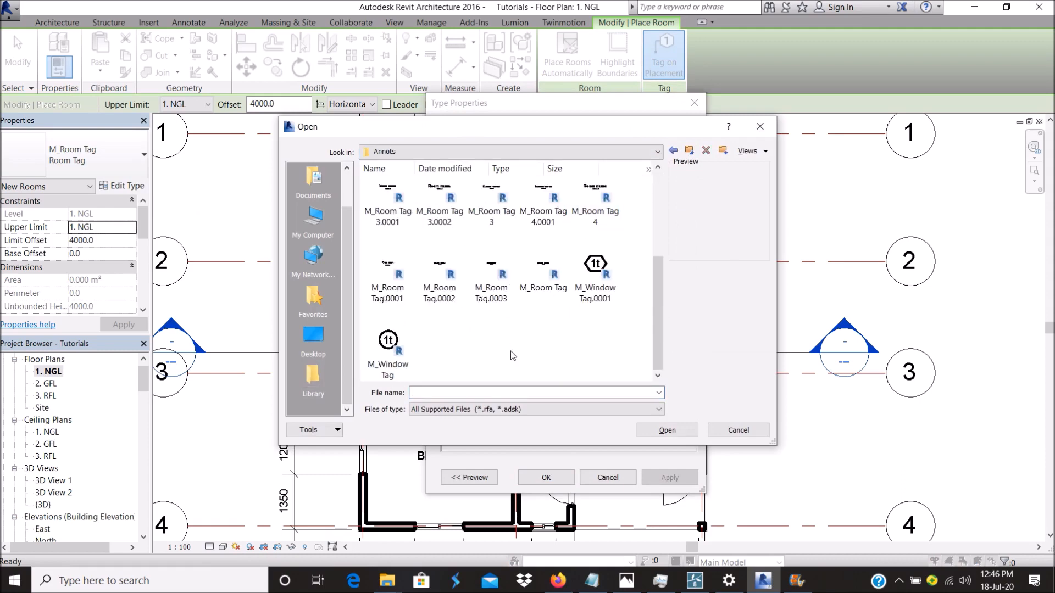
pyautogui.click(665, 429)
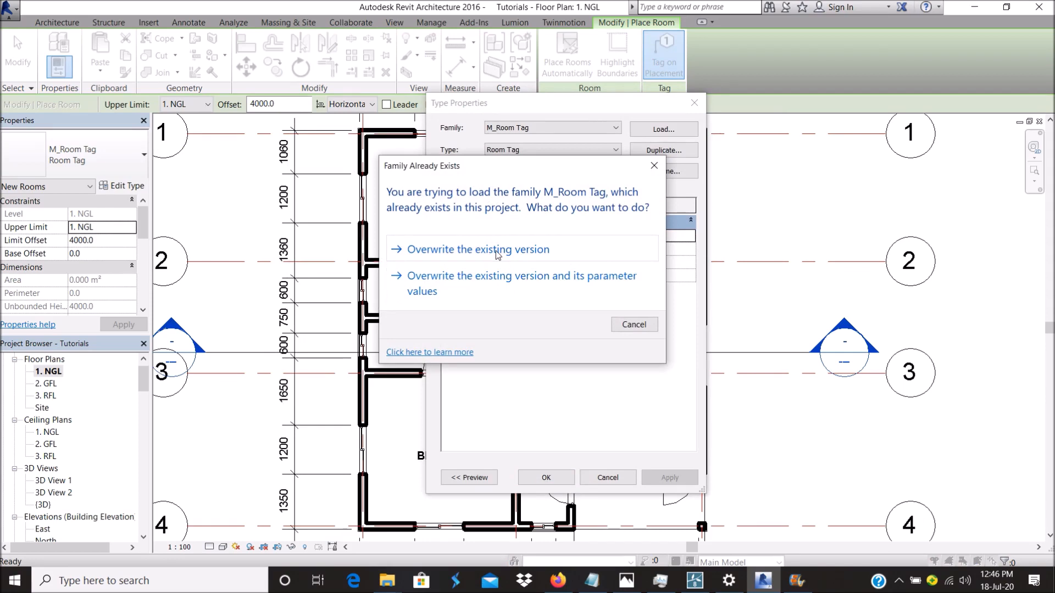
pyautogui.click(478, 250)
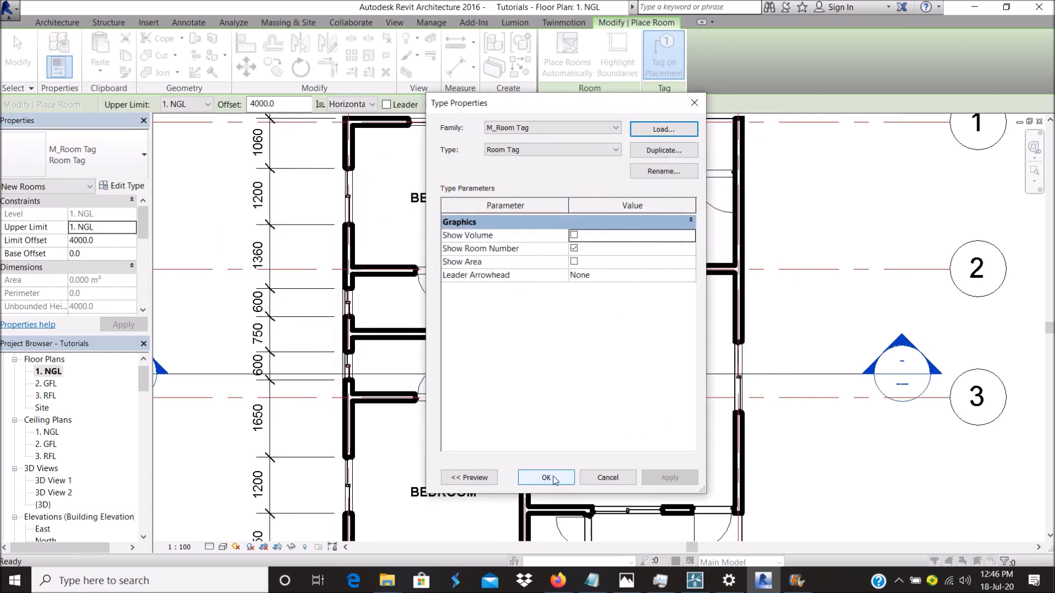
# Load the second tag family and make M_Room Tag 2, which shows area, the room tag type.
pyautogui.click(663, 129)
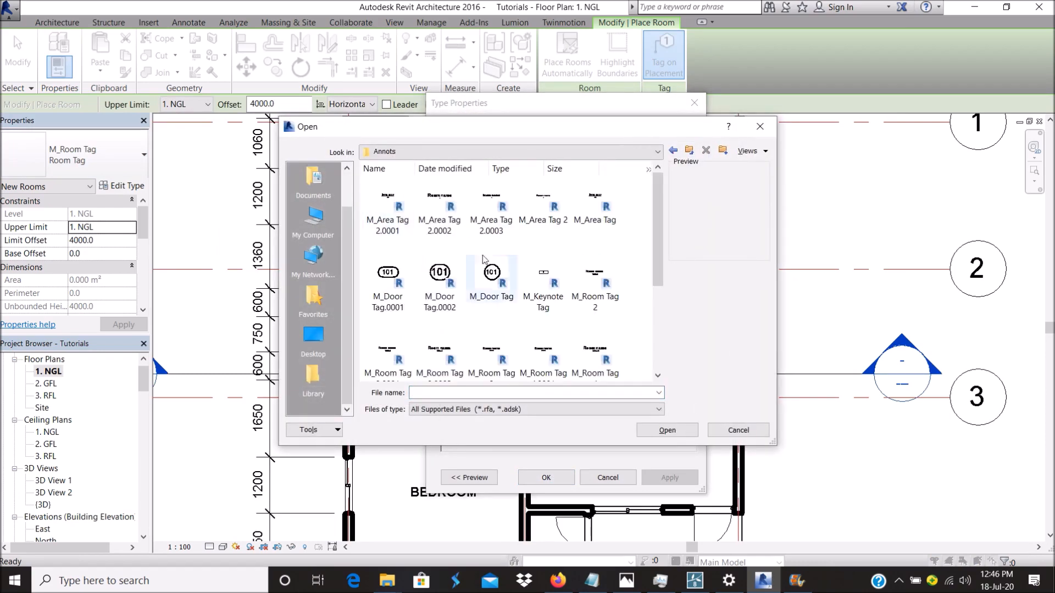
pyautogui.scroll(-3)
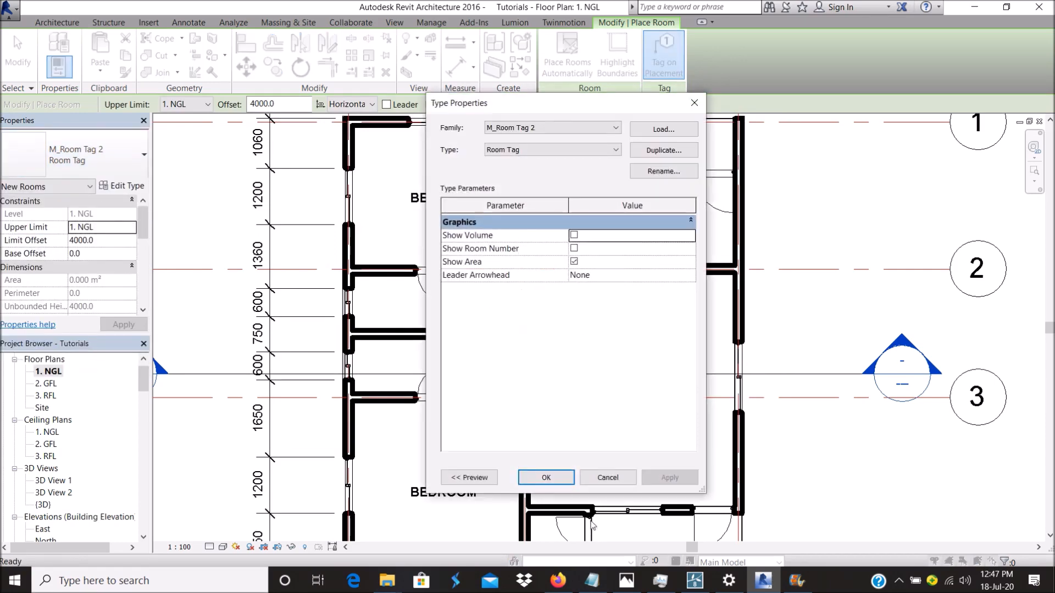
pyautogui.click(546, 478)
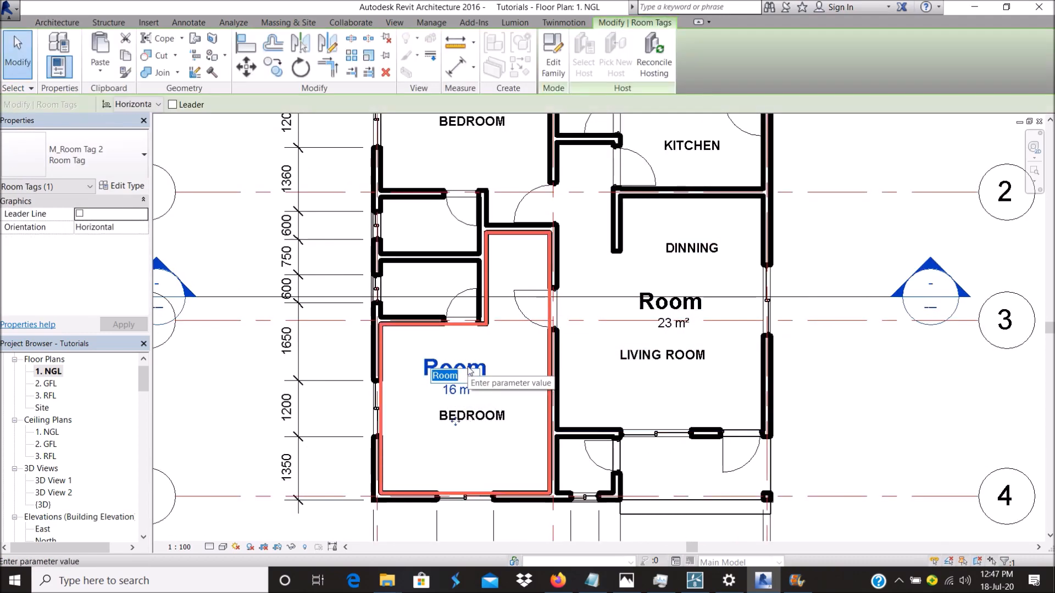
# Rename the second room tag to Living Room and return to the Section 1 view.
pyautogui.click(669, 301)
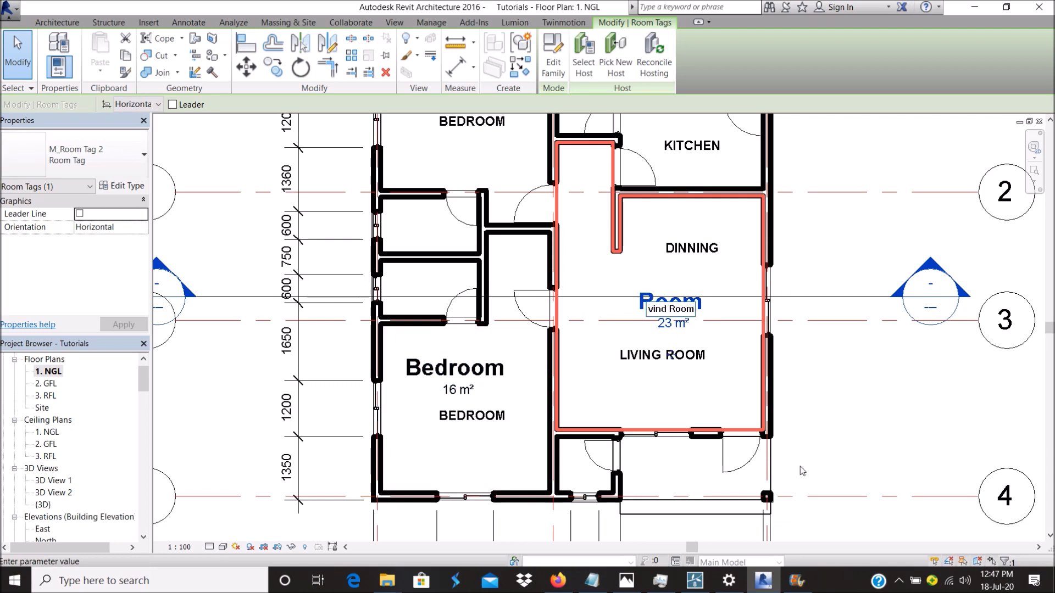
pyautogui.write('Livind Room')
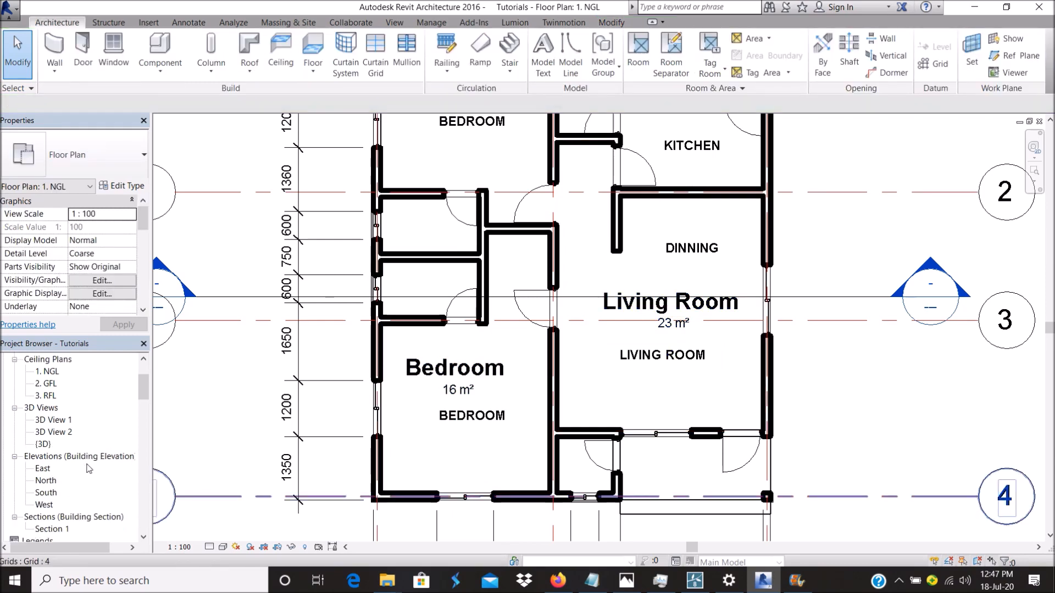
pyautogui.doubleClick(53, 528)
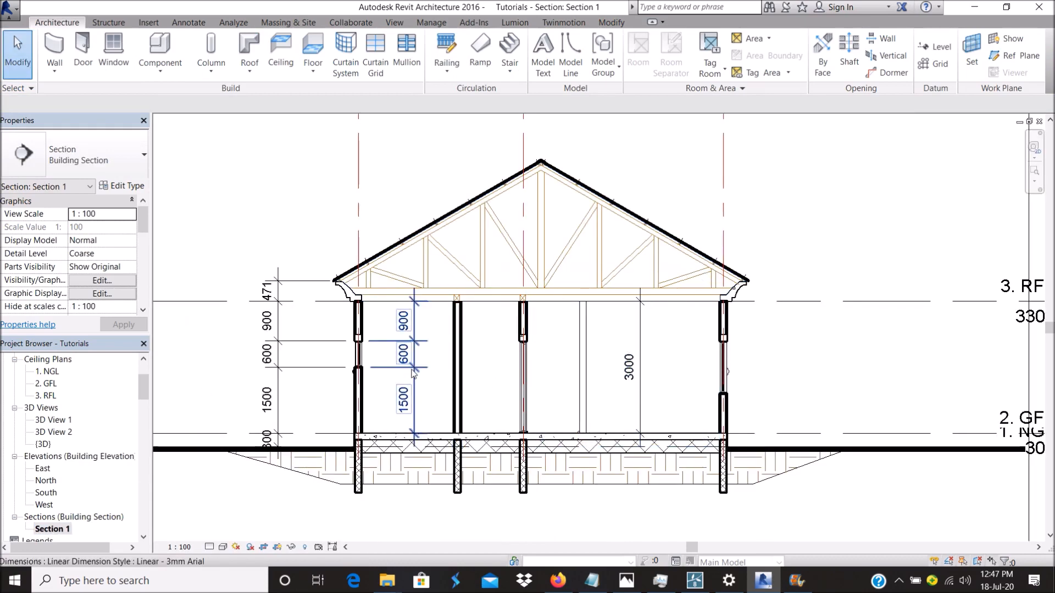
# Tag All with M_Room Tag 2 so Bedroom 16 m² and Living Room 23 m² appear in the section.
pyautogui.click(637, 367)
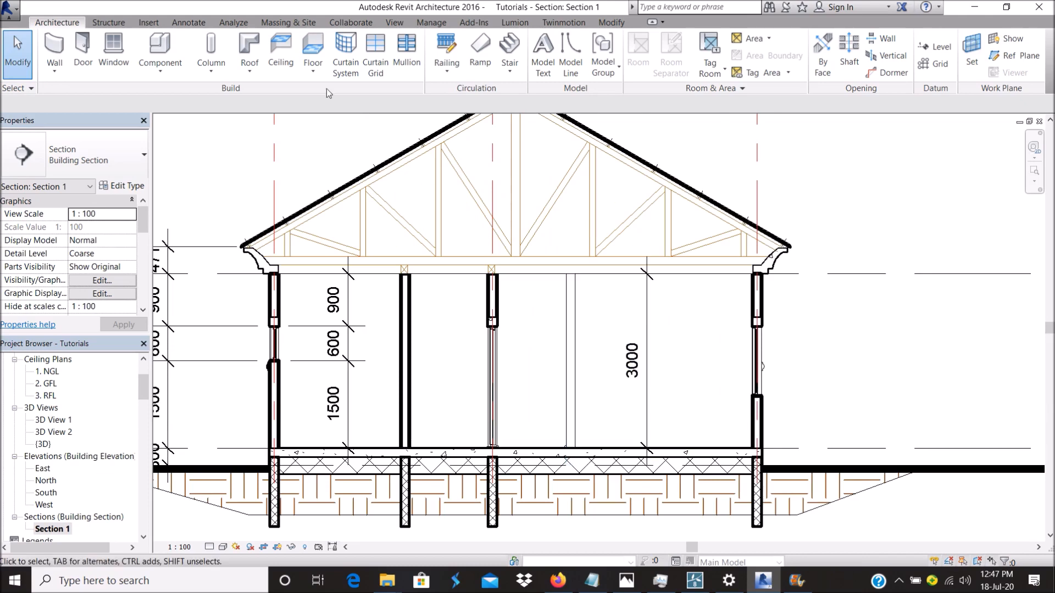
pyautogui.click(188, 22)
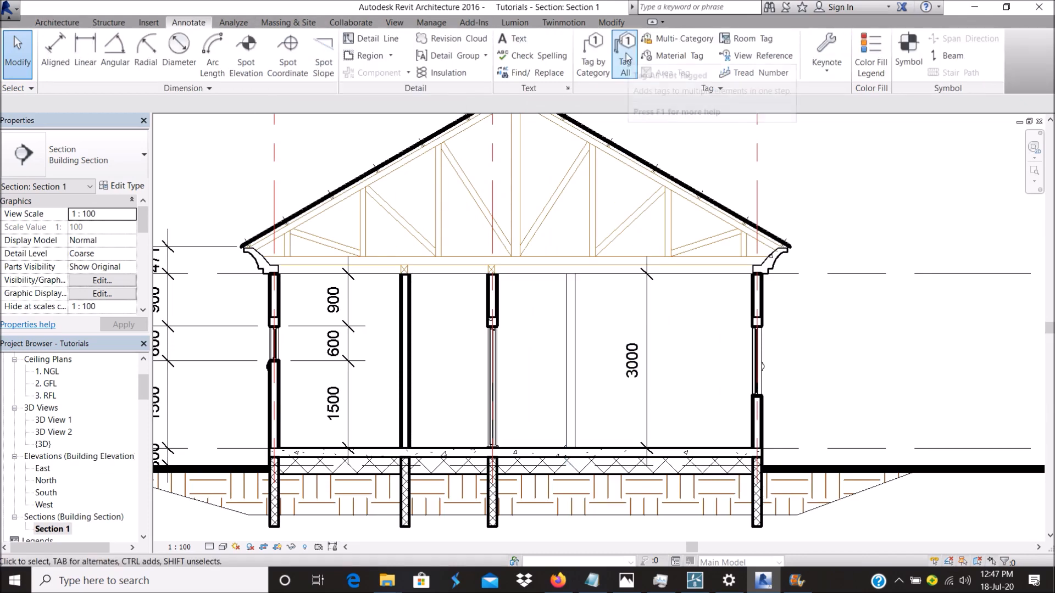
pyautogui.click(622, 54)
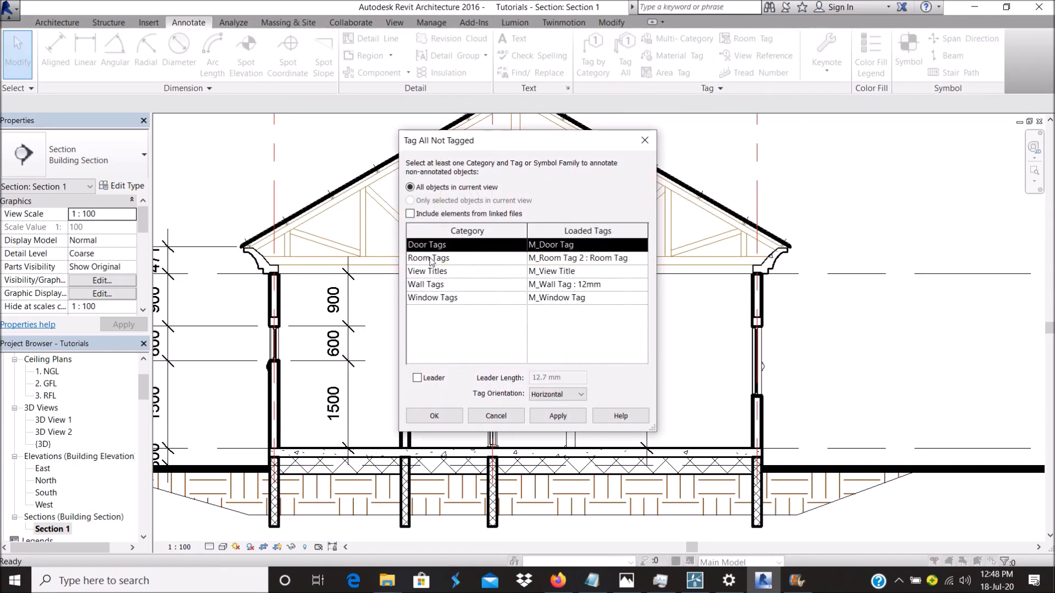
pyautogui.click(429, 257)
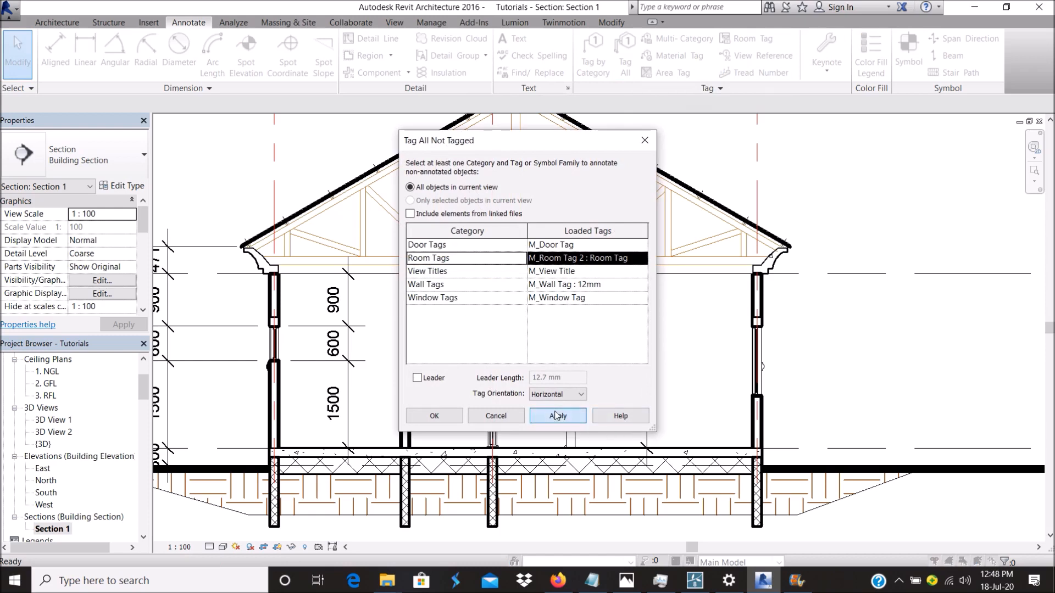
pyautogui.click(557, 415)
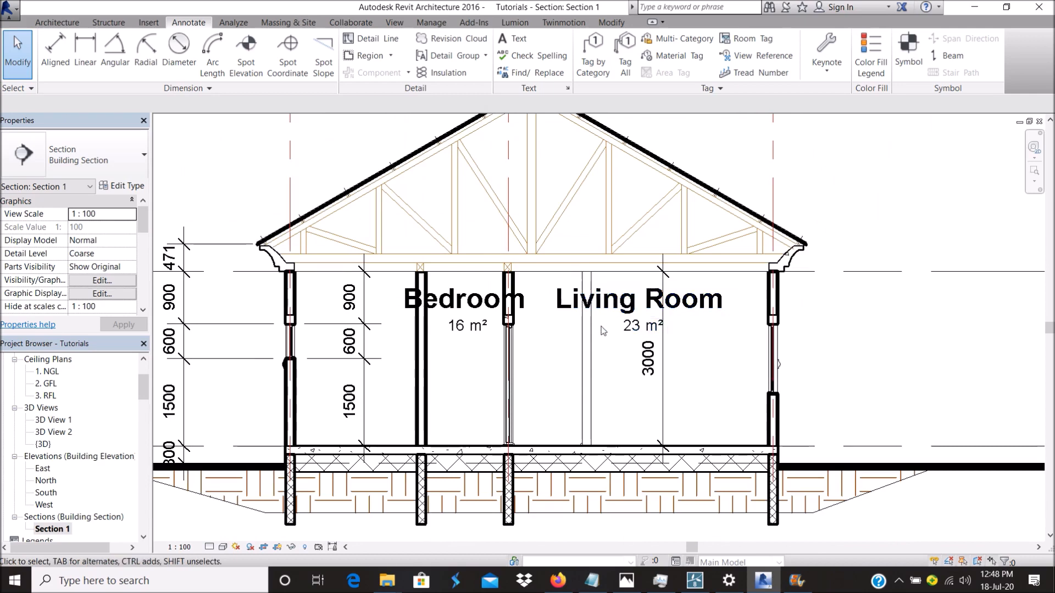
pyautogui.click(637, 297)
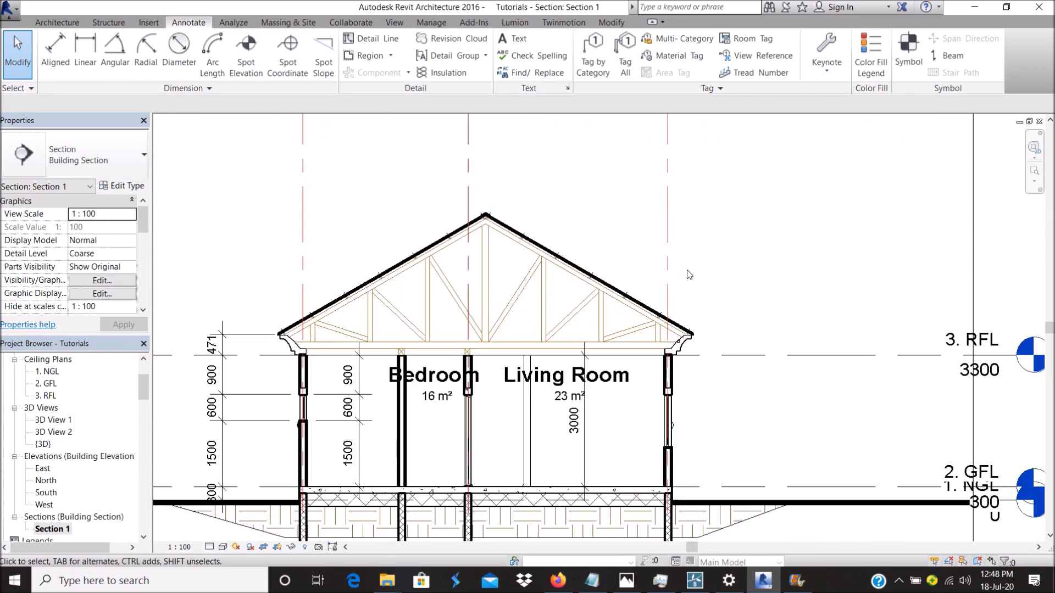
pyautogui.moveTo(535, 222)
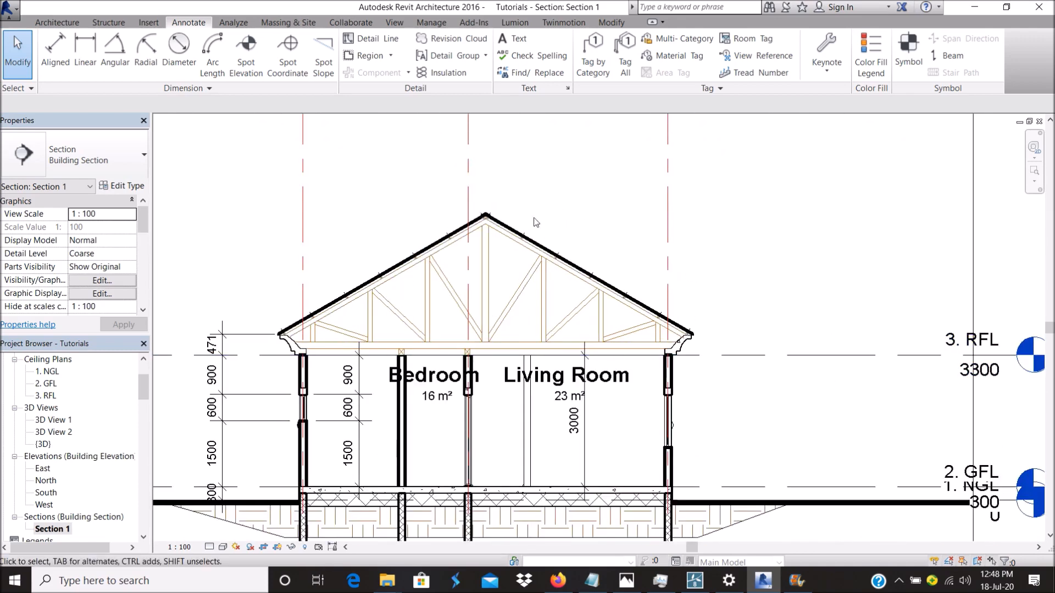
pyautogui.moveTo(506, 219)
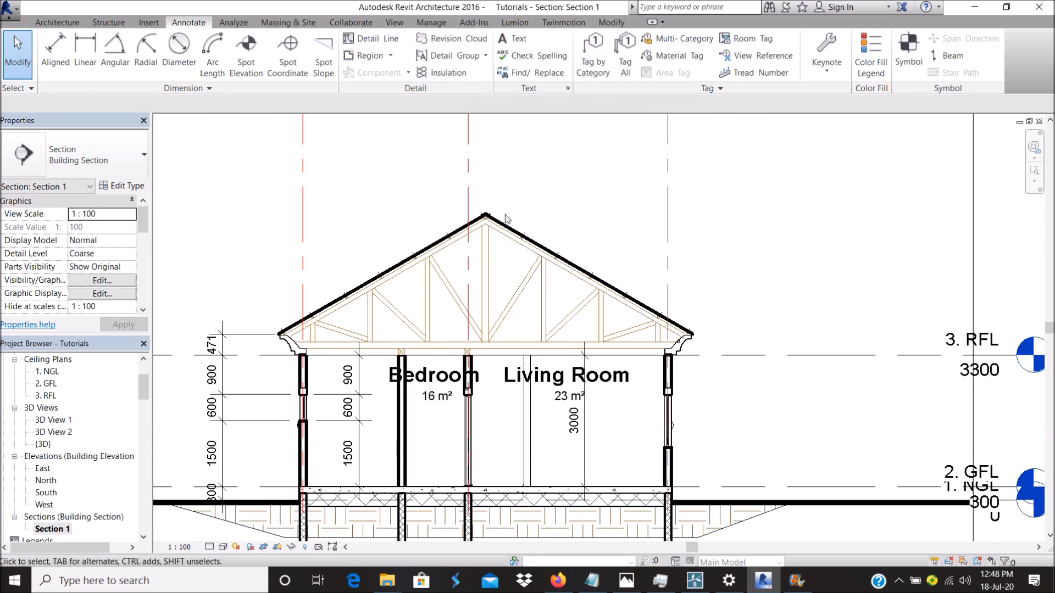
# Start a text note and review the current text style's type settings.
pyautogui.scroll(-3)
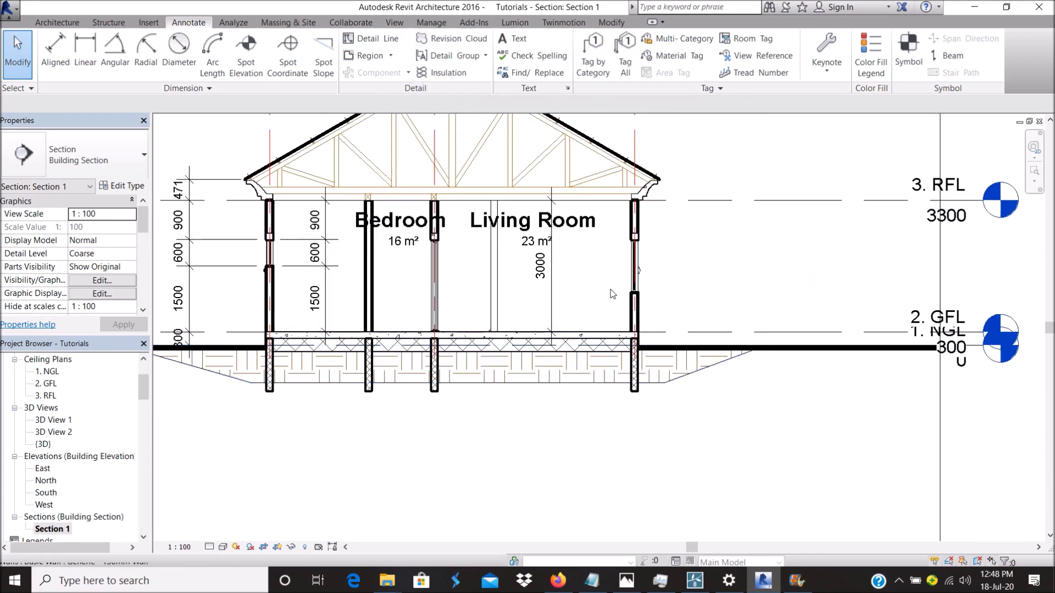
pyautogui.click(519, 39)
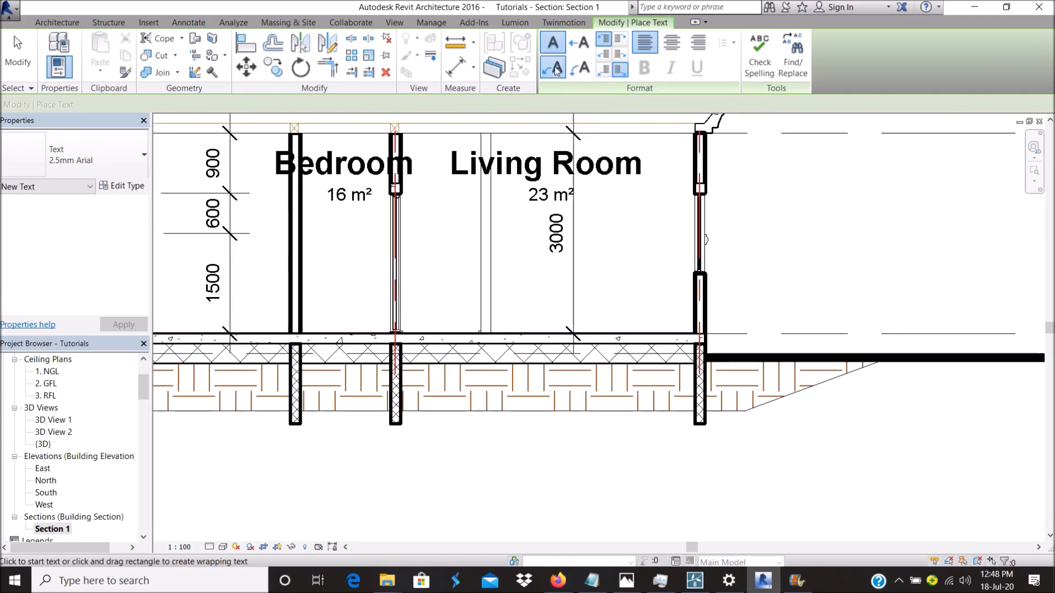
pyautogui.click(122, 187)
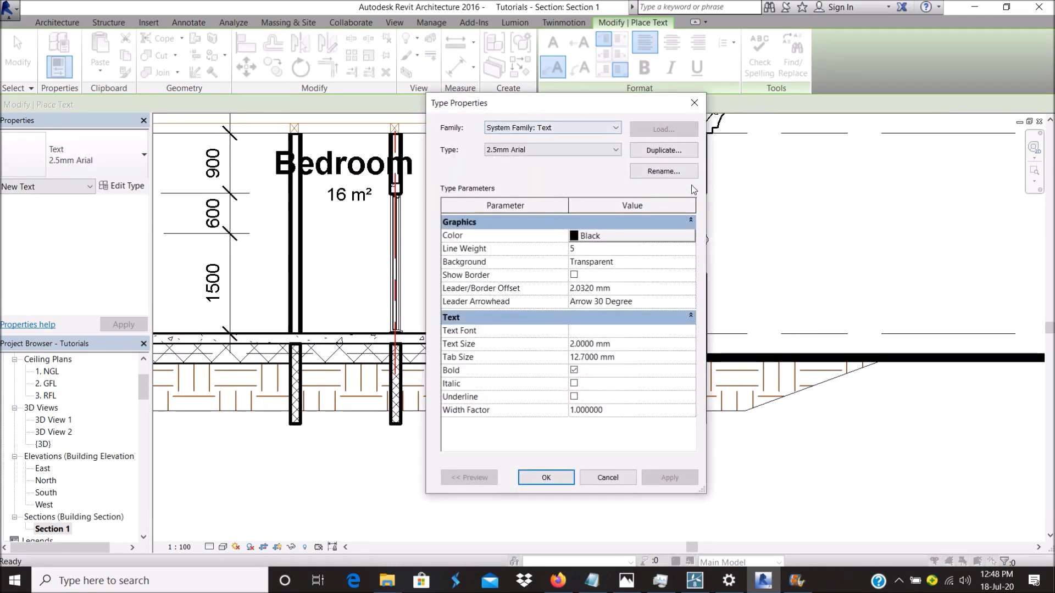
pyautogui.click(546, 477)
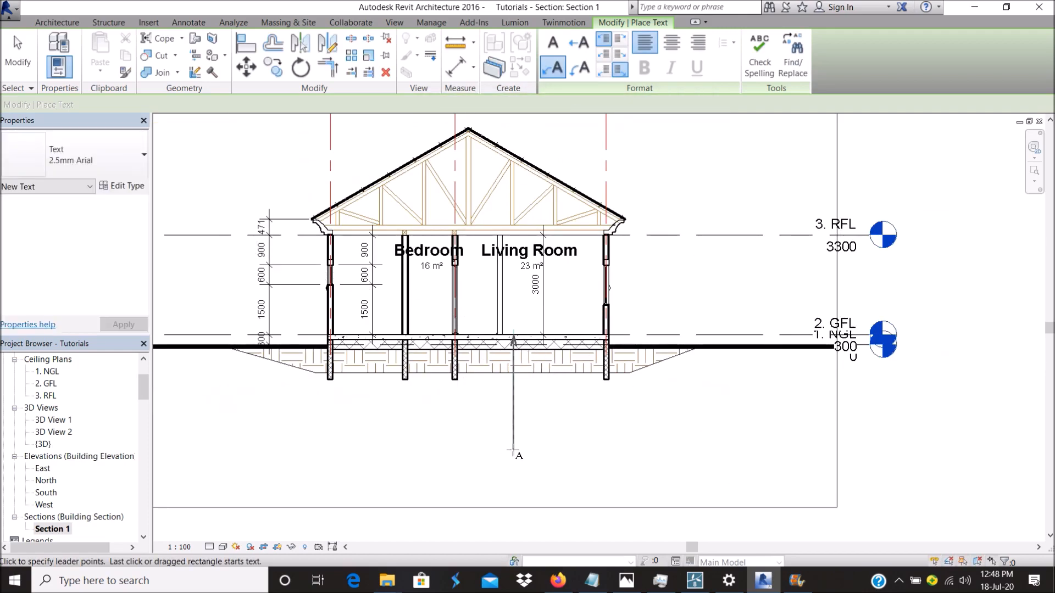
pyautogui.moveTo(628, 450)
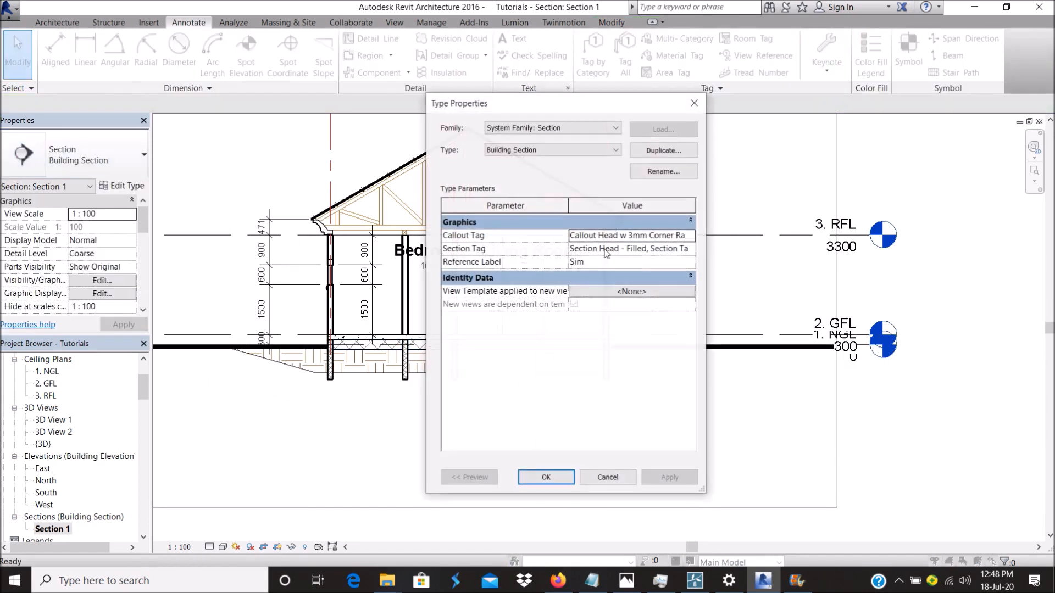
pyautogui.click(546, 477)
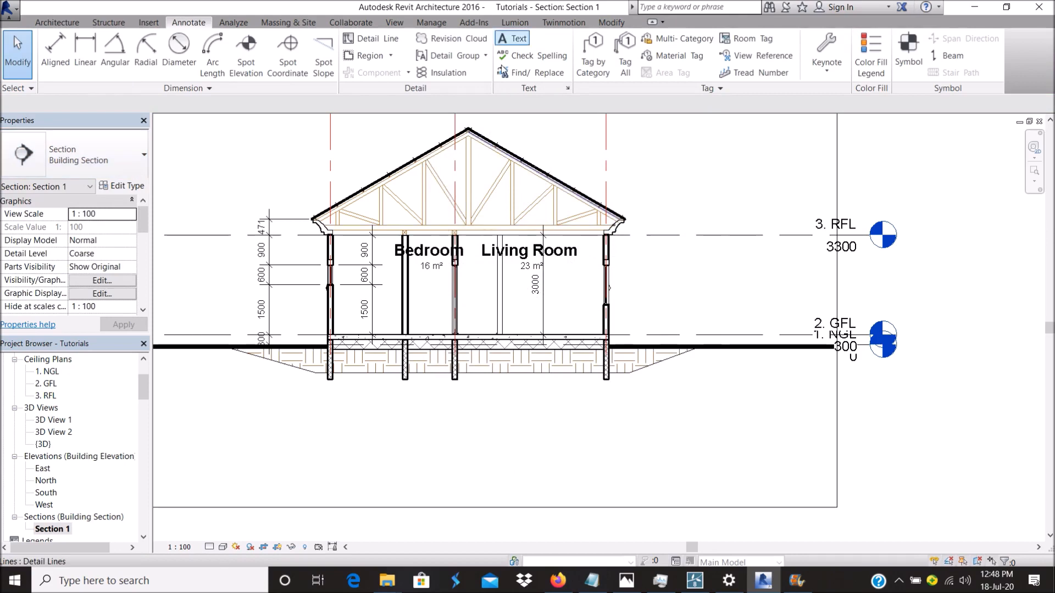
# Duplicate the text style as 2.5mm Arial 2 with Bold turned off.
pyautogui.click(518, 38)
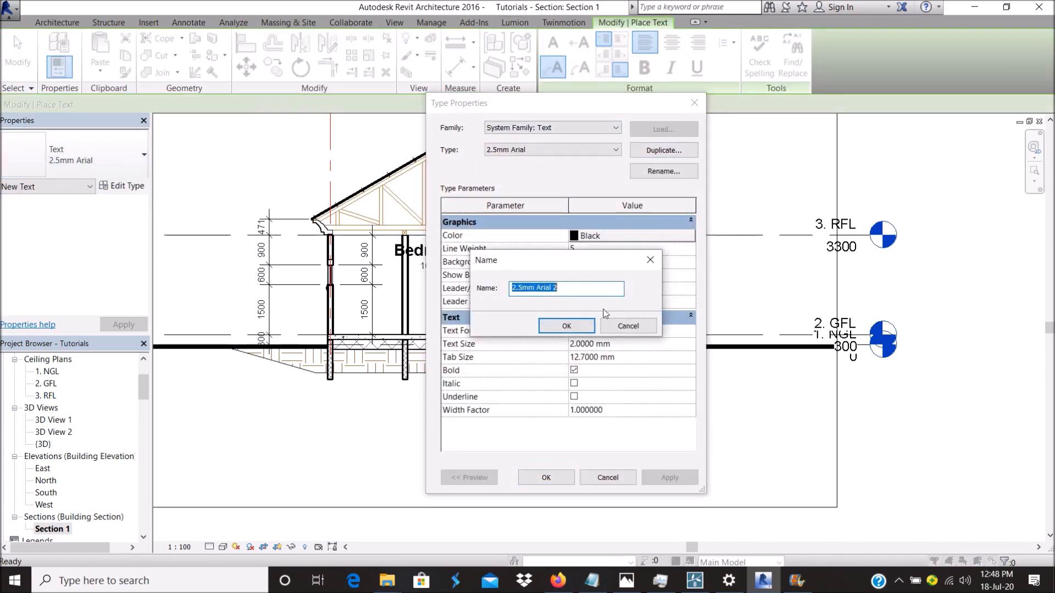
pyautogui.click(567, 325)
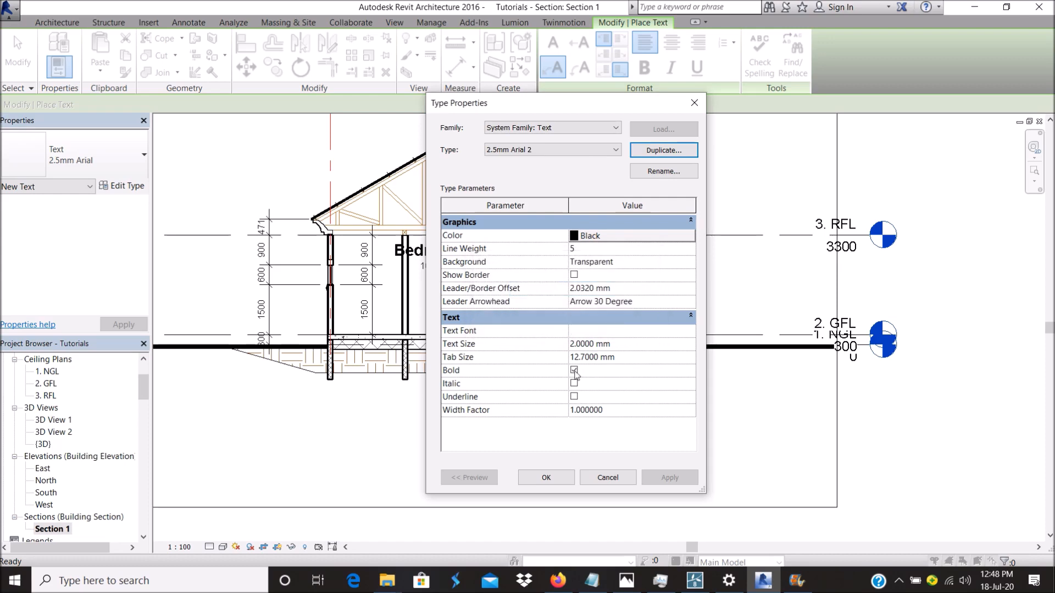
pyautogui.click(574, 370)
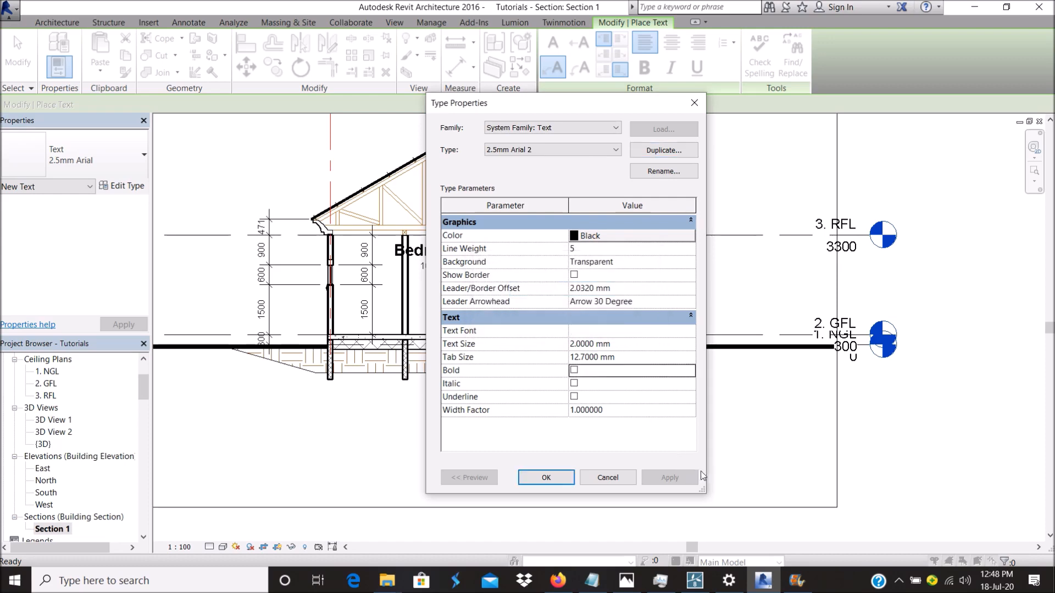
pyautogui.click(545, 477)
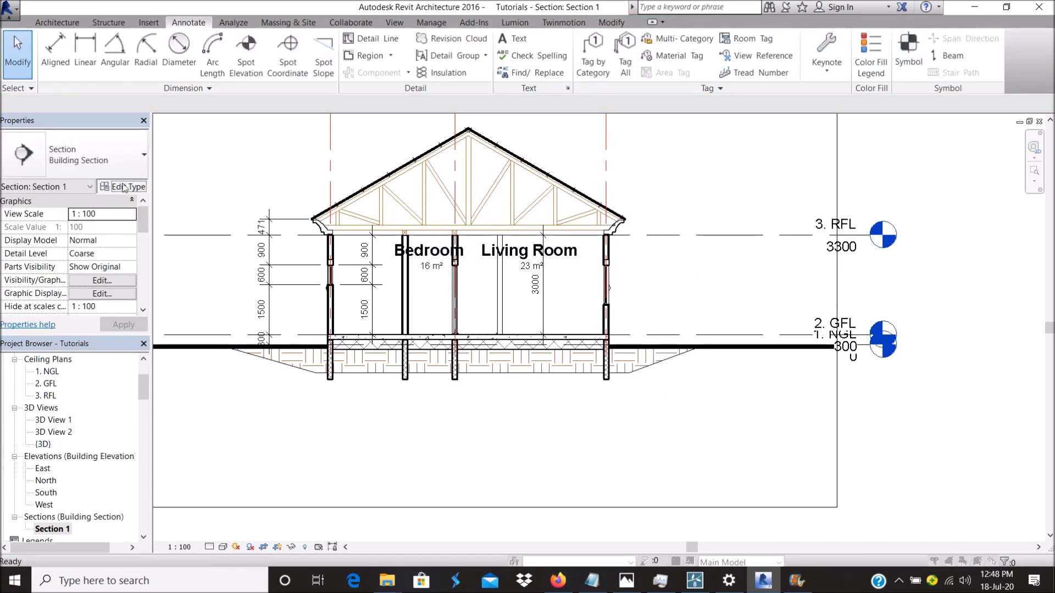
# Restart Text with the new style and review its line weight options without changes.
pyautogui.click(520, 39)
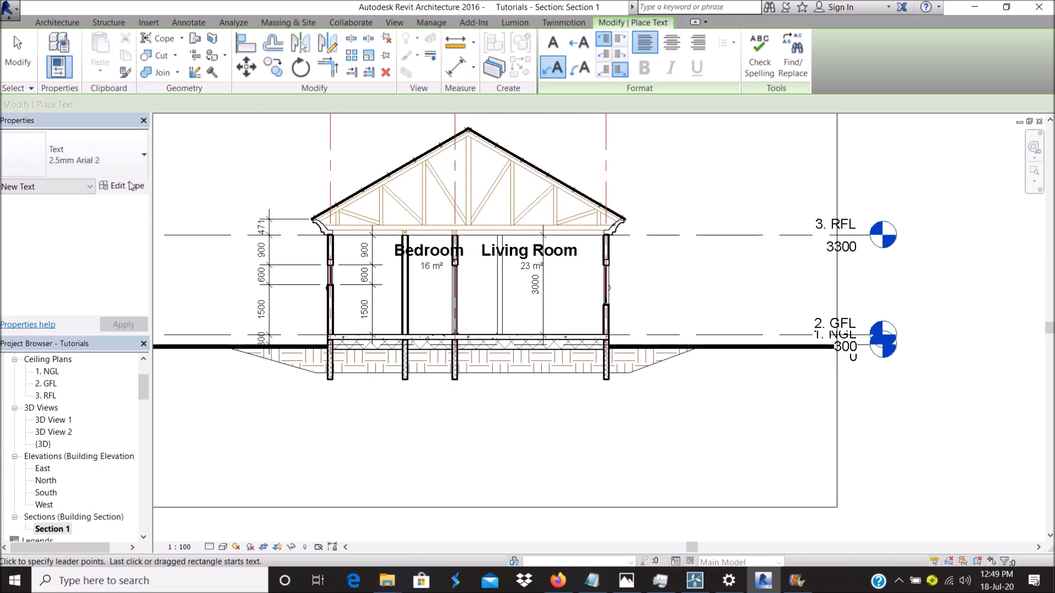
pyautogui.click(122, 185)
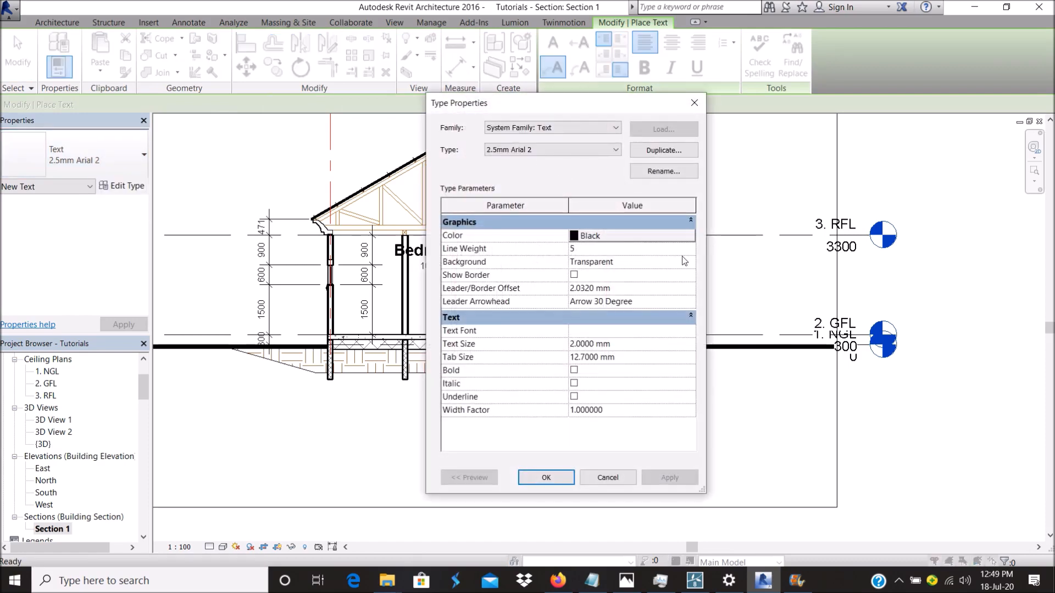
pyautogui.click(690, 248)
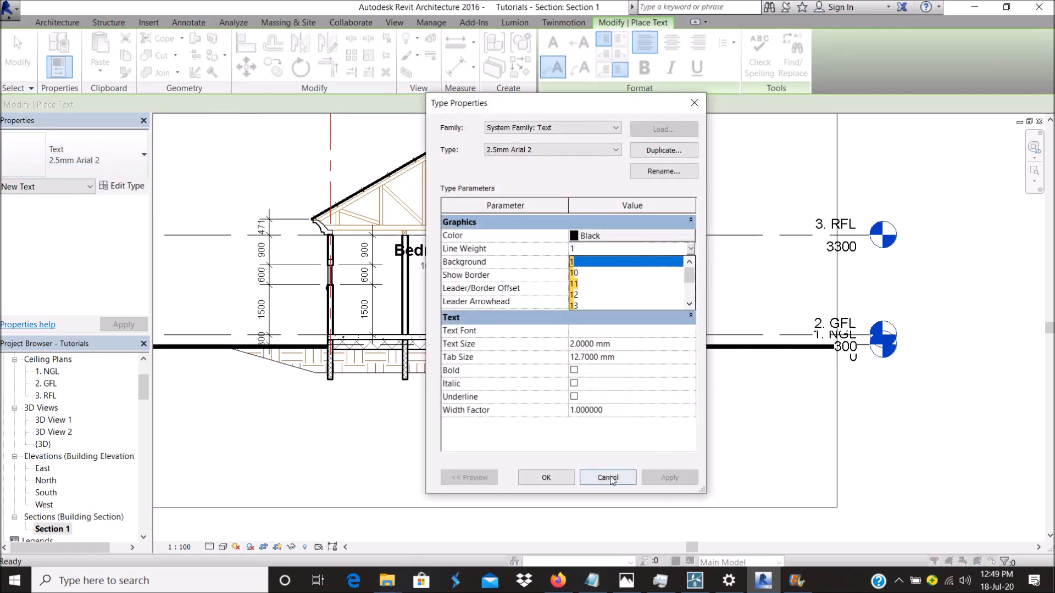
pyautogui.click(607, 476)
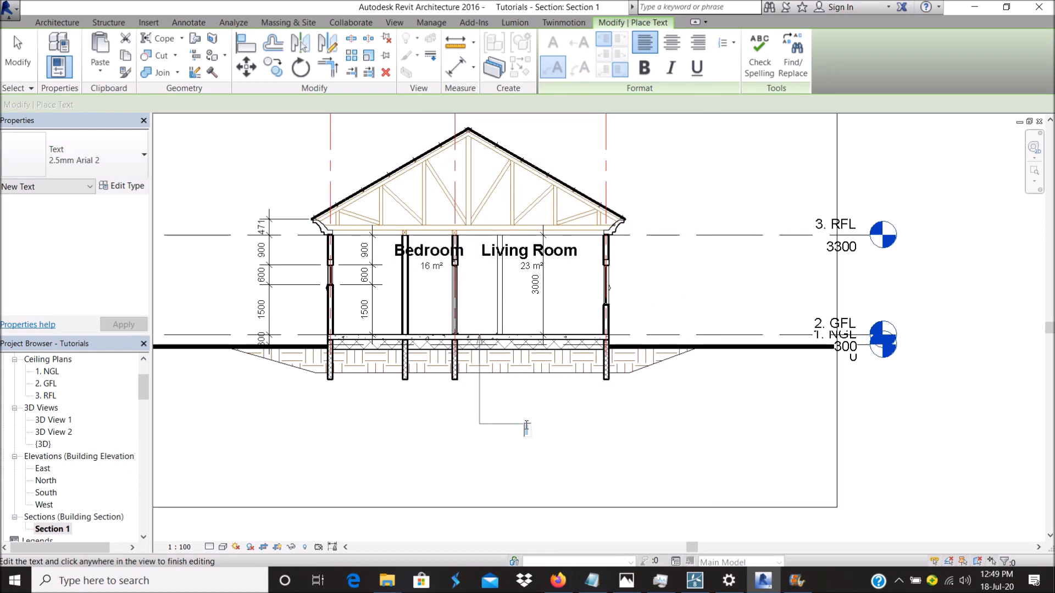
# Write the leadered note Concrete Floor 300mm below the slab and begin a Hardco... note above the roof.
pyautogui.write('Concrete')
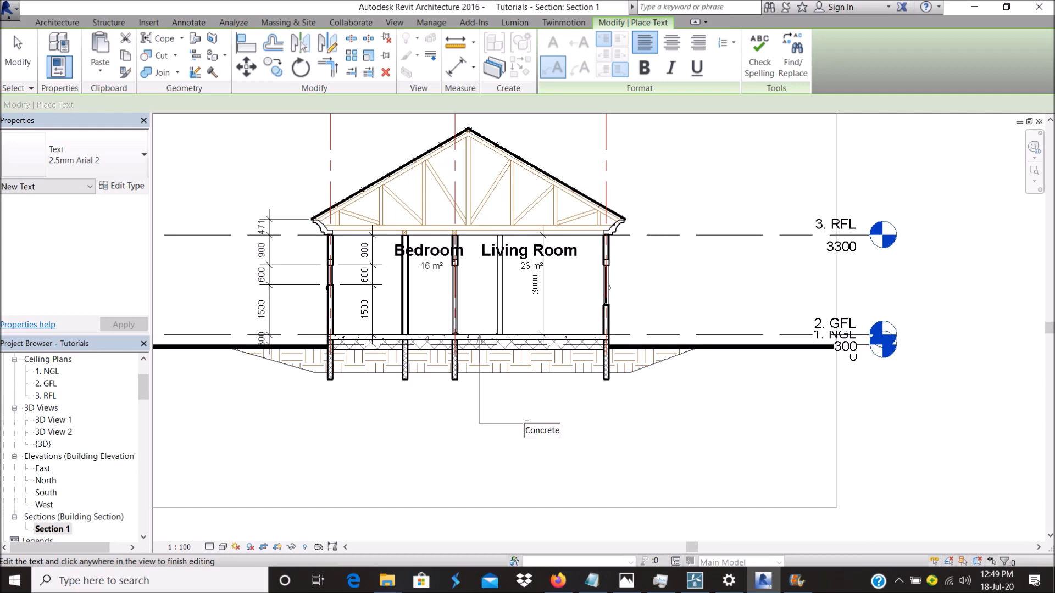
pyautogui.write('F')
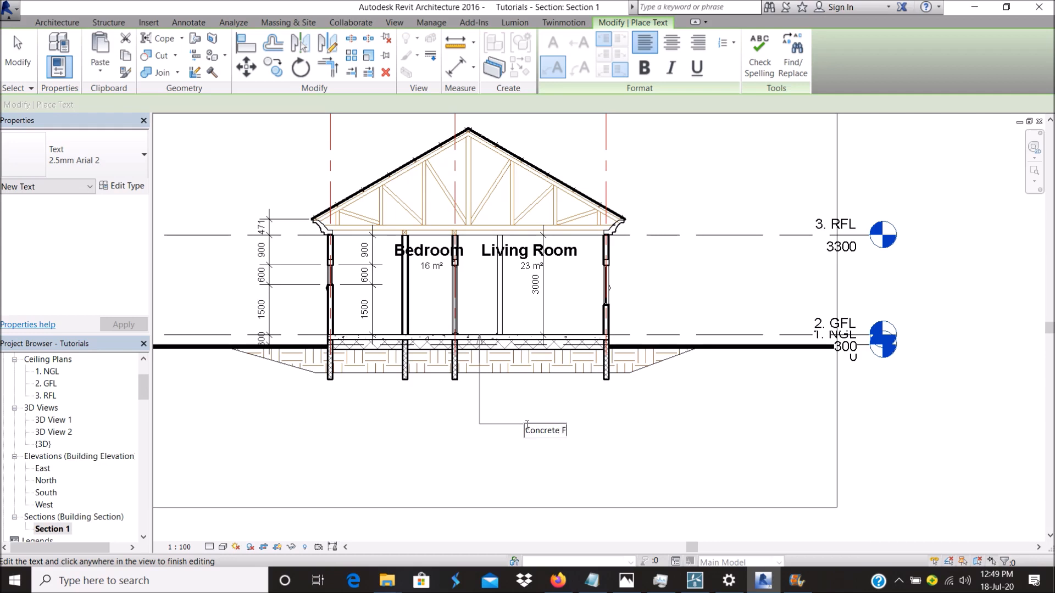
pyautogui.write('loor')
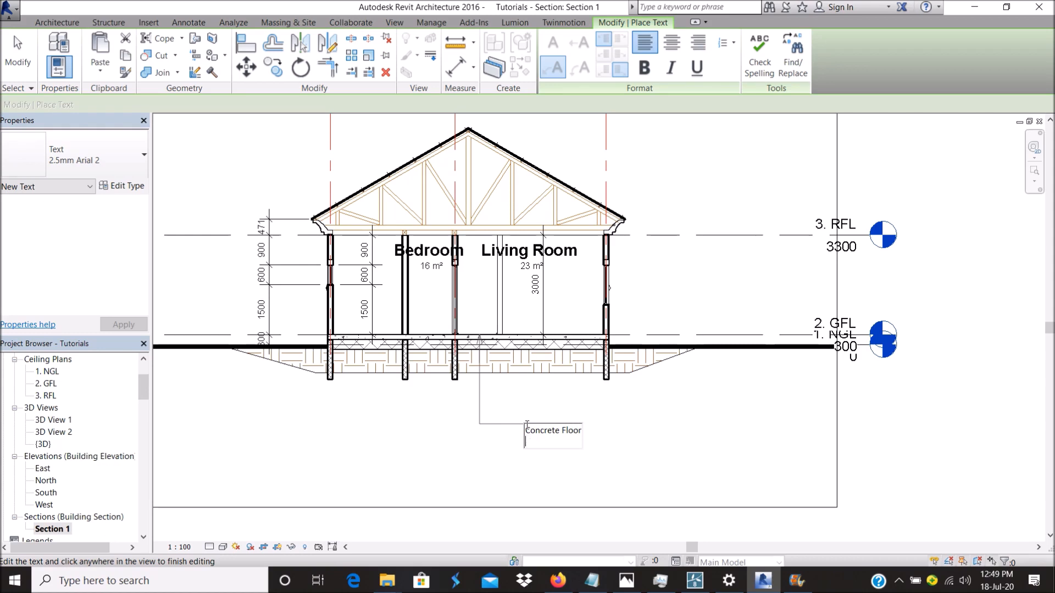
pyautogui.write('300mm')
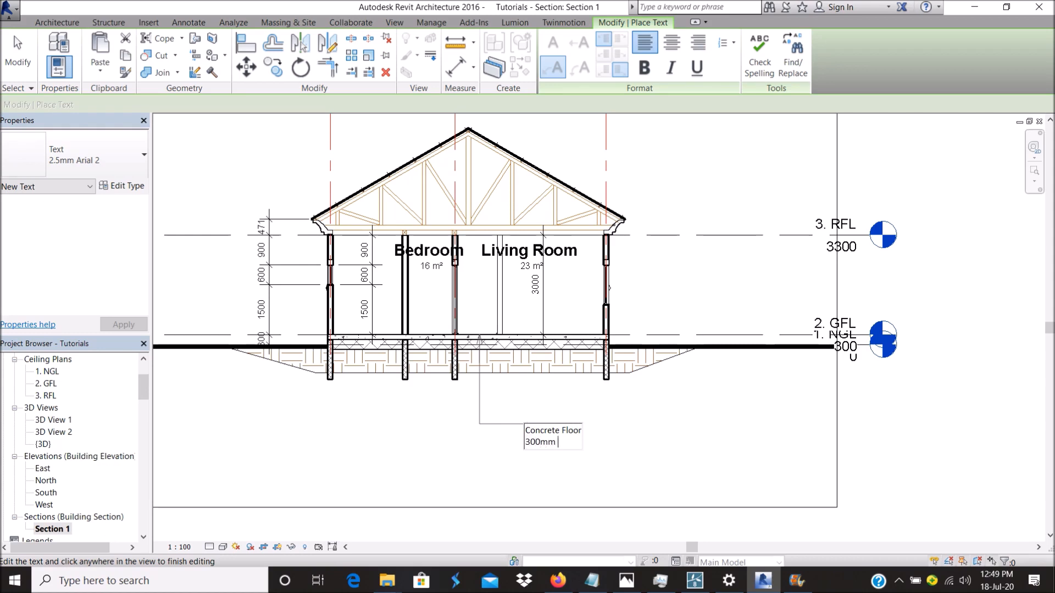
pyautogui.write('Hardco')
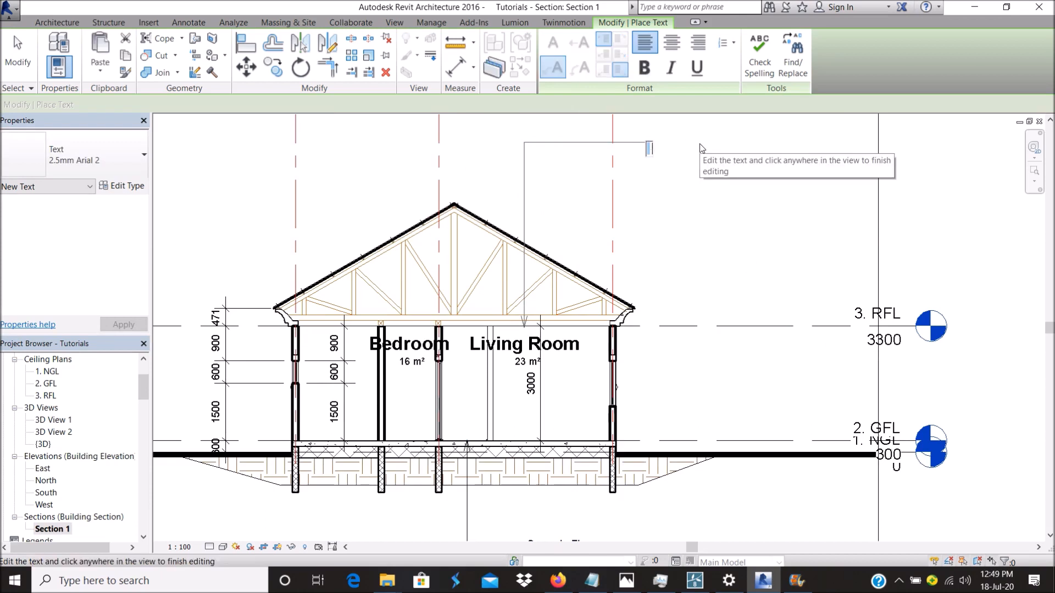
pyautogui.write('>>>>')
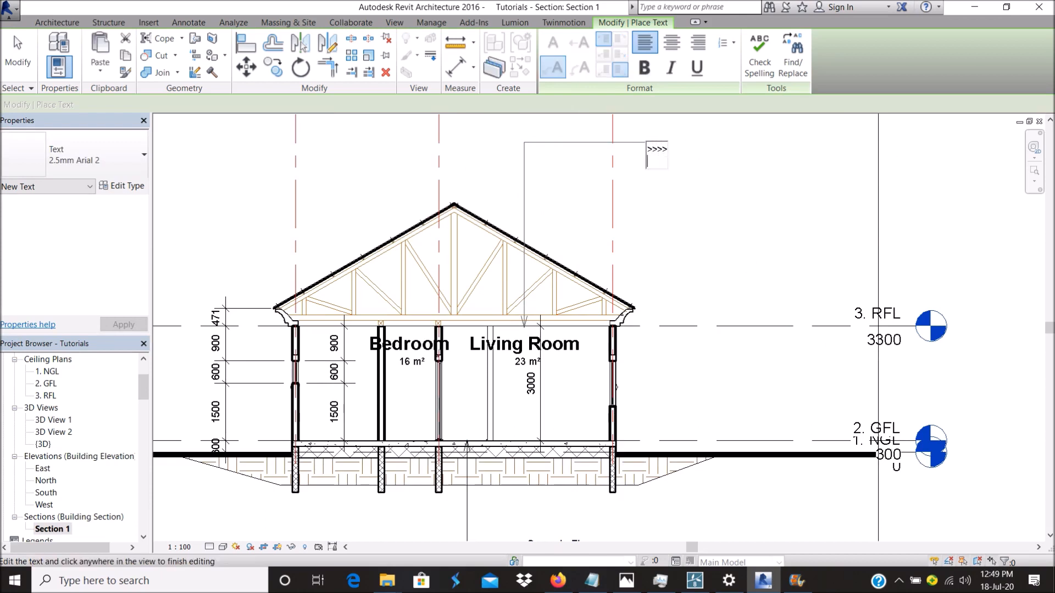